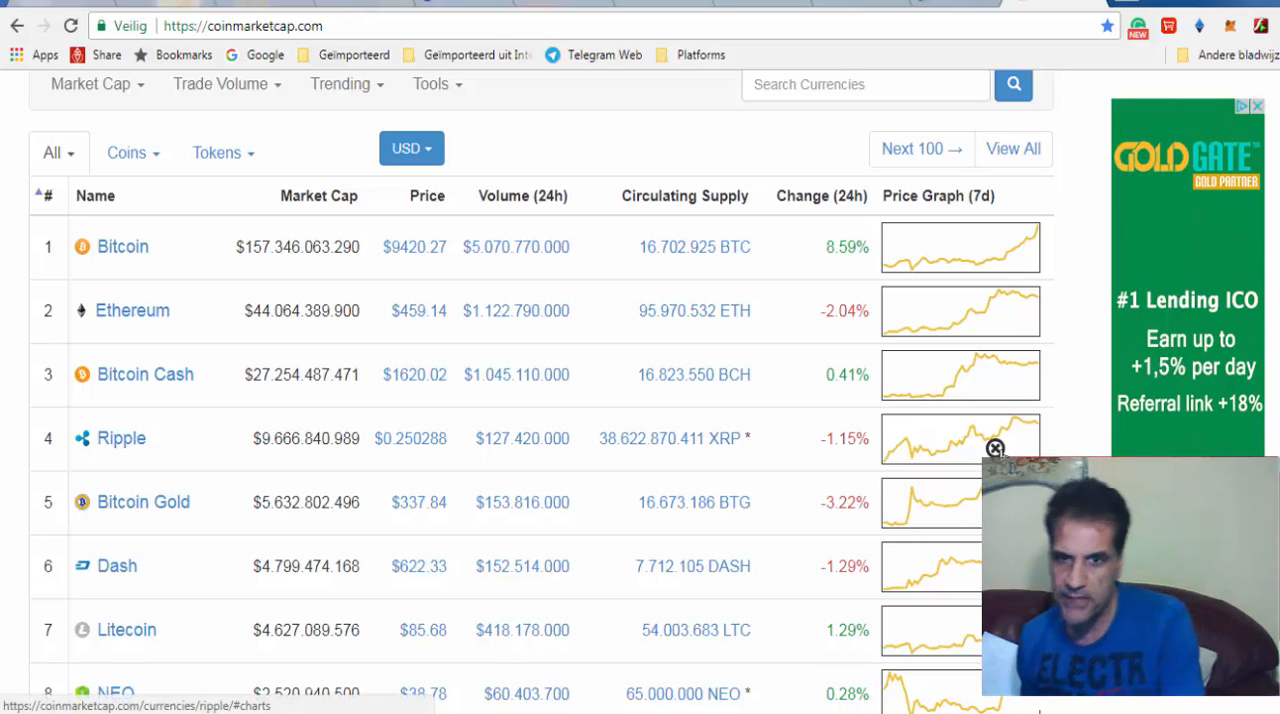
pyautogui.moveTo(1000, 450)
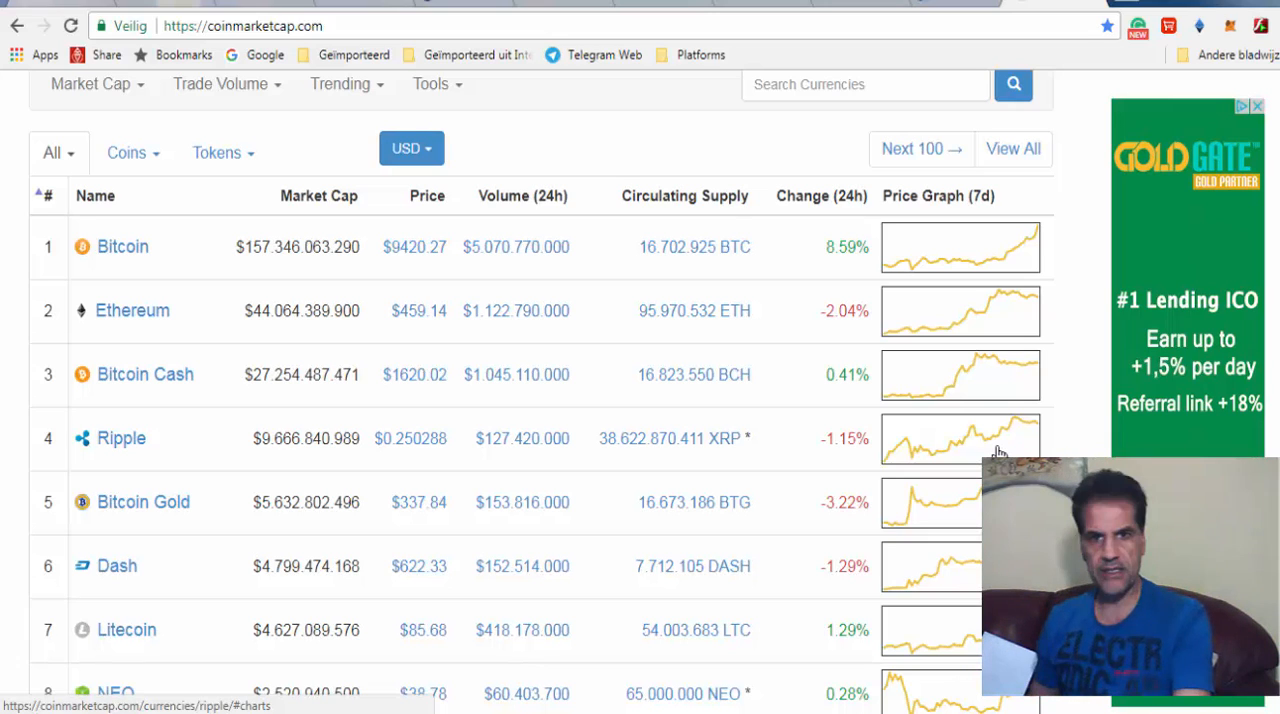
# - Search CoinMarketCap for 'grx' and go to the GOLD Reward Token (GRX) page
pyautogui.click(864, 84)
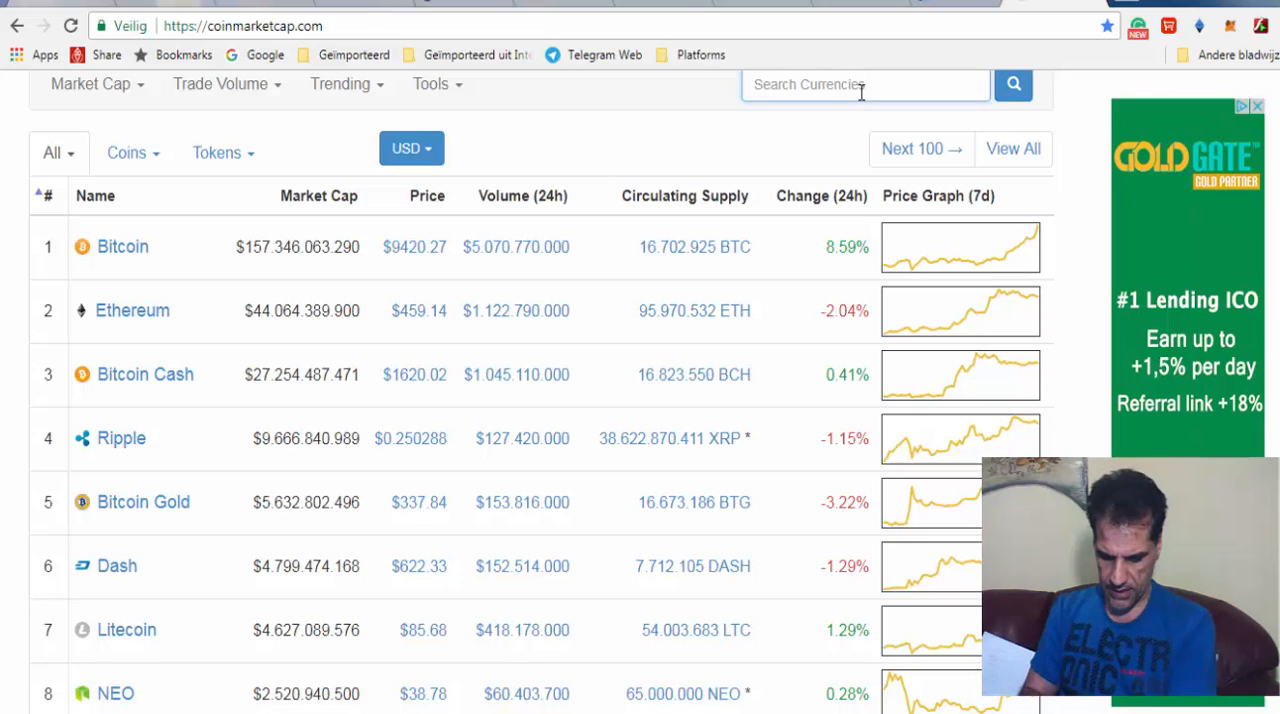
pyautogui.write('g')
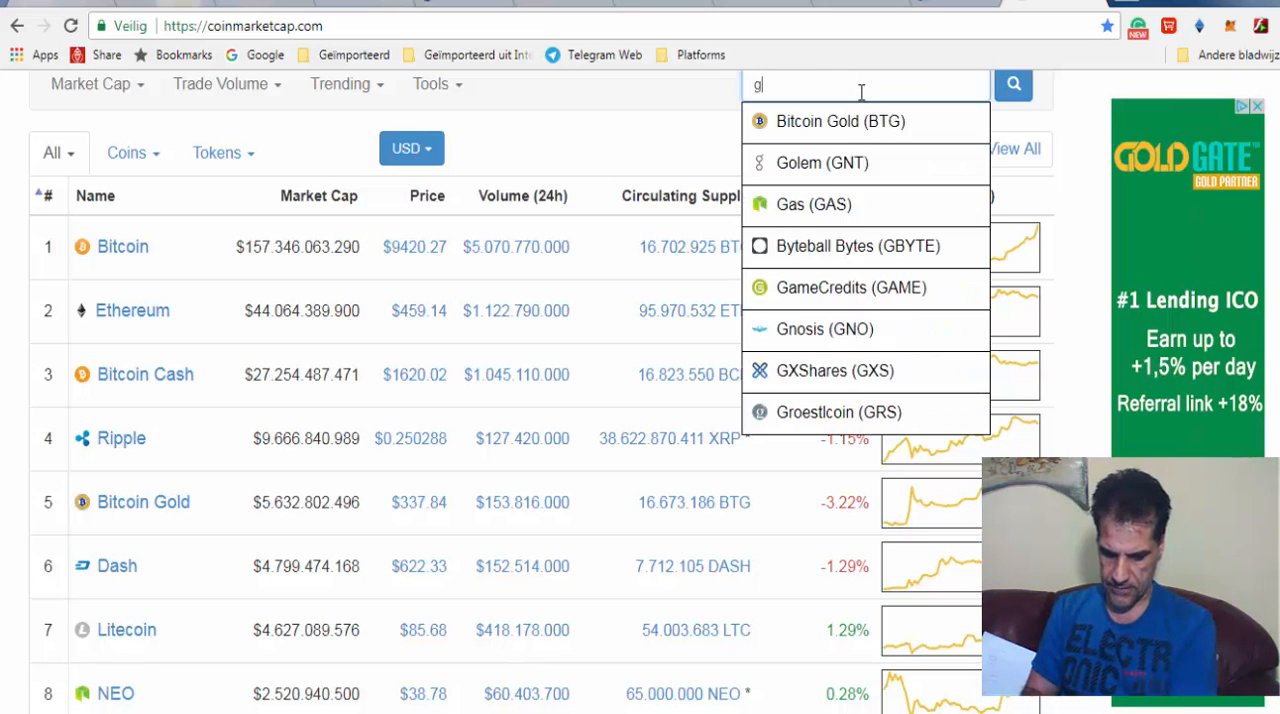
pyautogui.write('rx')
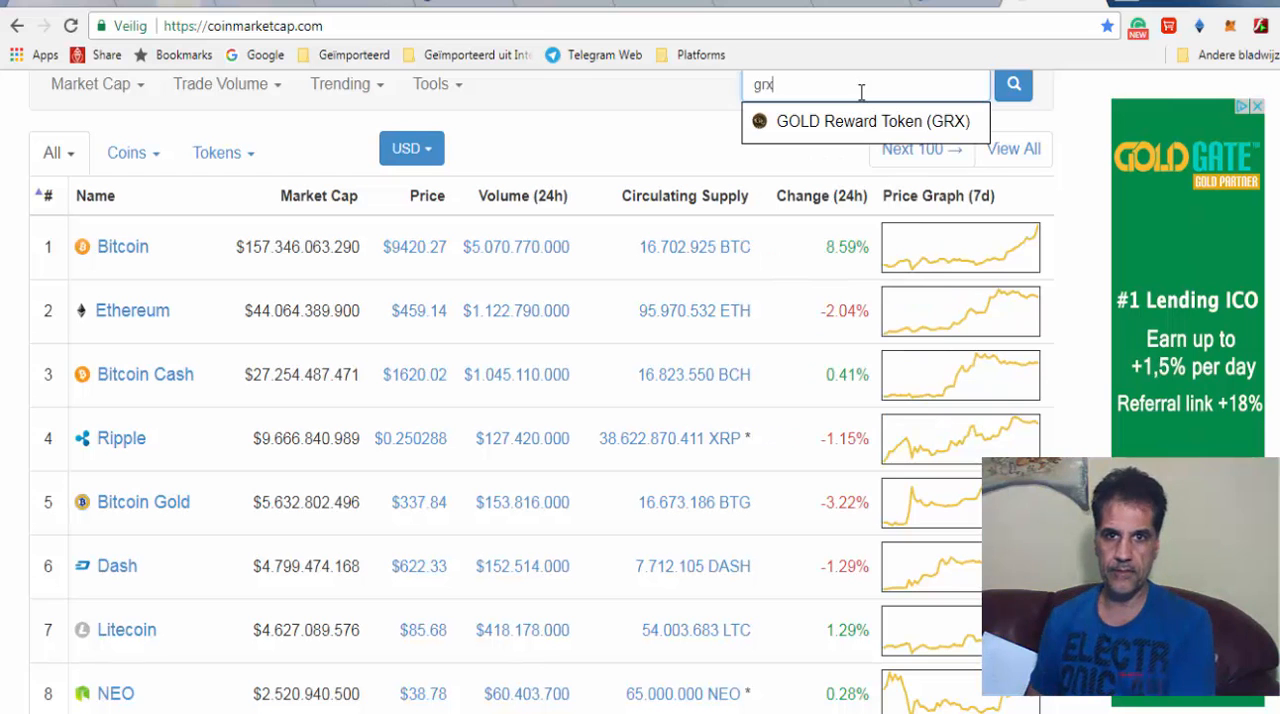
pyautogui.click(864, 120)
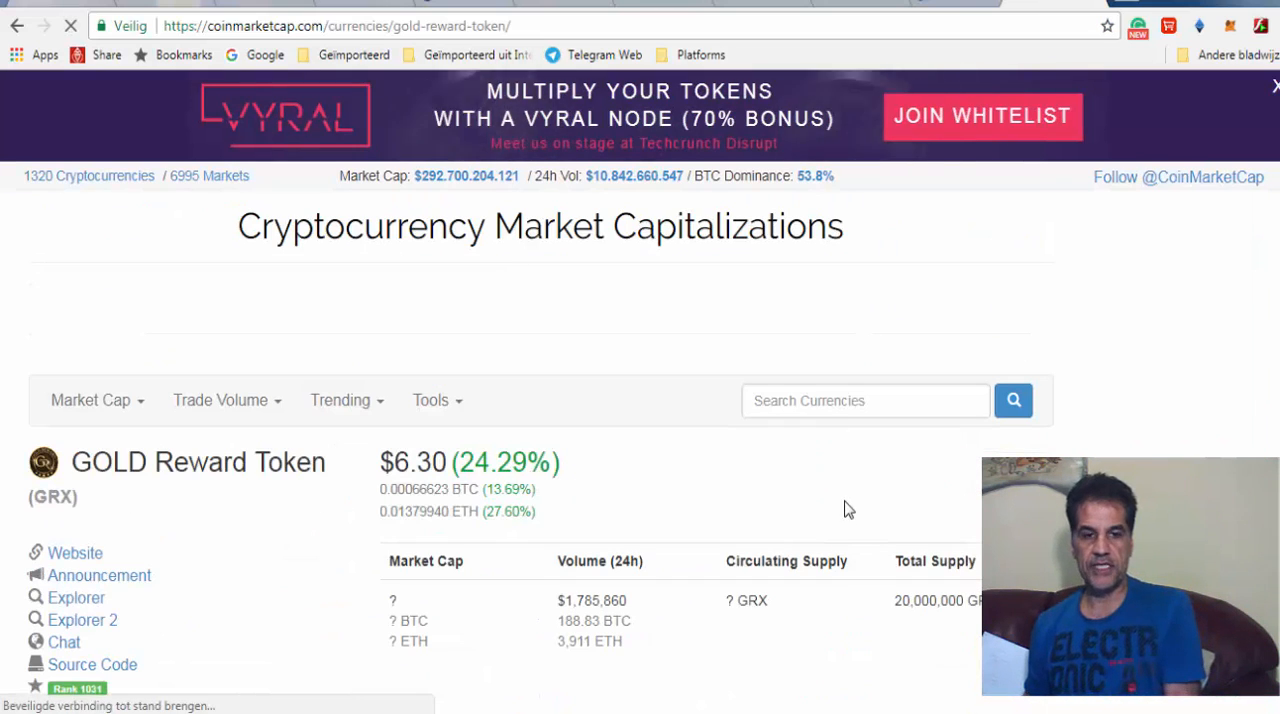
# - Scroll down the GRX page past the $6.30 price, volume and supply to the price chart
pyautogui.scroll(-3)
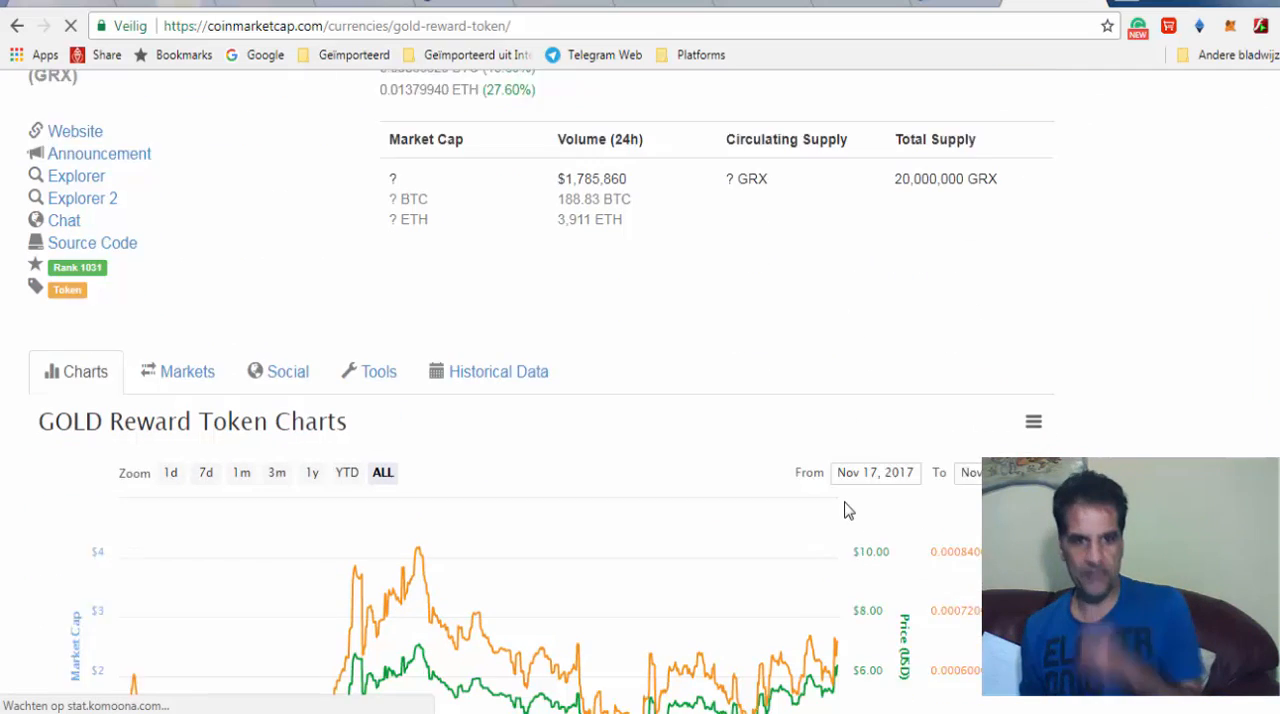
pyautogui.scroll(-3)
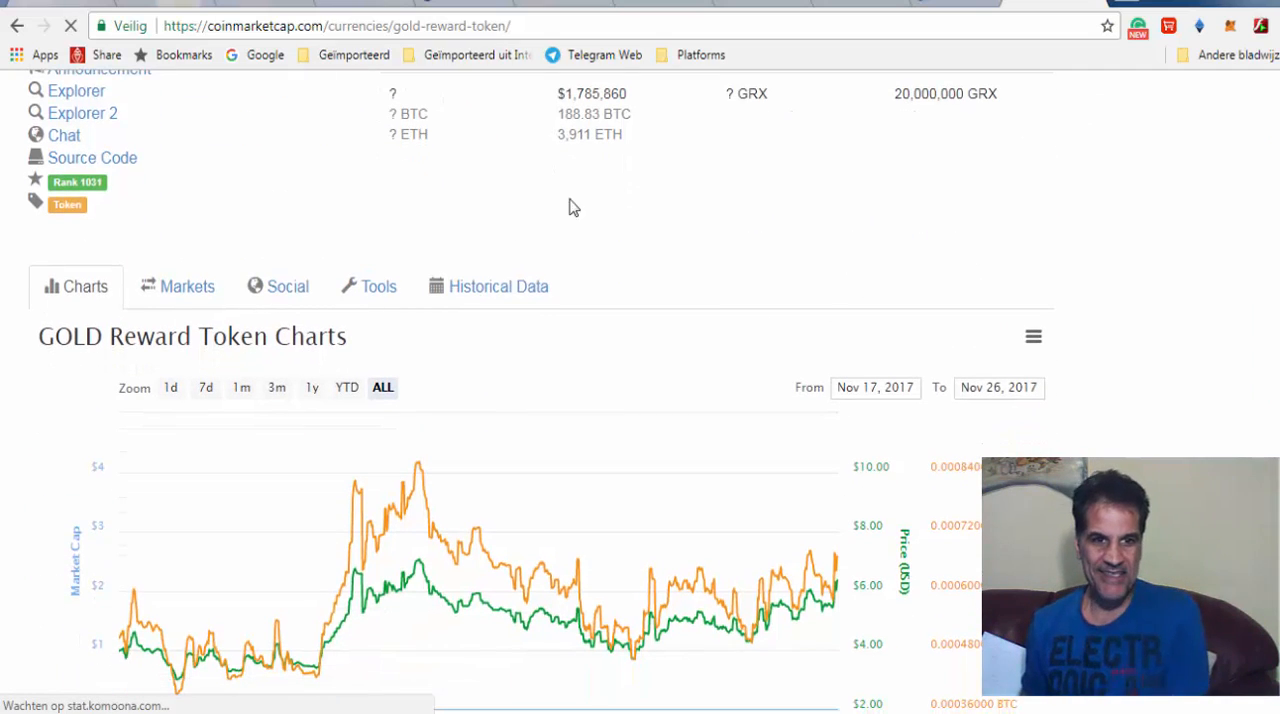
pyautogui.scroll(-3)
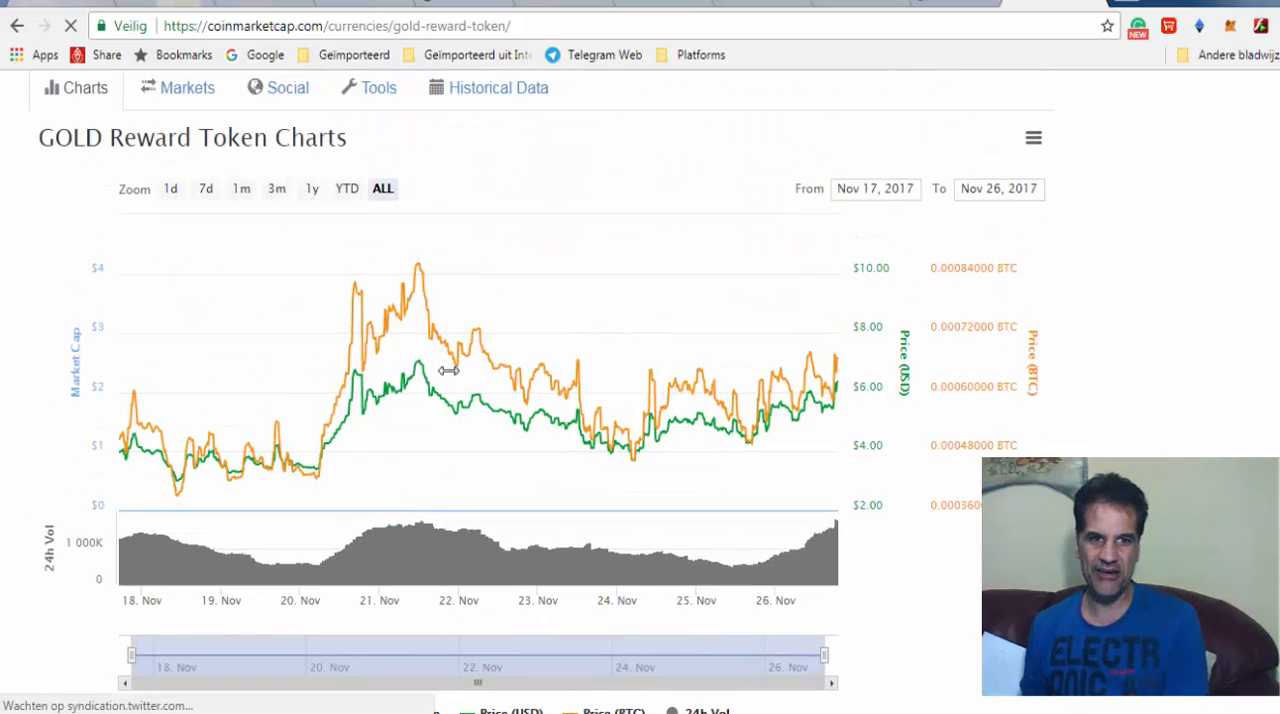
pyautogui.scroll(-3)
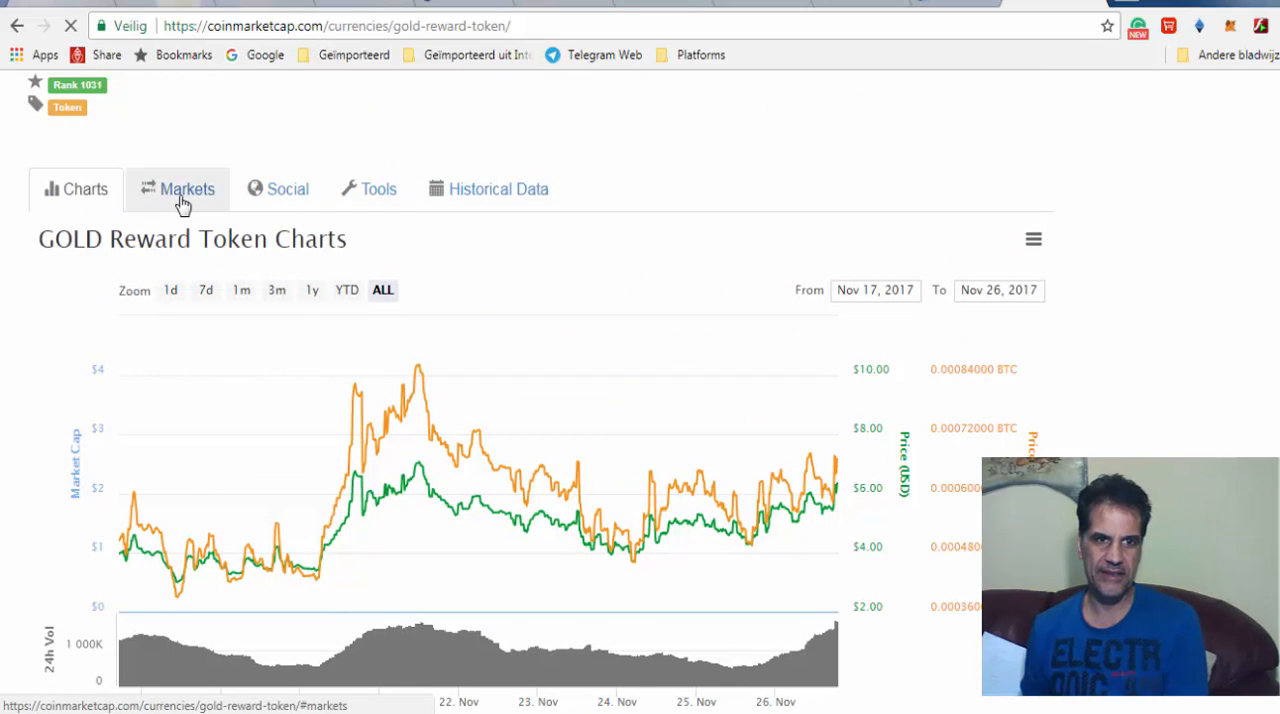
# - Show the GRX Markets list with EtherDelta at $5.62 and CoinExchange at $10.88 and $12.27
pyautogui.click(188, 188)
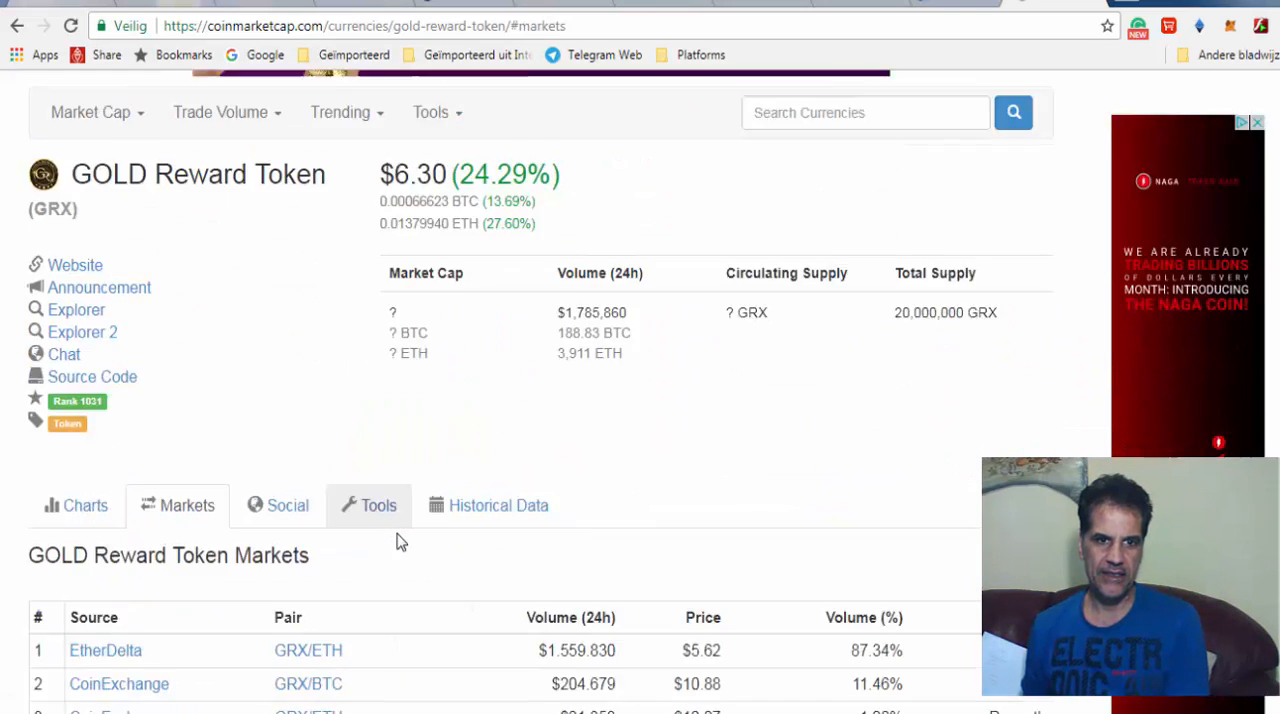
pyautogui.scroll(-3)
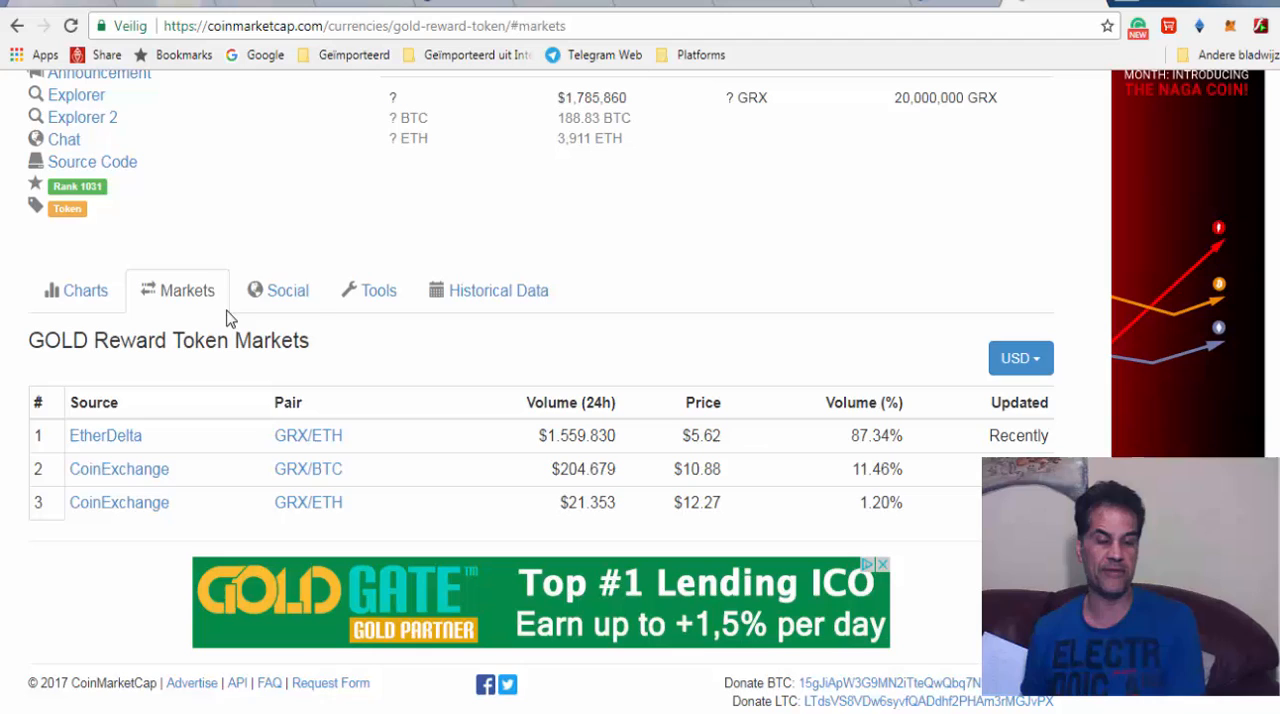
pyautogui.moveTo(758, 500)
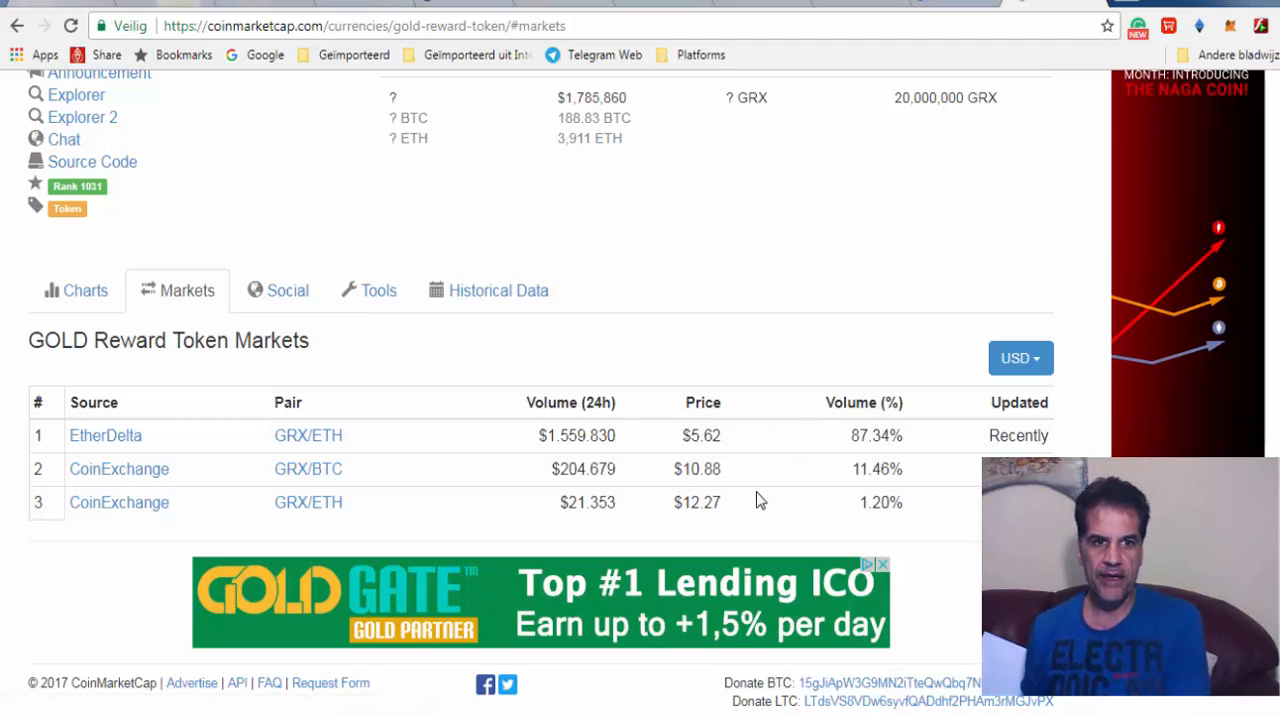
pyautogui.moveTo(724, 496)
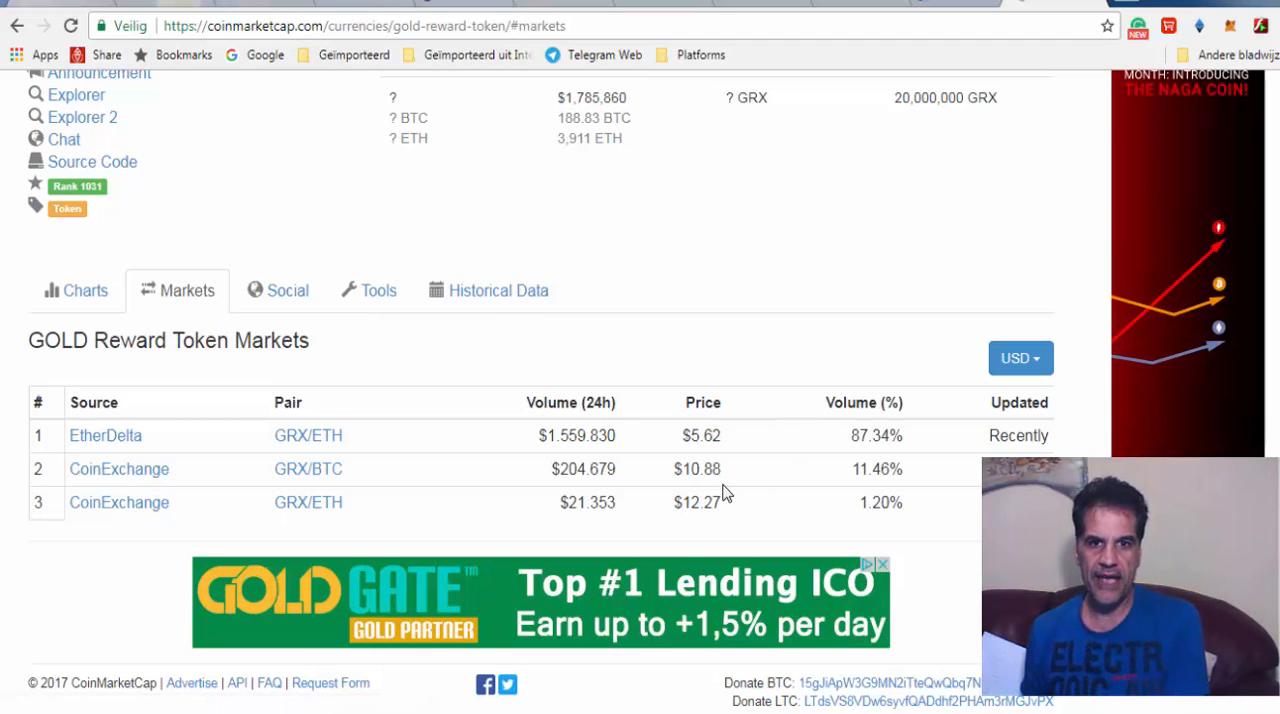
pyautogui.moveTo(702, 532)
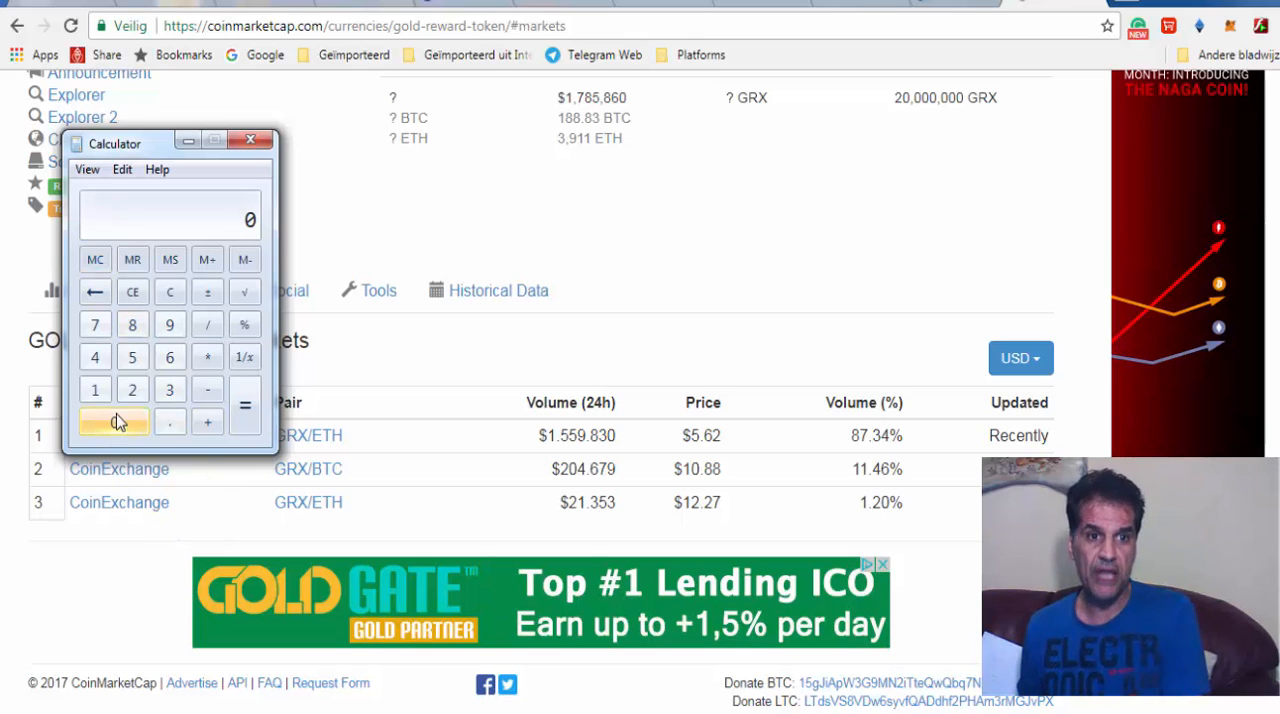
# - Bring up the Calculator, start entering the price 12, then clear the display
pyautogui.click(112, 420)
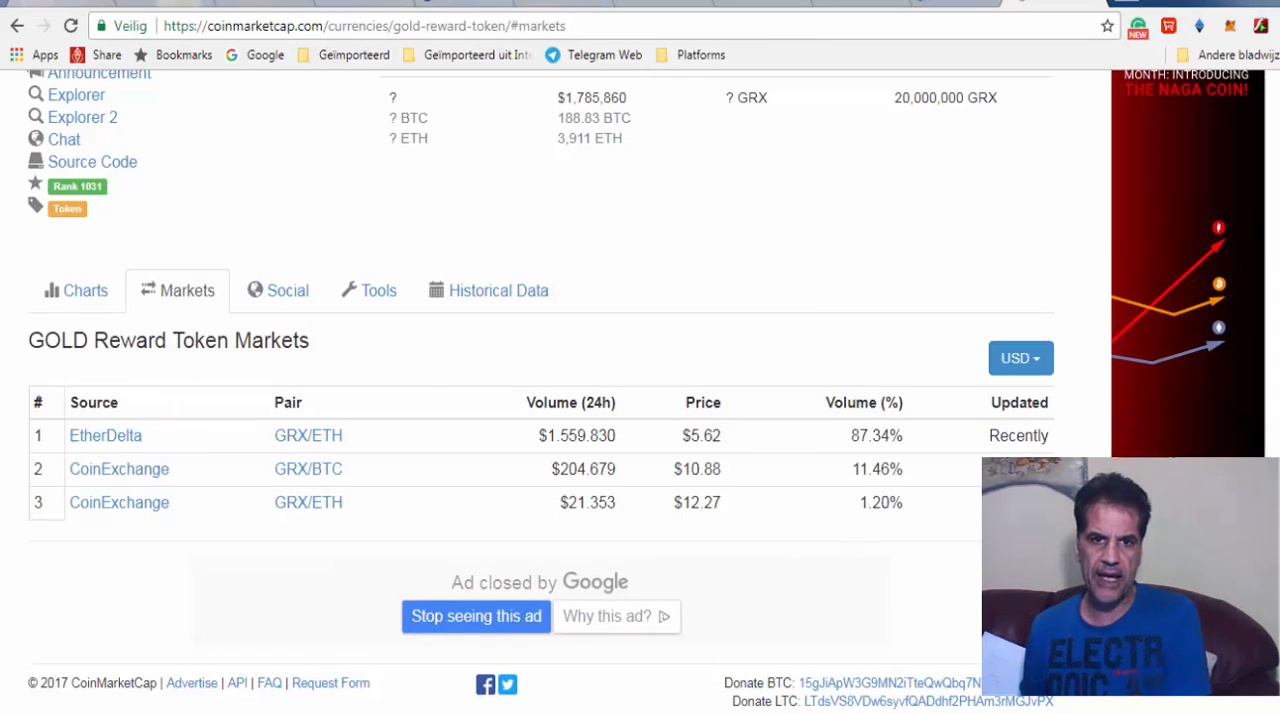
pyautogui.click(132, 388)
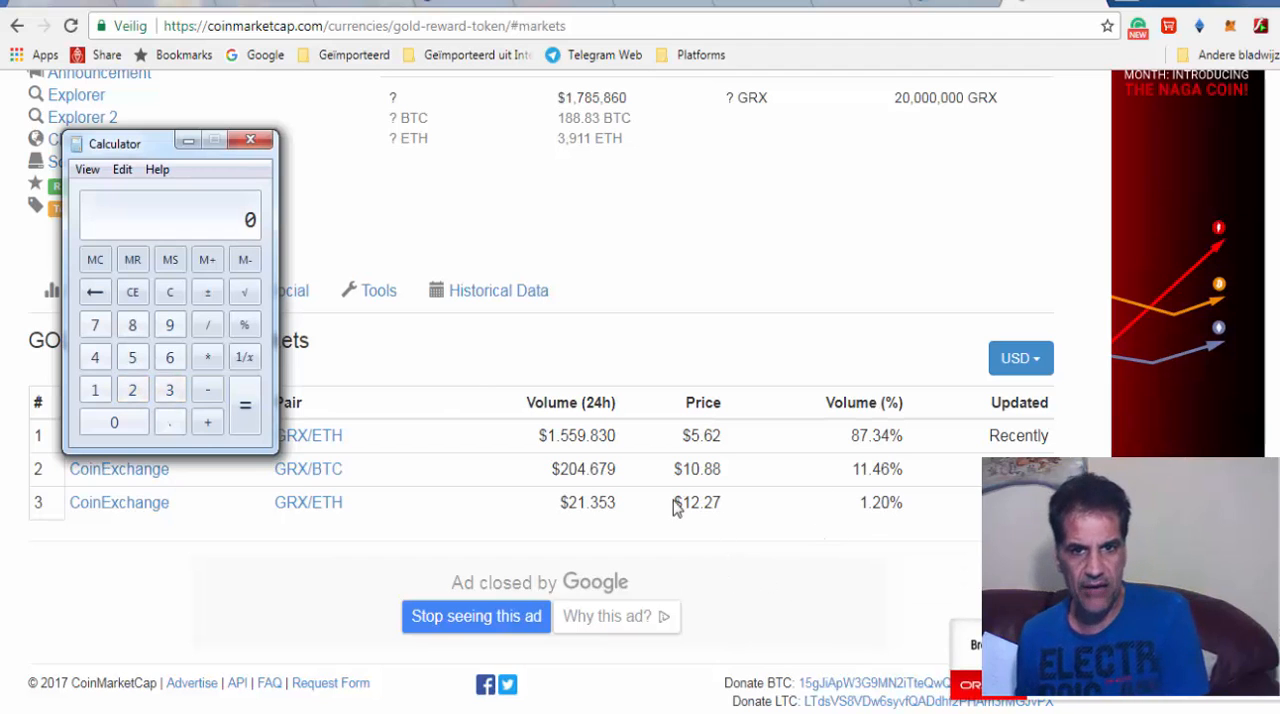
pyautogui.moveTo(680, 524)
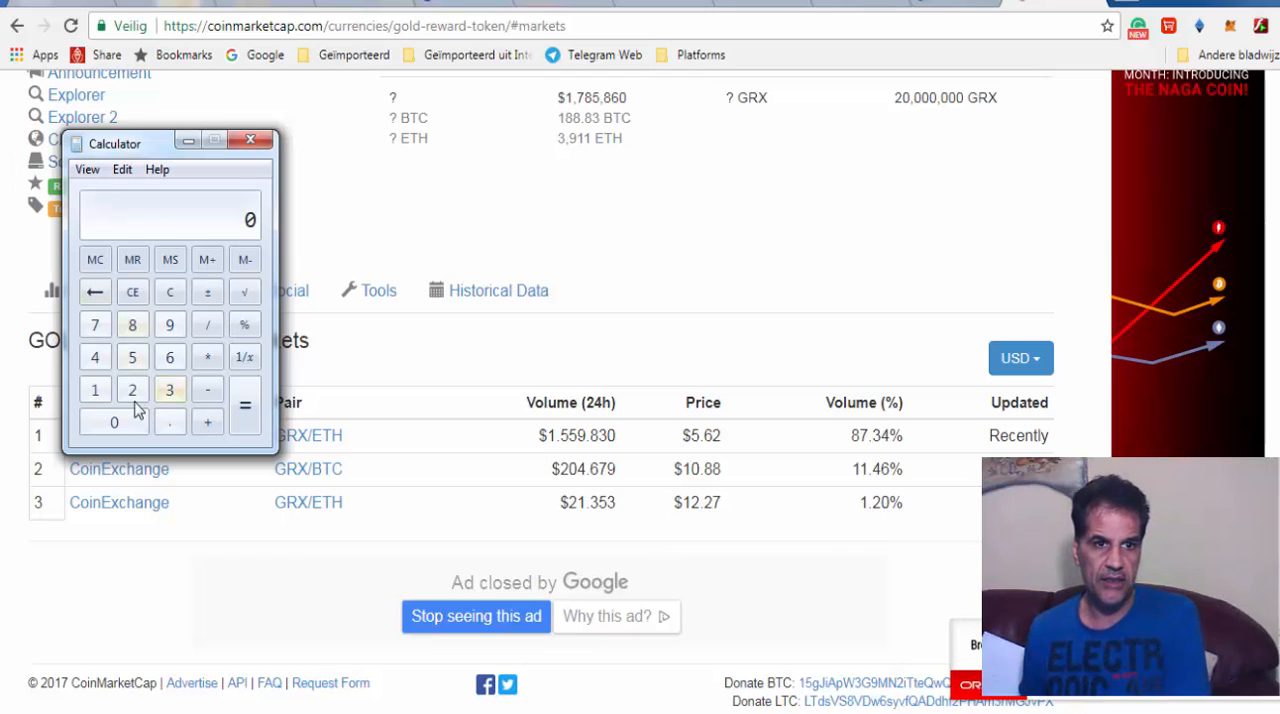
pyautogui.click(132, 388)
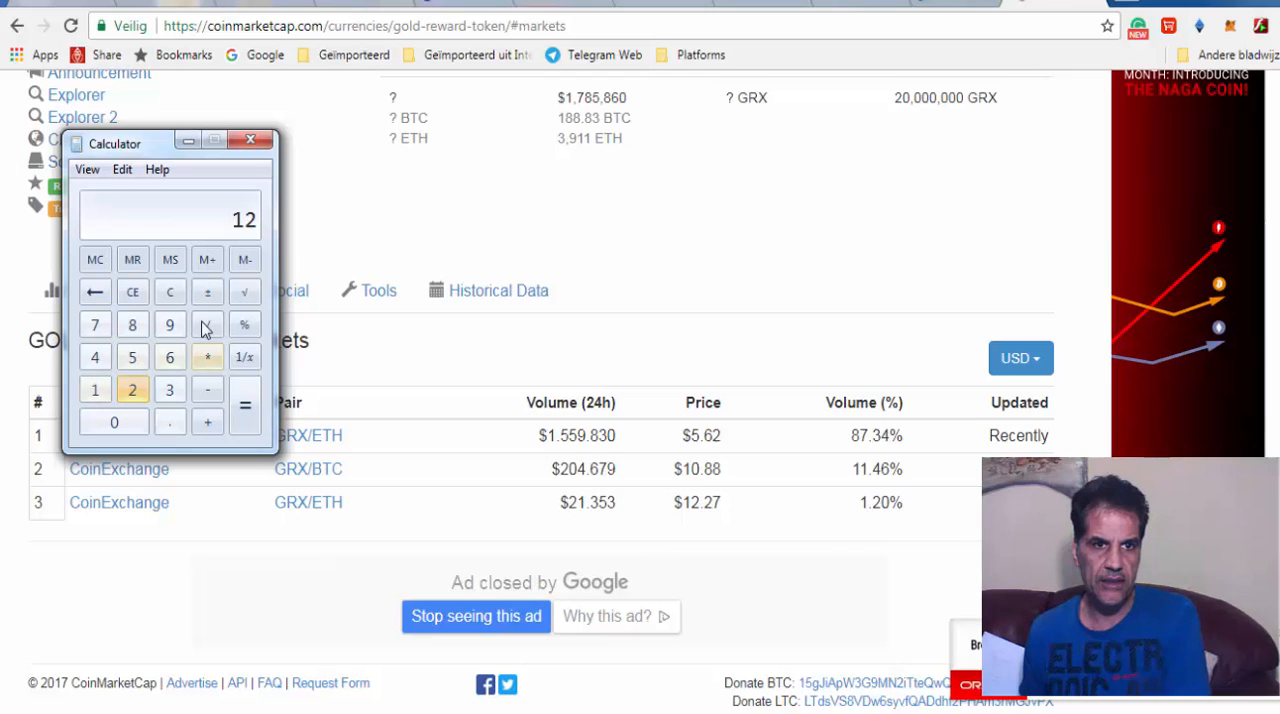
pyautogui.click(208, 324)
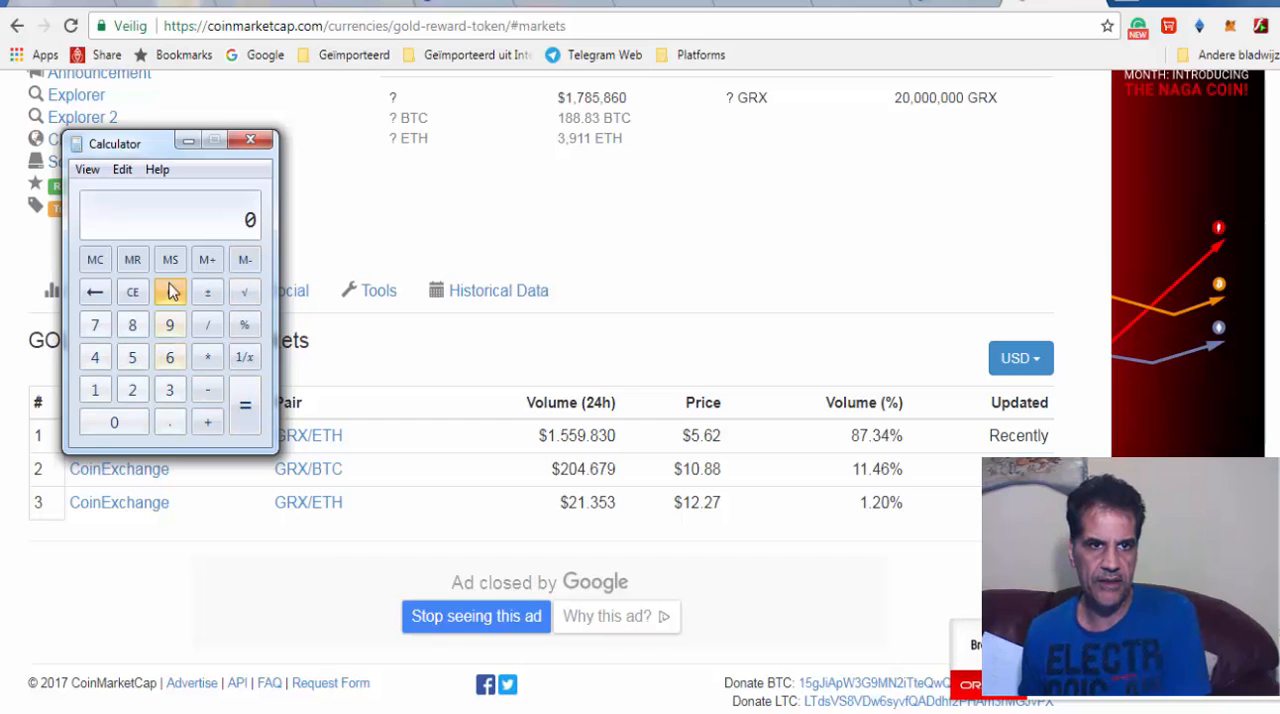
pyautogui.click(96, 388)
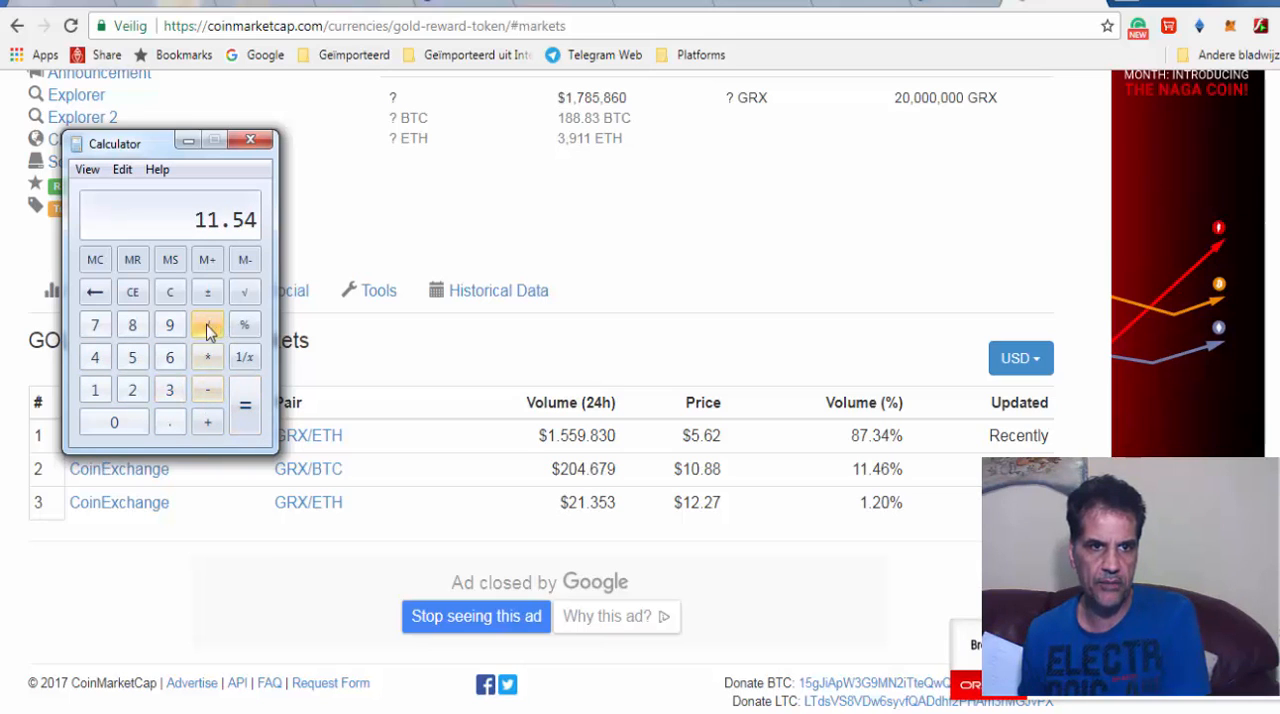
# - Compute the price gap 11.54 ÷ 0.46, giving roughly 2508.7
pyautogui.click(208, 324)
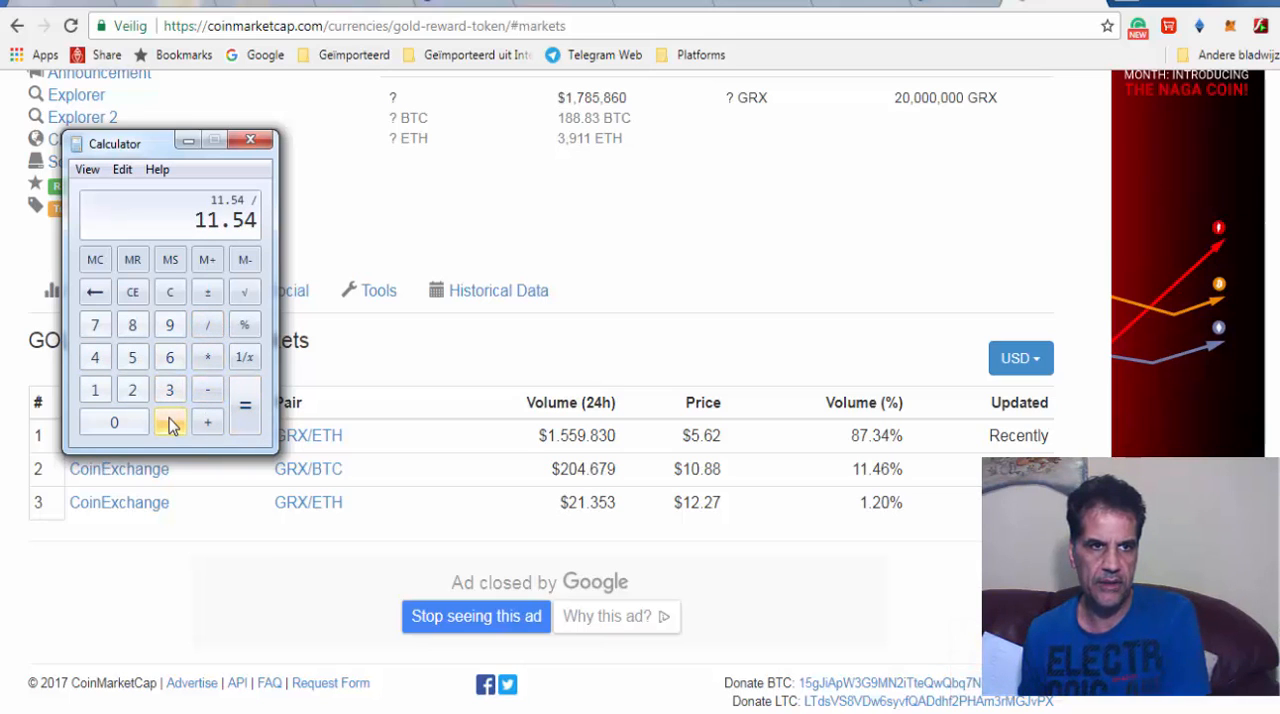
pyautogui.click(168, 420)
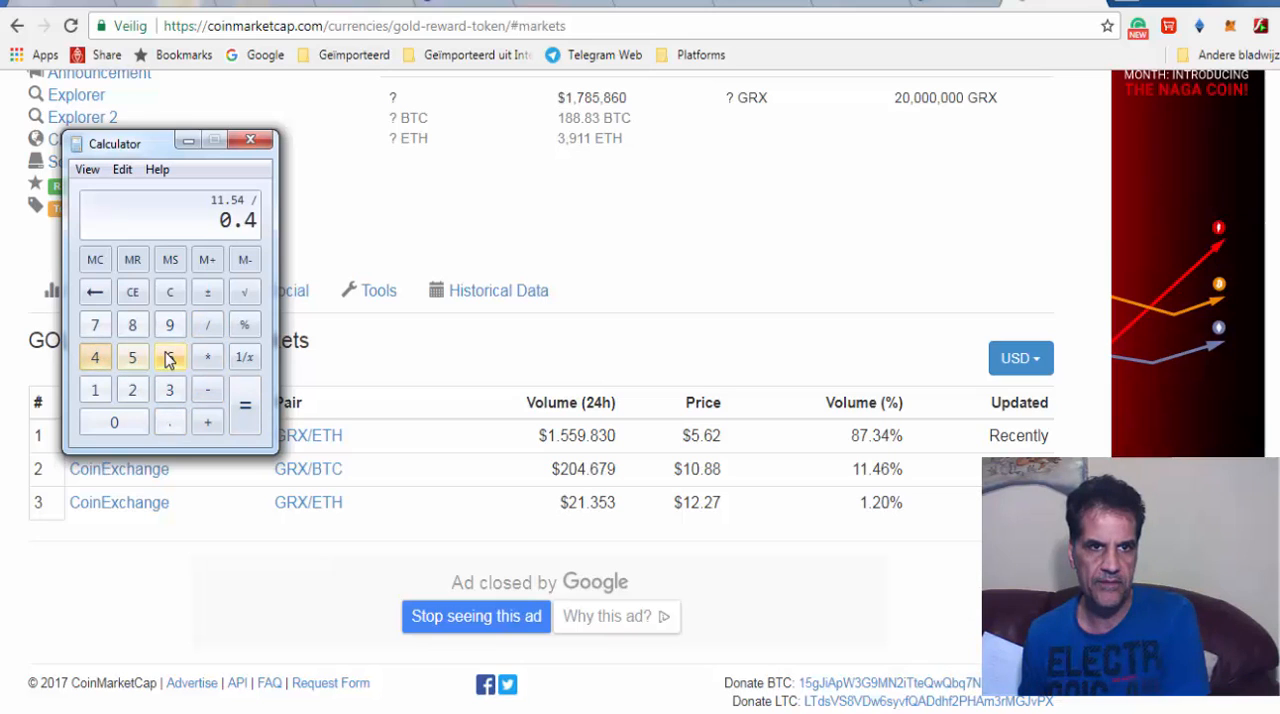
pyautogui.click(244, 404)
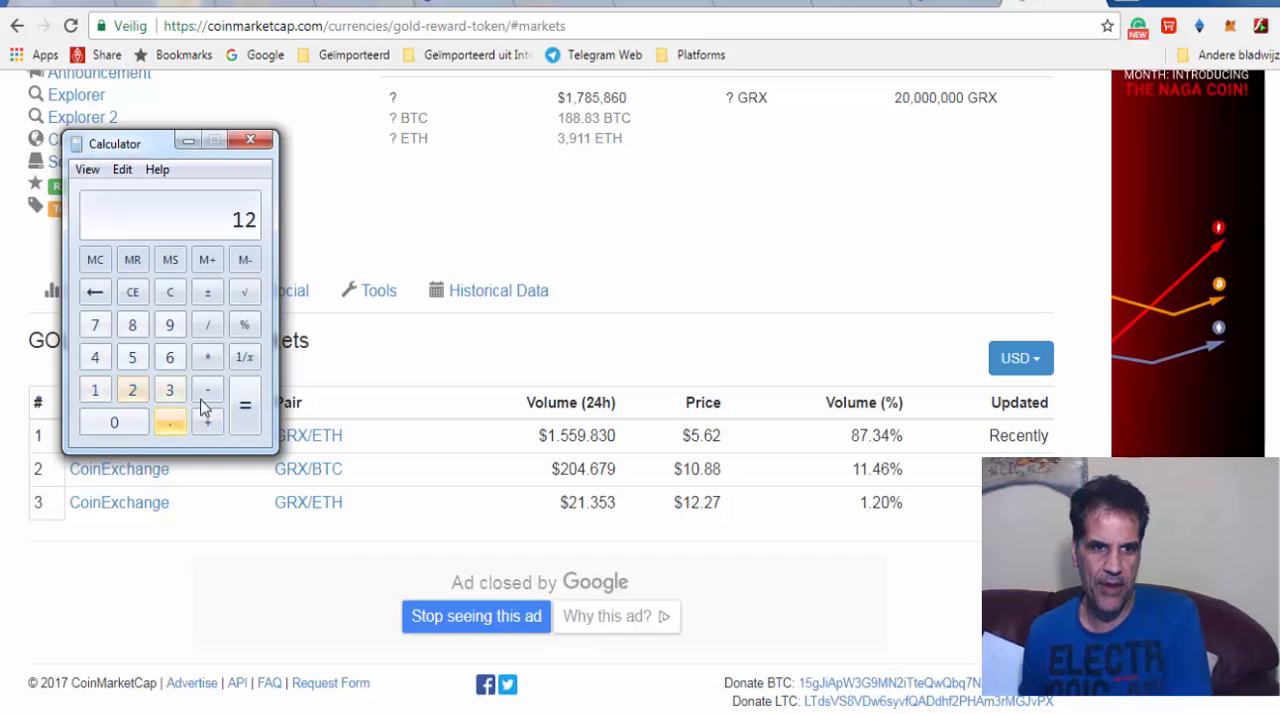
pyautogui.click(208, 388)
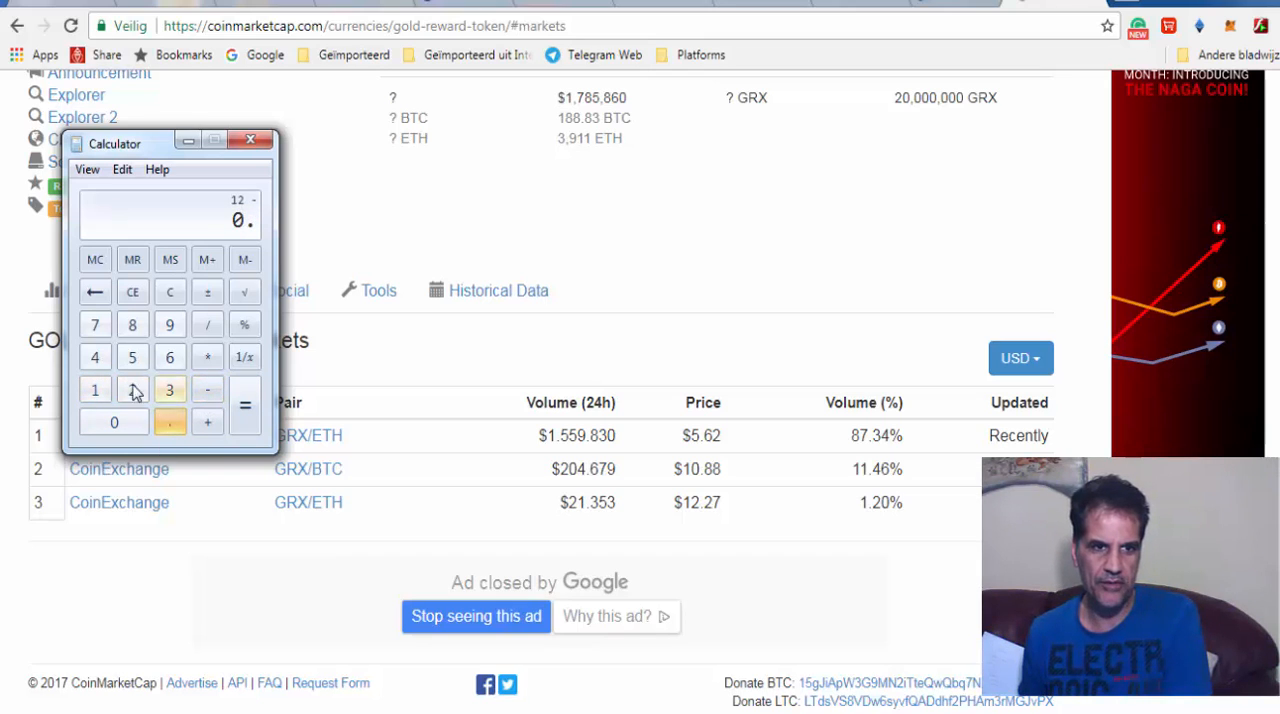
pyautogui.click(168, 356)
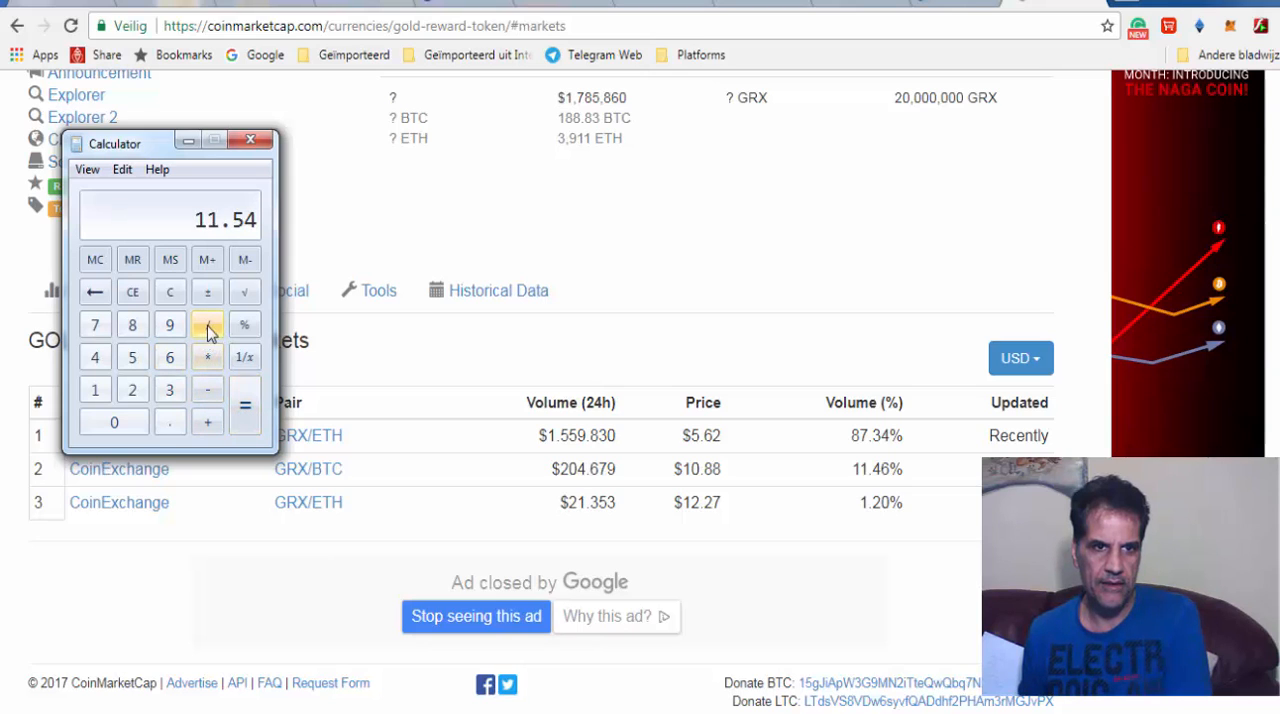
pyautogui.click(208, 324)
pyautogui.write('0.46')
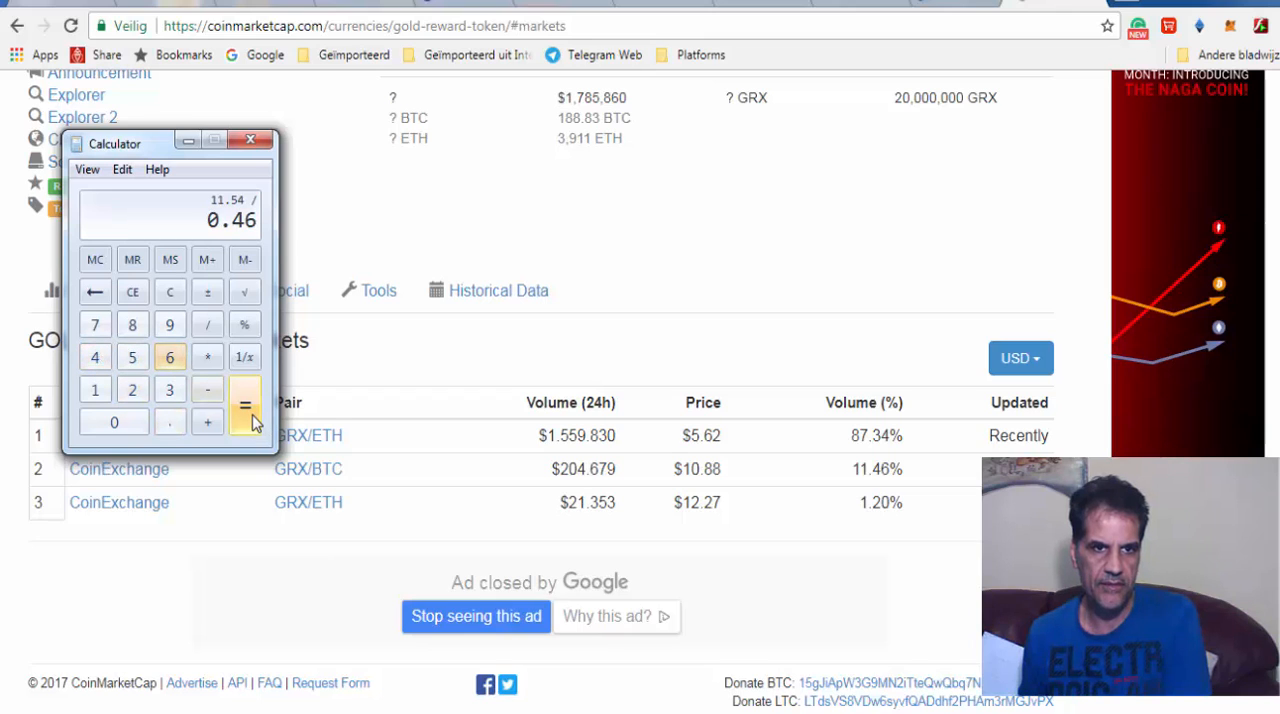
pyautogui.click(244, 404)
pyautogui.write('100')
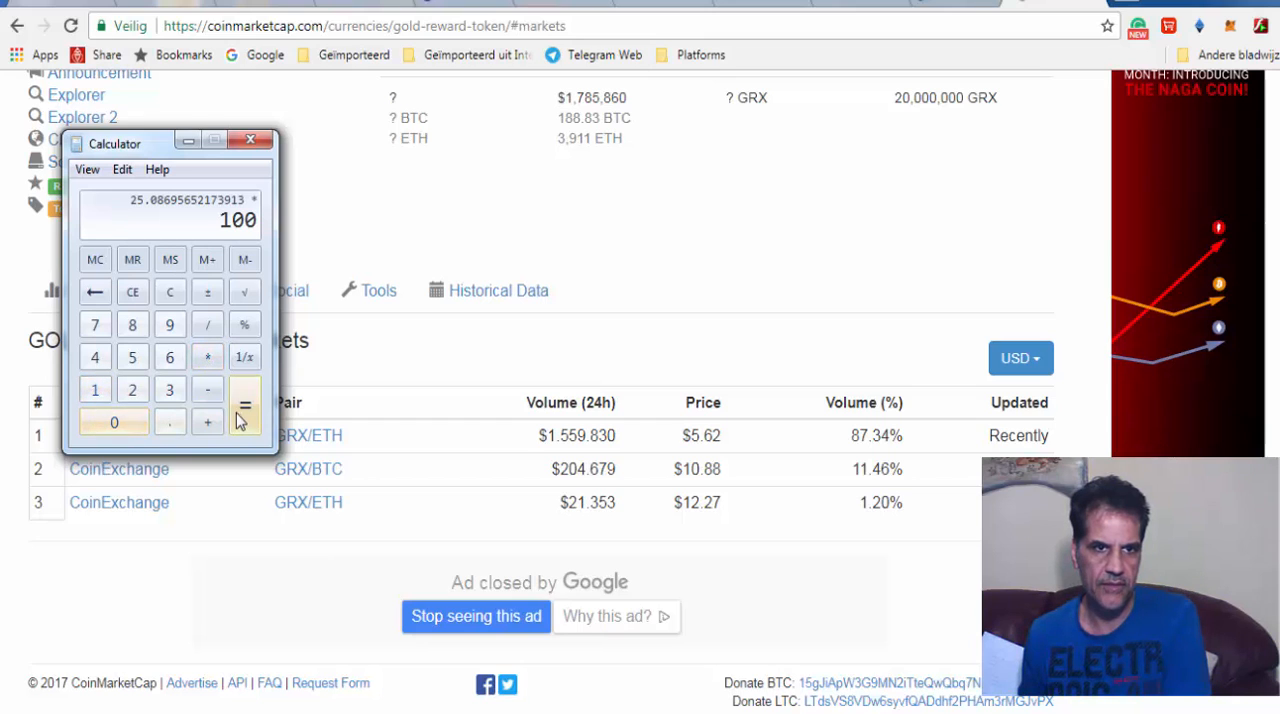
pyautogui.click(244, 404)
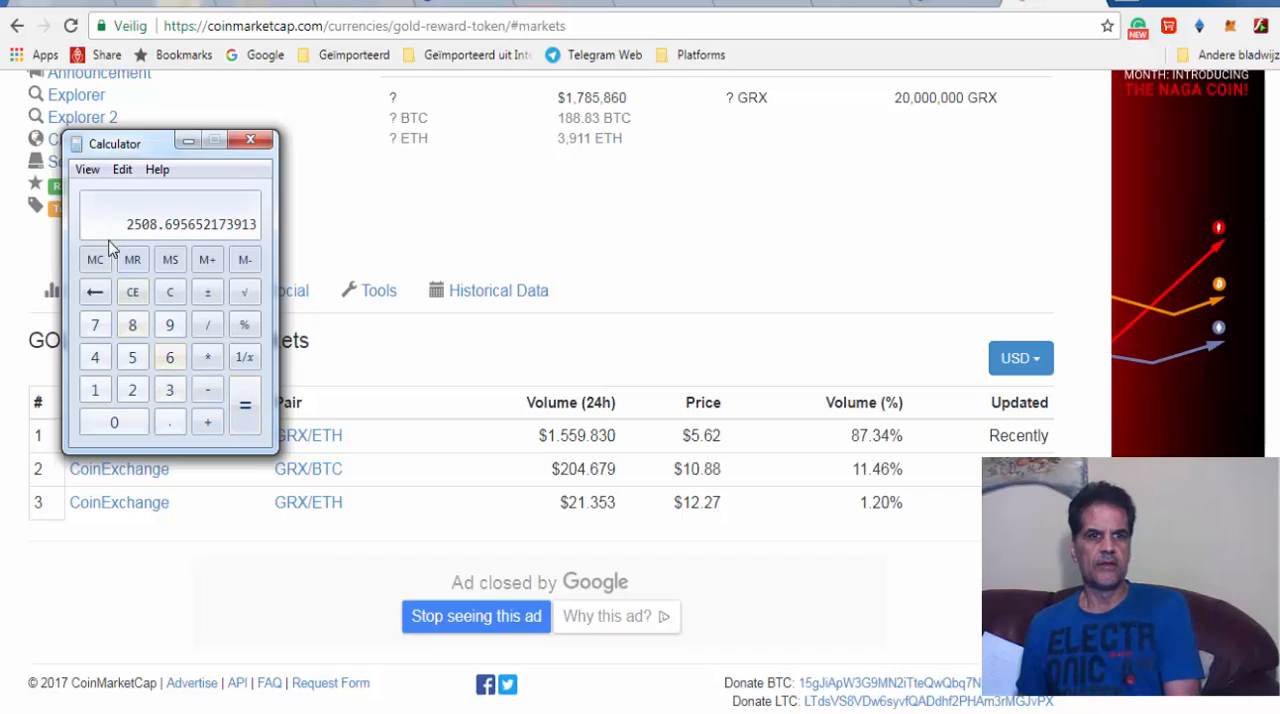
# - Clear the calculator memory and close the Calculator, leaving the GRX markets table showing
pyautogui.click(96, 260)
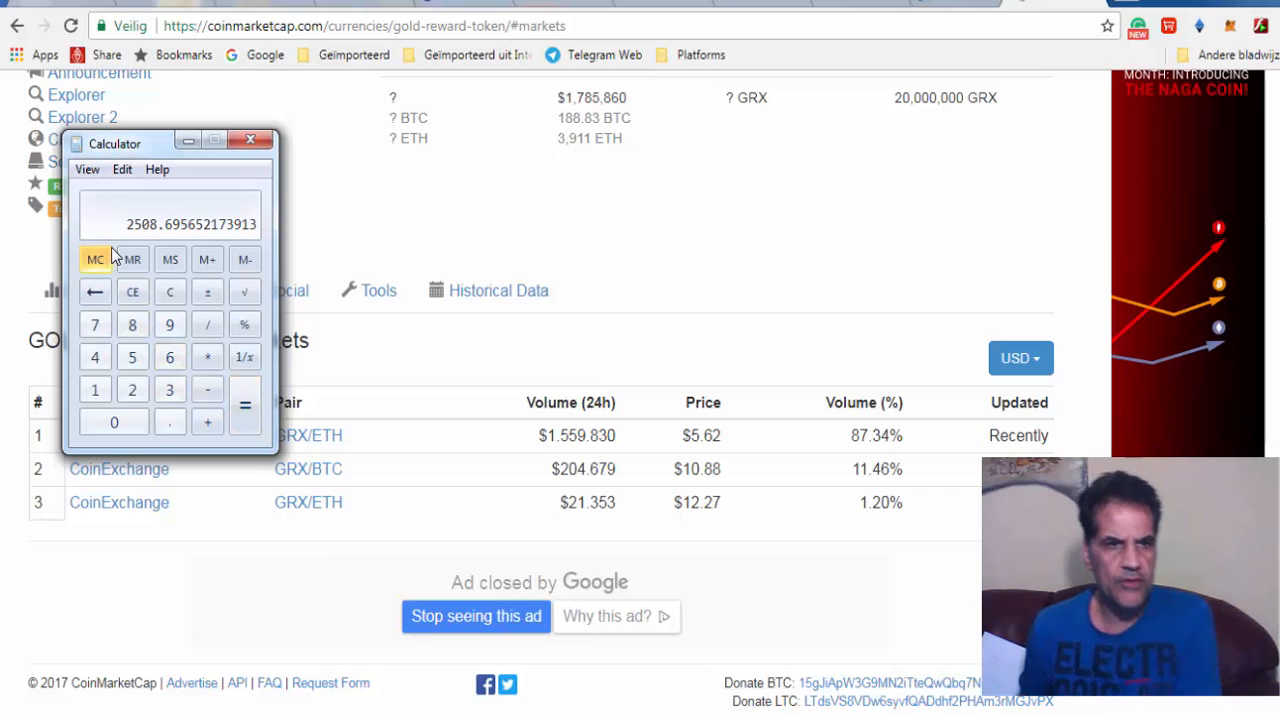
pyautogui.moveTo(204, 158)
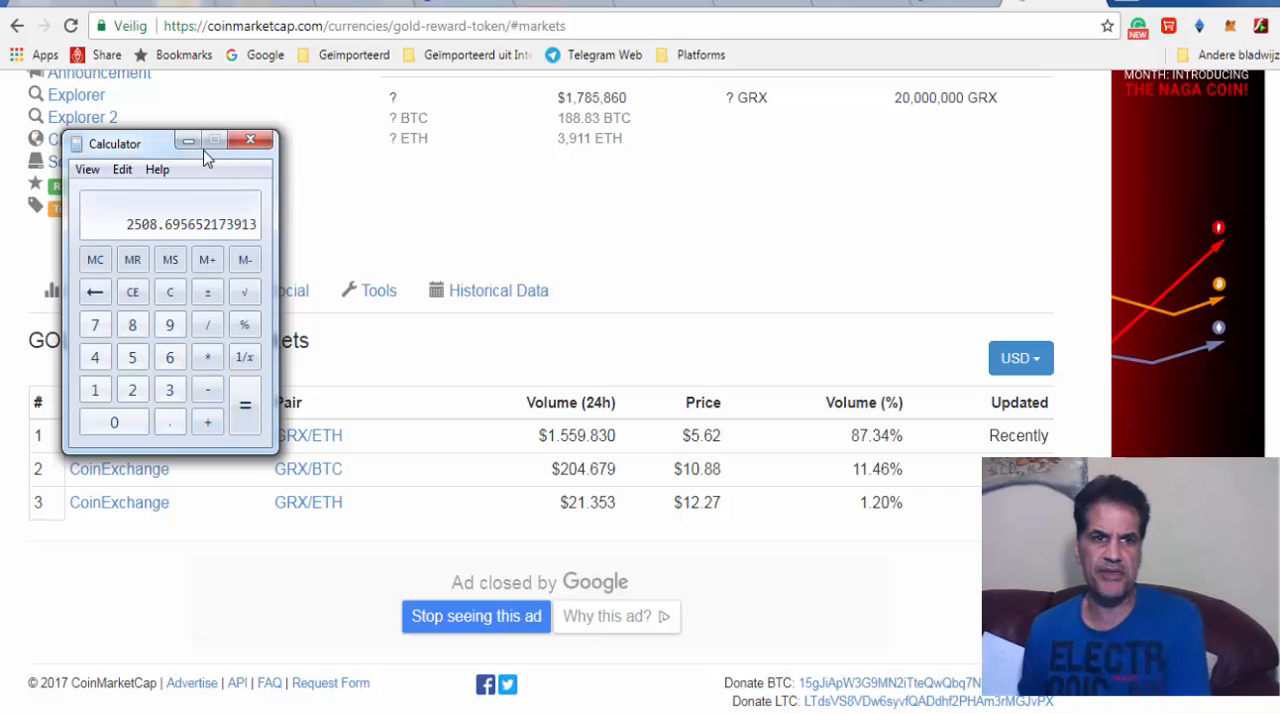
pyautogui.click(250, 140)
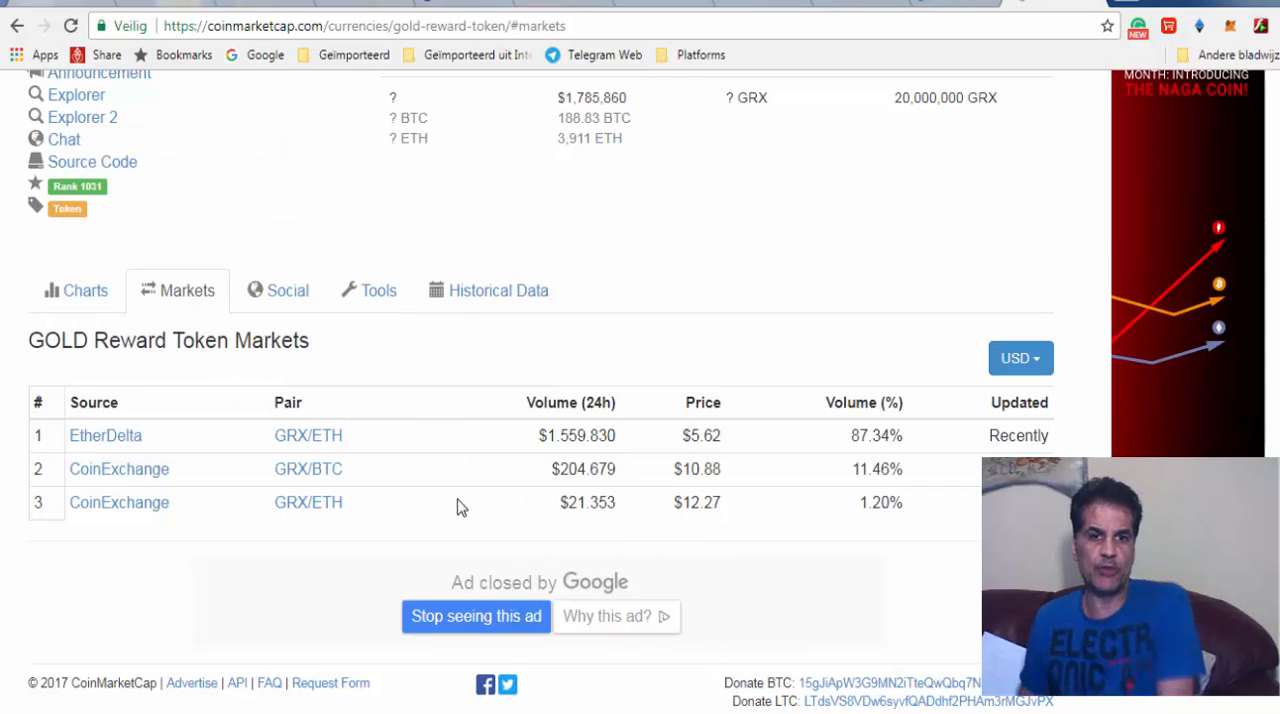
pyautogui.moveTo(370, 520)
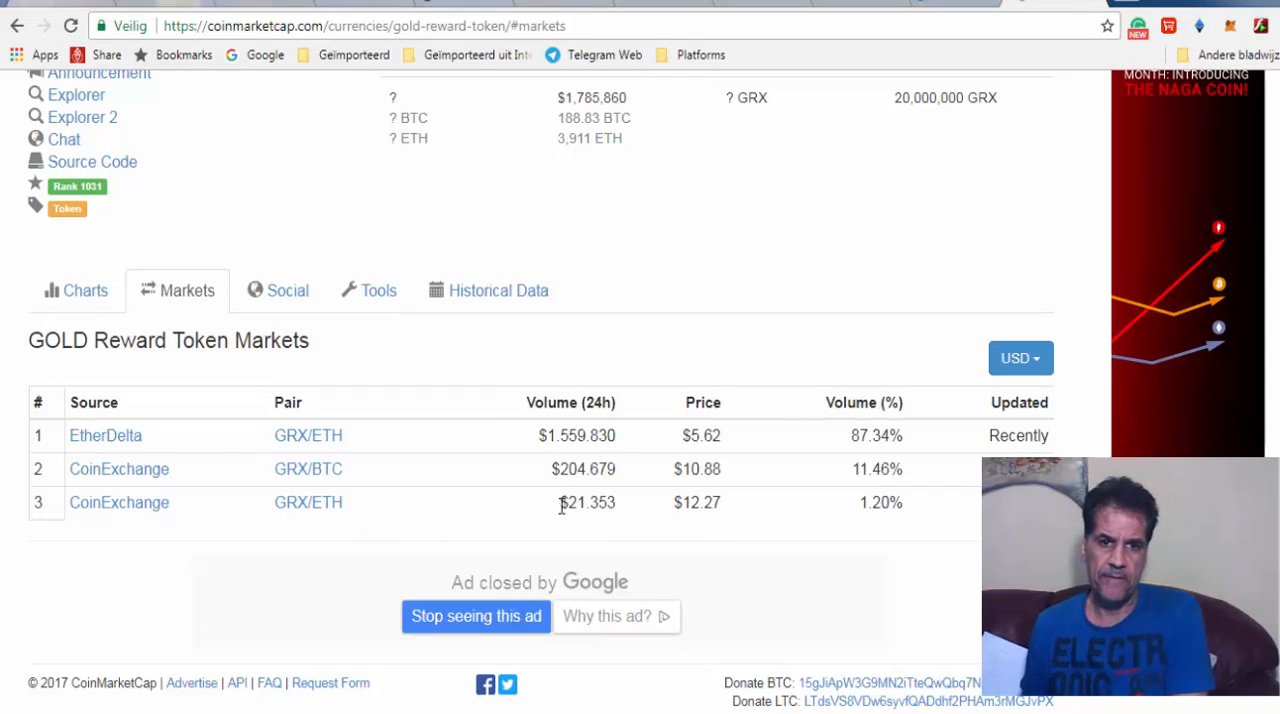
pyautogui.moveTo(698, 532)
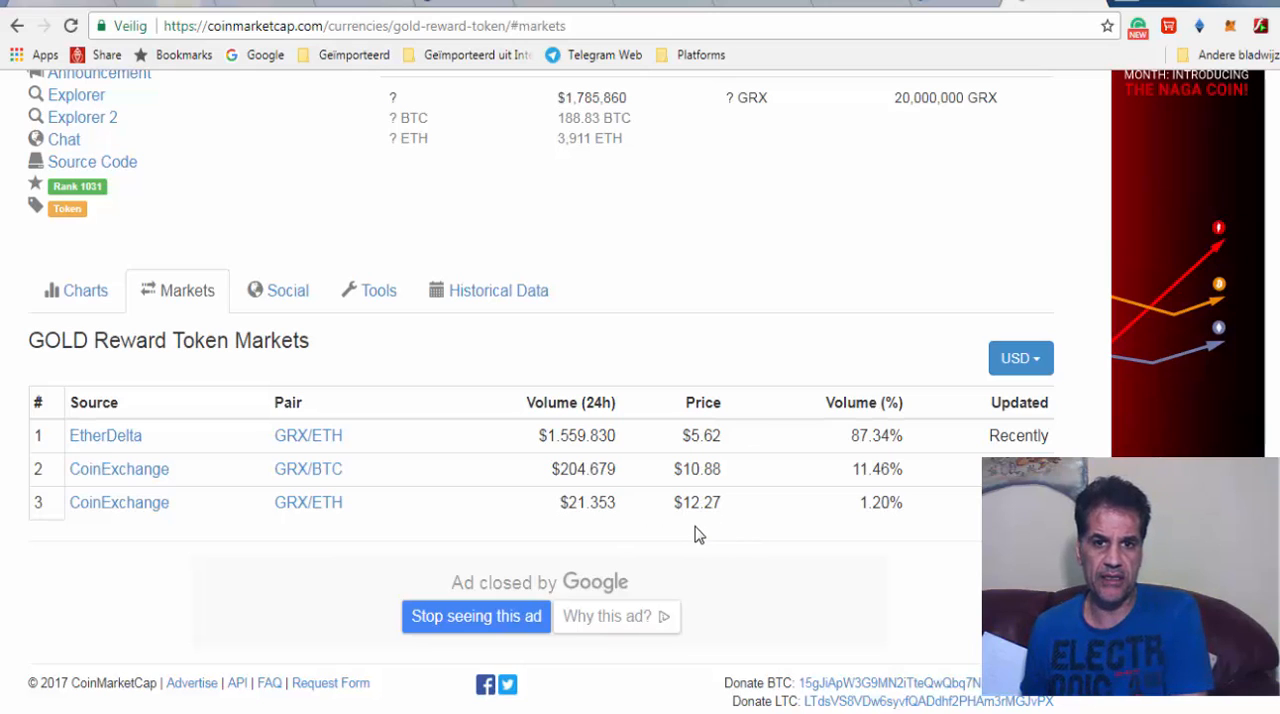
pyautogui.moveTo(532, 528)
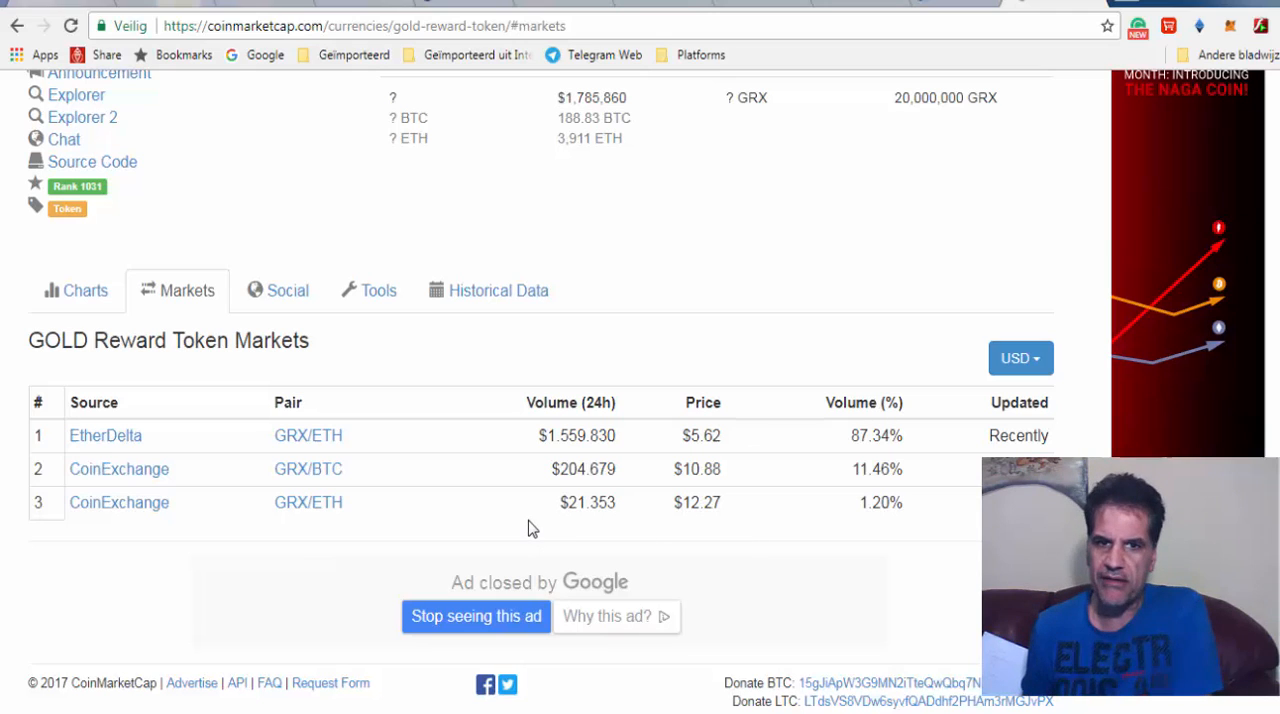
pyautogui.moveTo(4, 496)
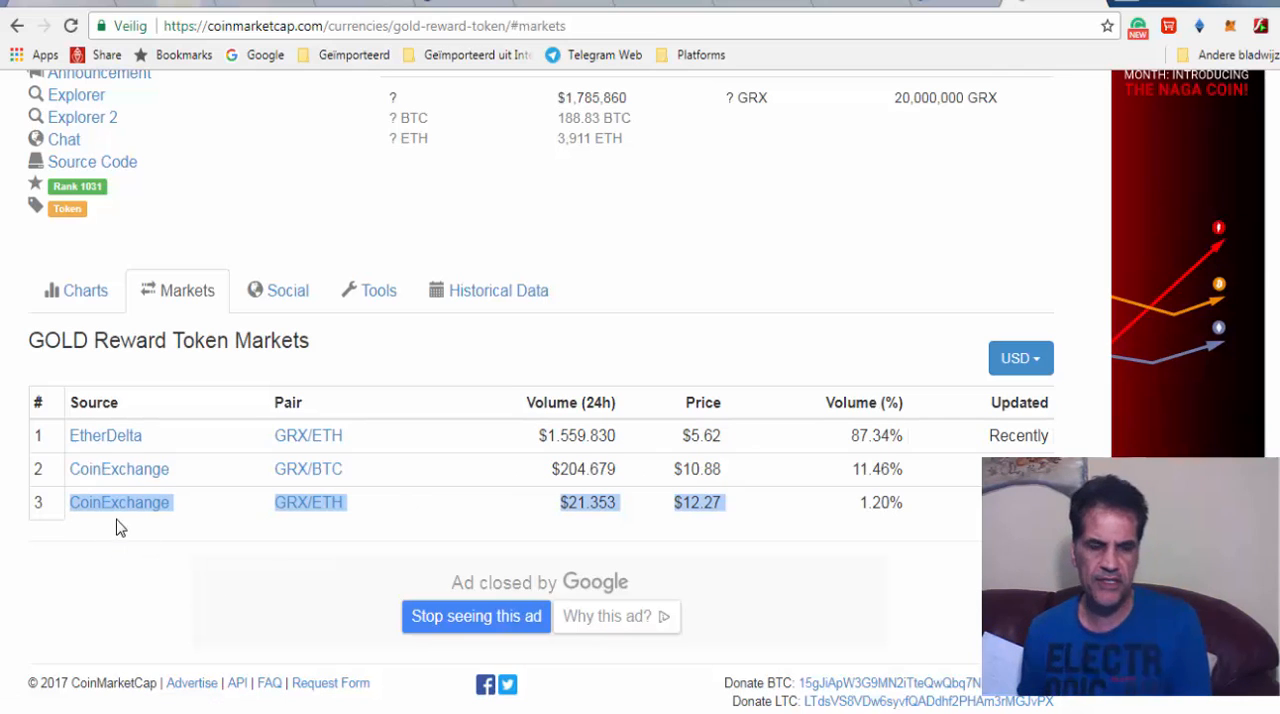
# - Follow the CoinExchange source link from the GRX/ETH market row
pyautogui.click(120, 502)
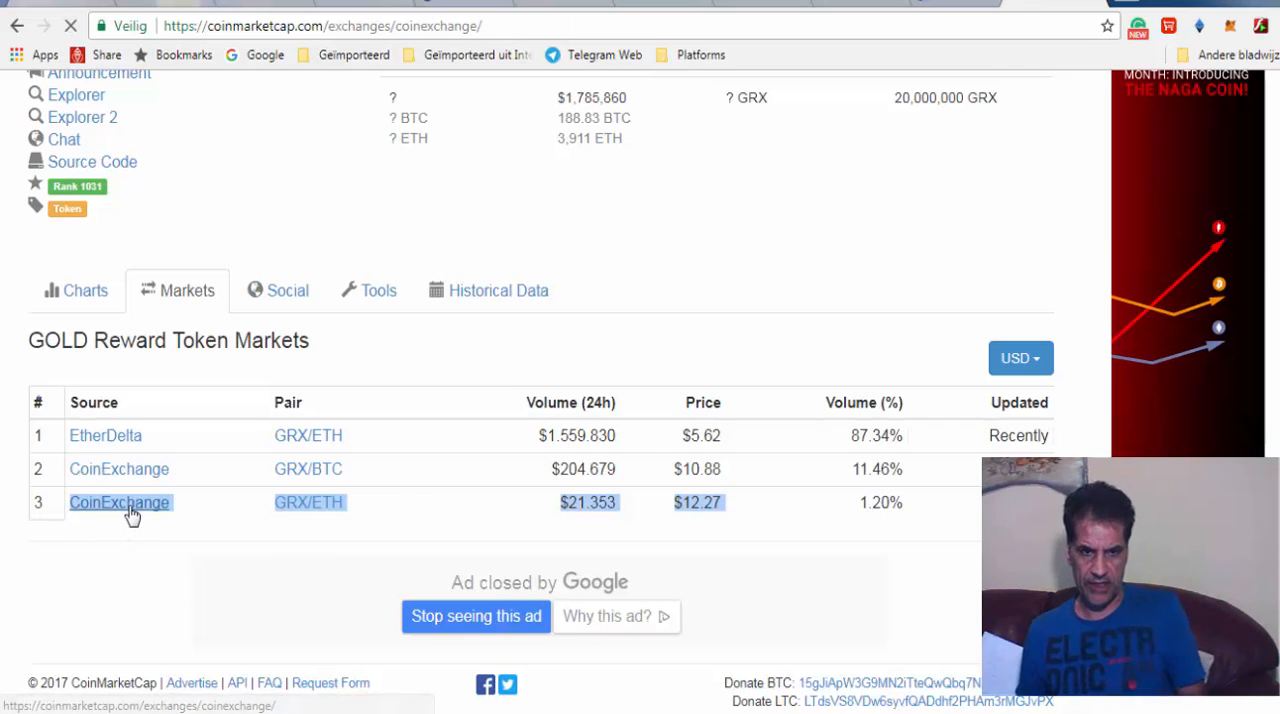
# - Go from CoinExchange's CoinMarketCap profile to coinexchange.io's login page and start the not-a-robot check
pyautogui.click(120, 502)
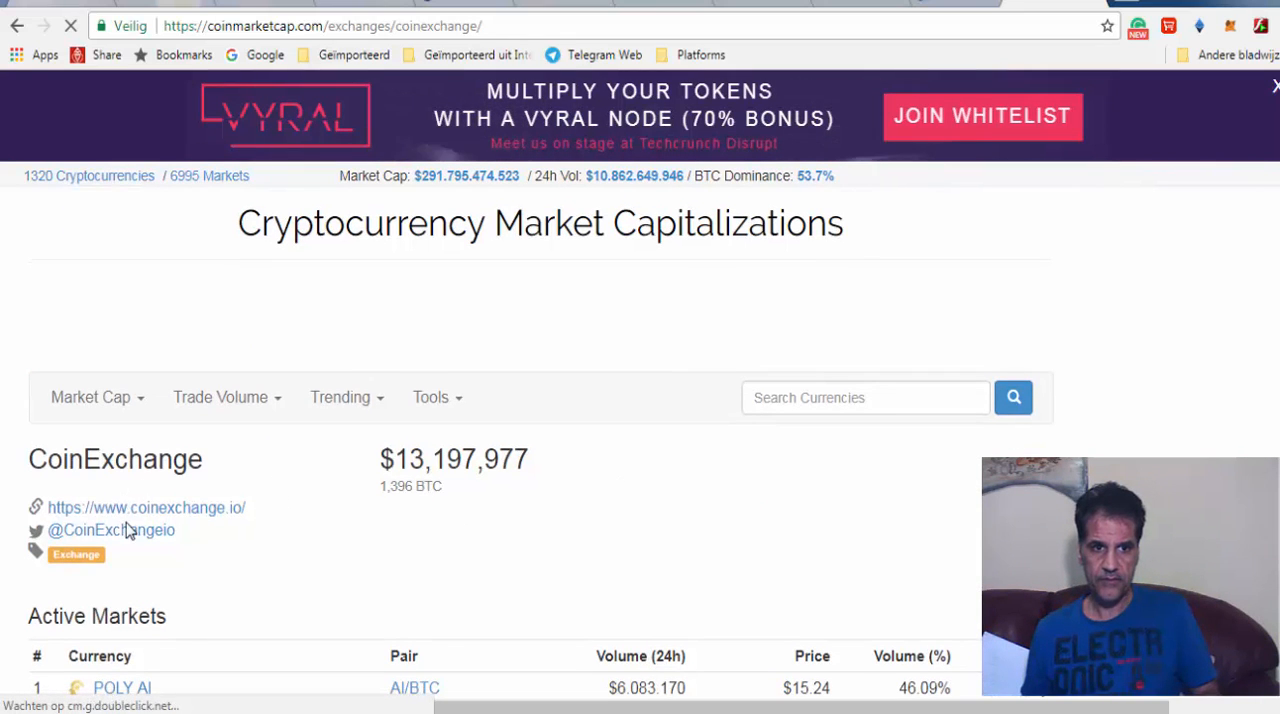
pyautogui.click(146, 508)
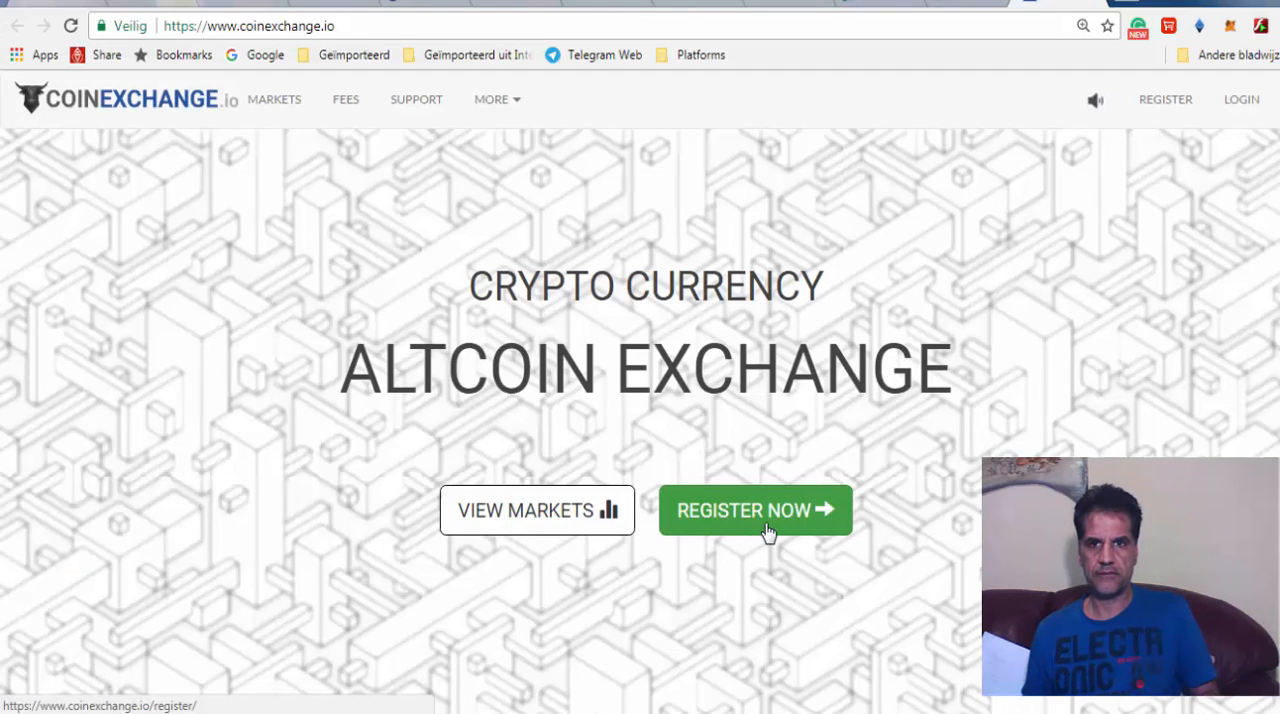
pyautogui.moveTo(1166, 100)
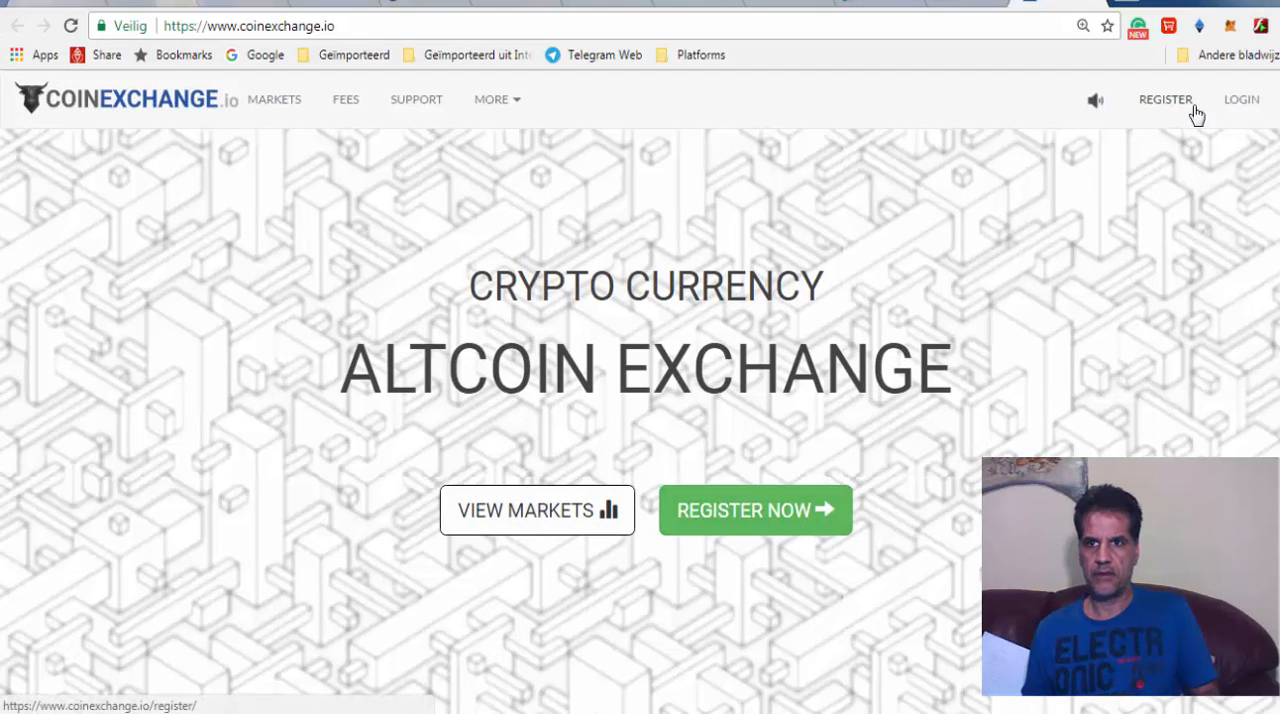
pyautogui.click(1240, 100)
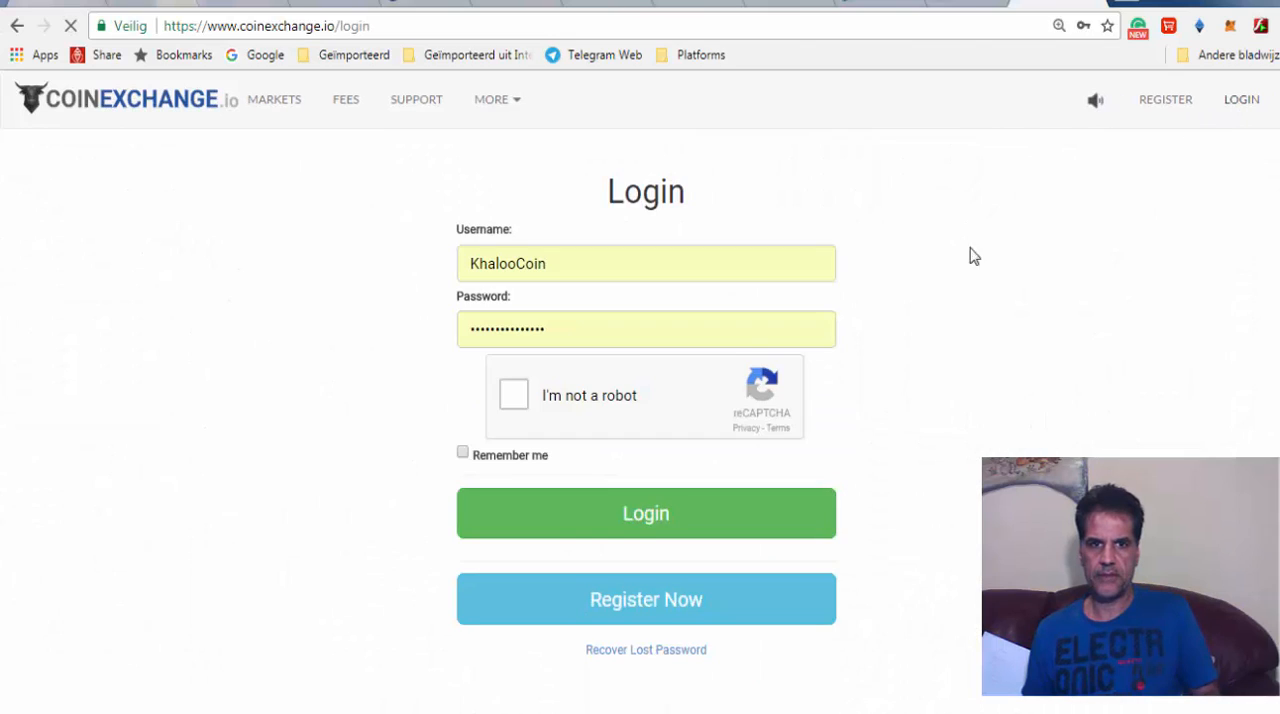
pyautogui.click(512, 394)
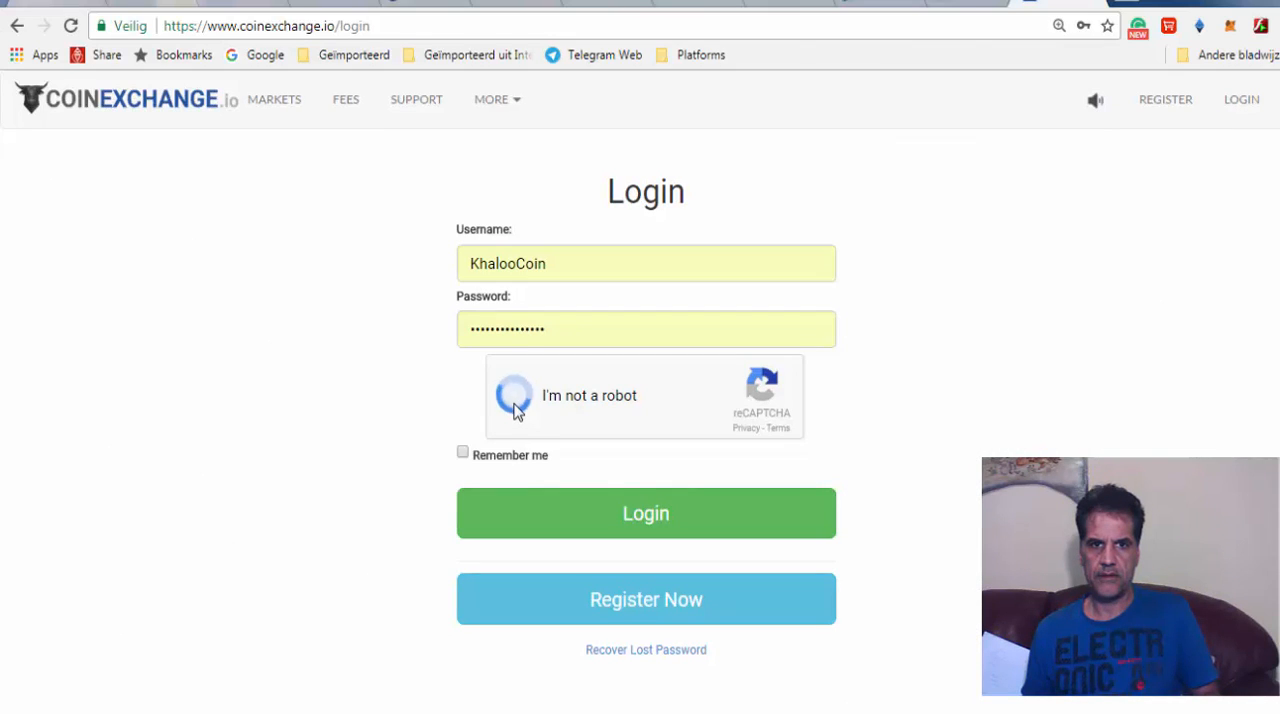
# - Confirm the reCAPTCHA and log in to the KhalooCoin CoinExchange account balances page
pyautogui.click(516, 396)
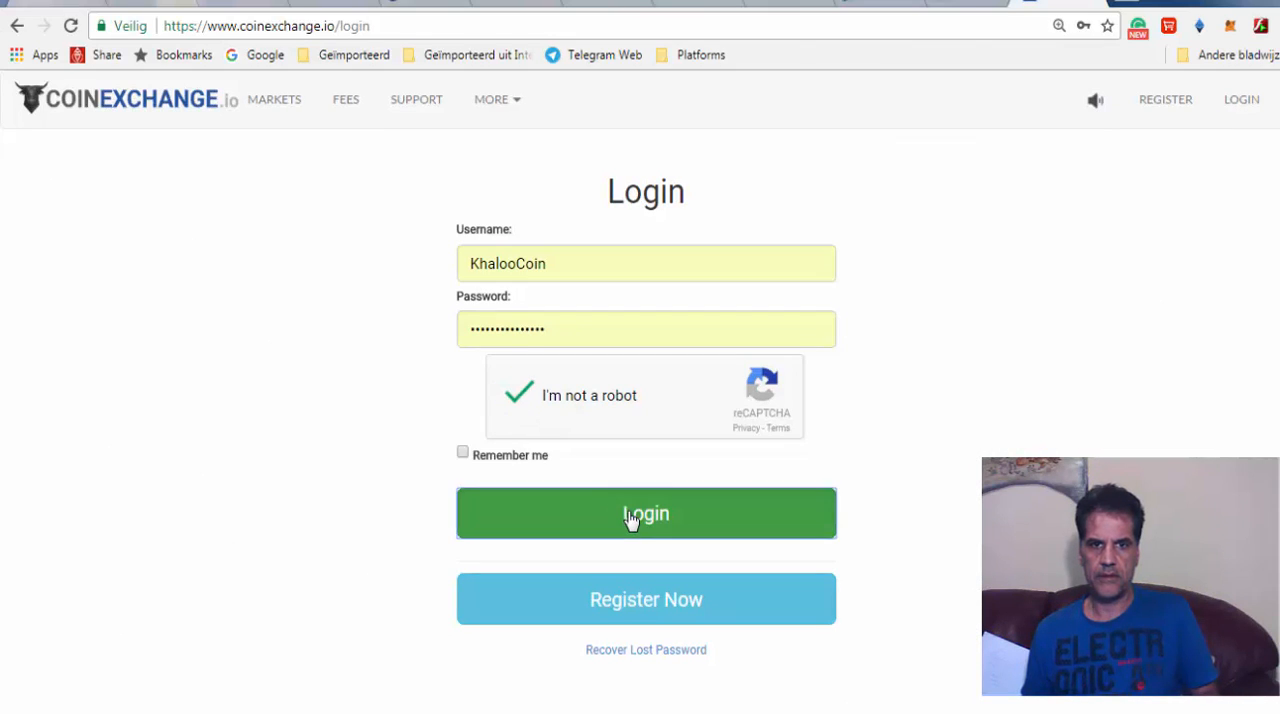
pyautogui.click(644, 512)
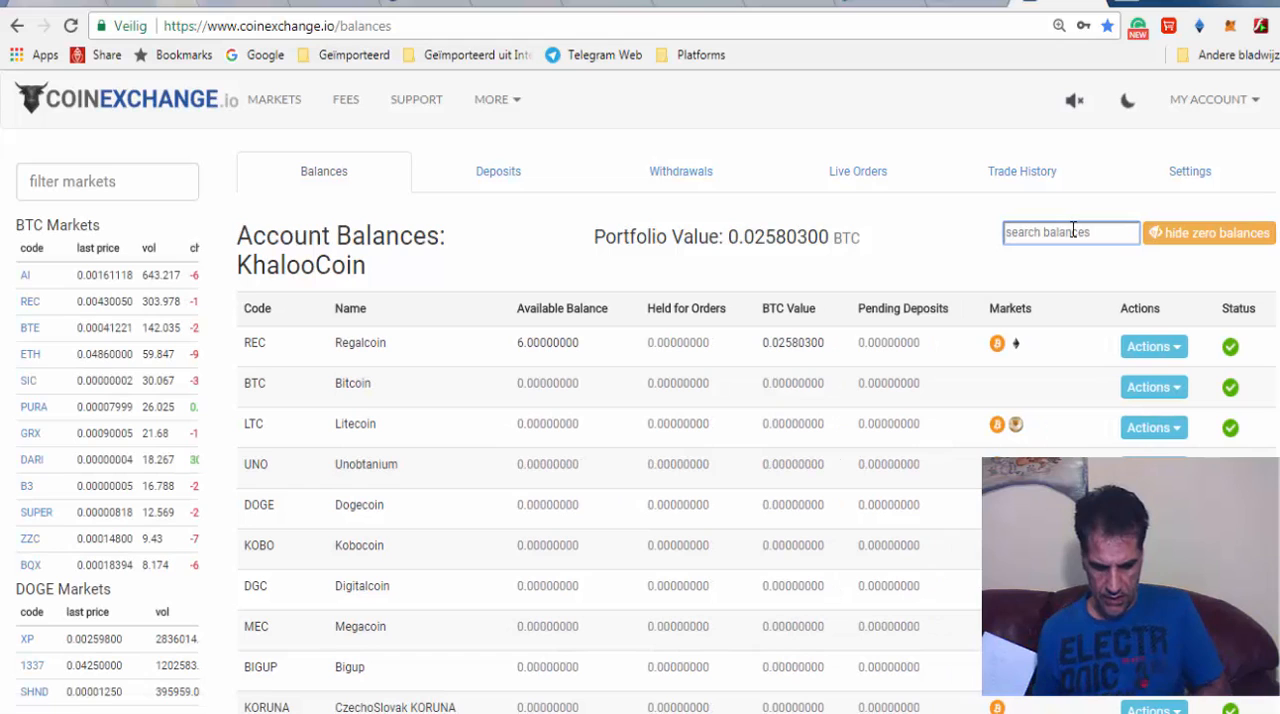
# - Filter balances to 'grx' and go to the GRX deposit page, which warns the wallet is in maintenance
pyautogui.write('grx')
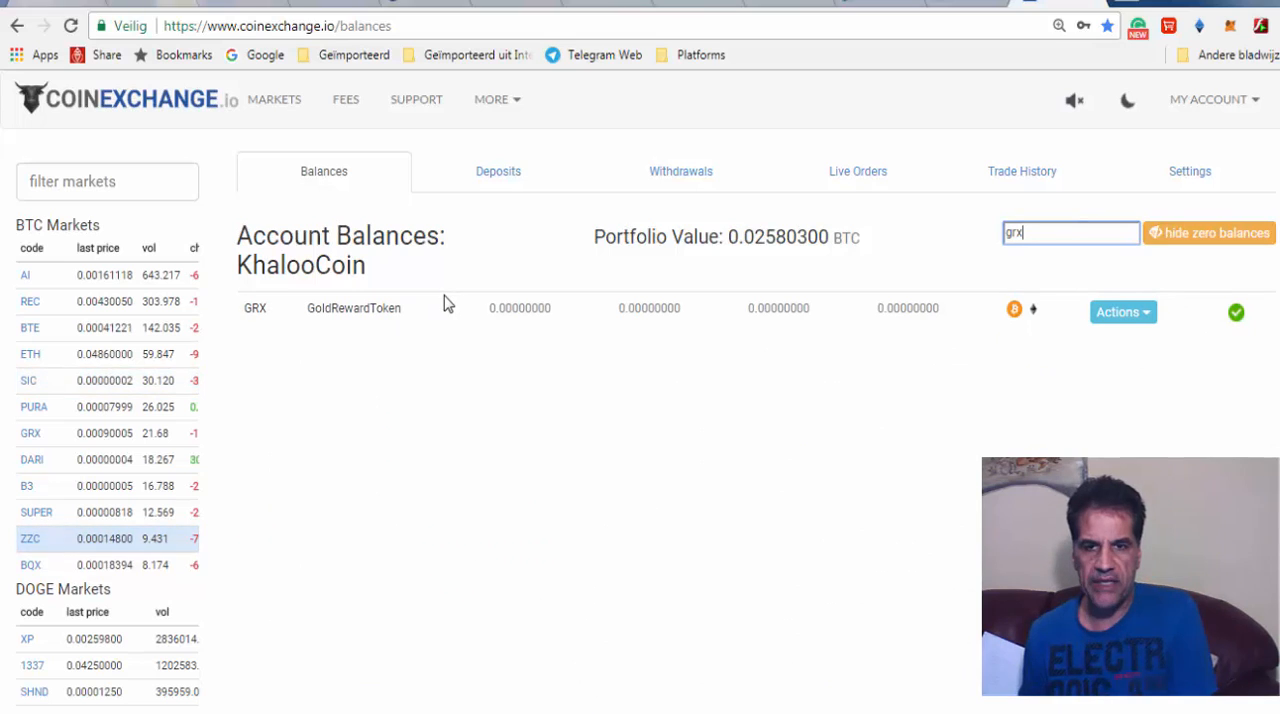
pyautogui.moveTo(1228, 320)
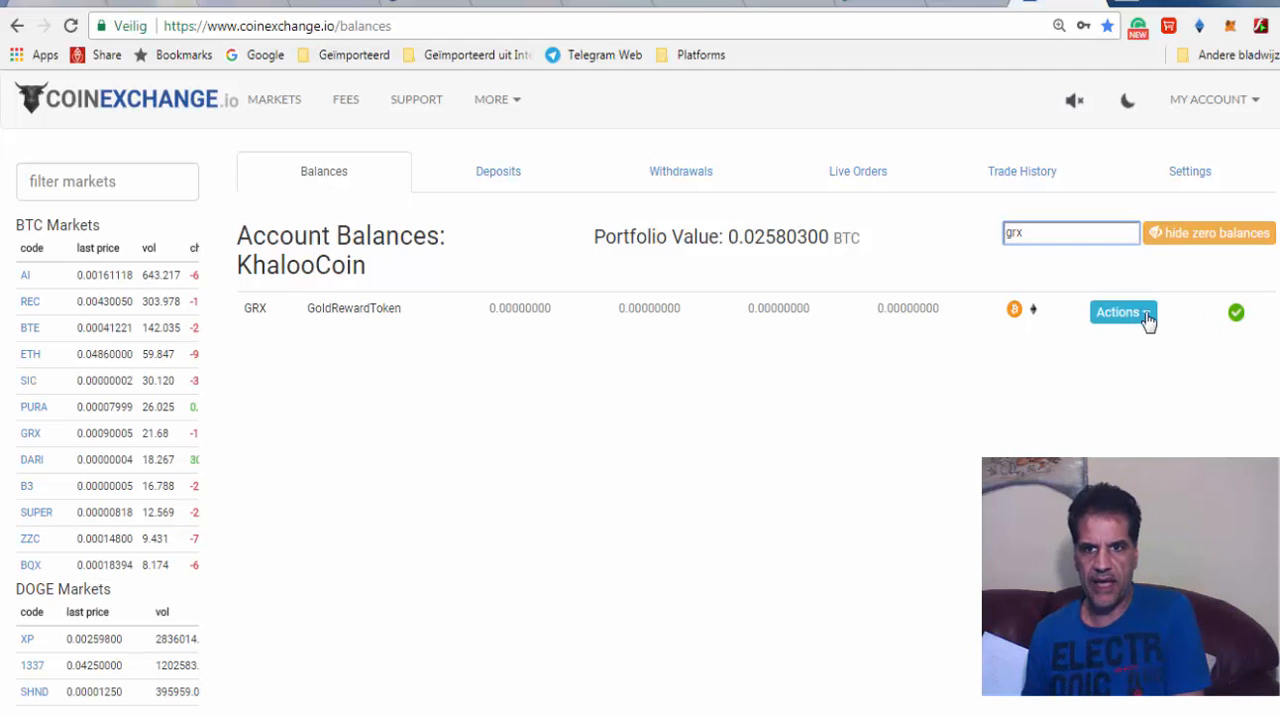
pyautogui.click(1120, 312)
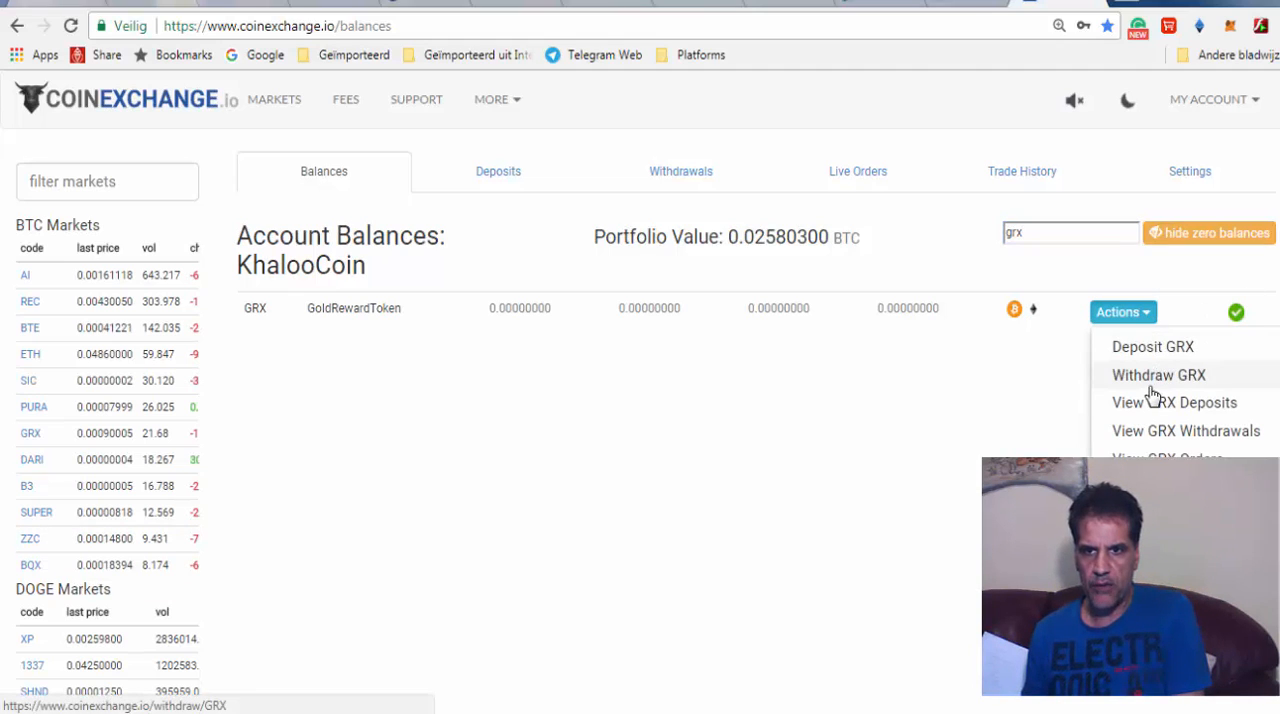
pyautogui.moveTo(1156, 384)
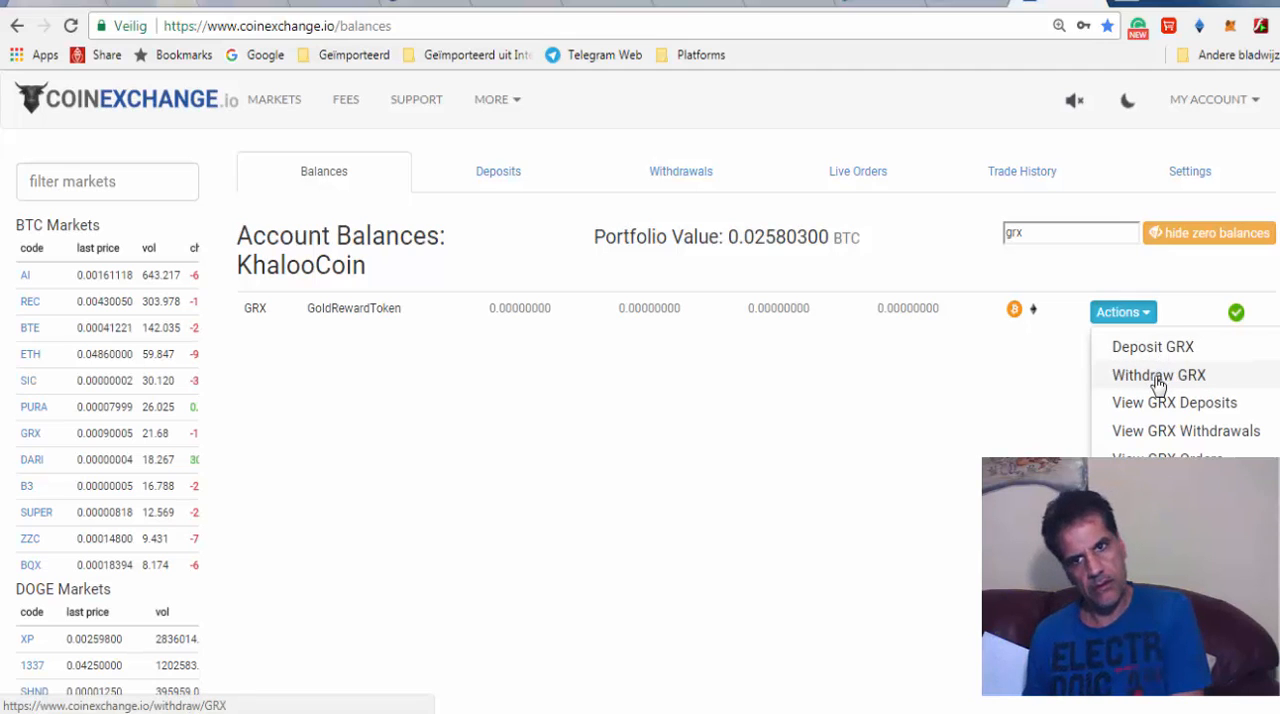
pyautogui.click(1152, 346)
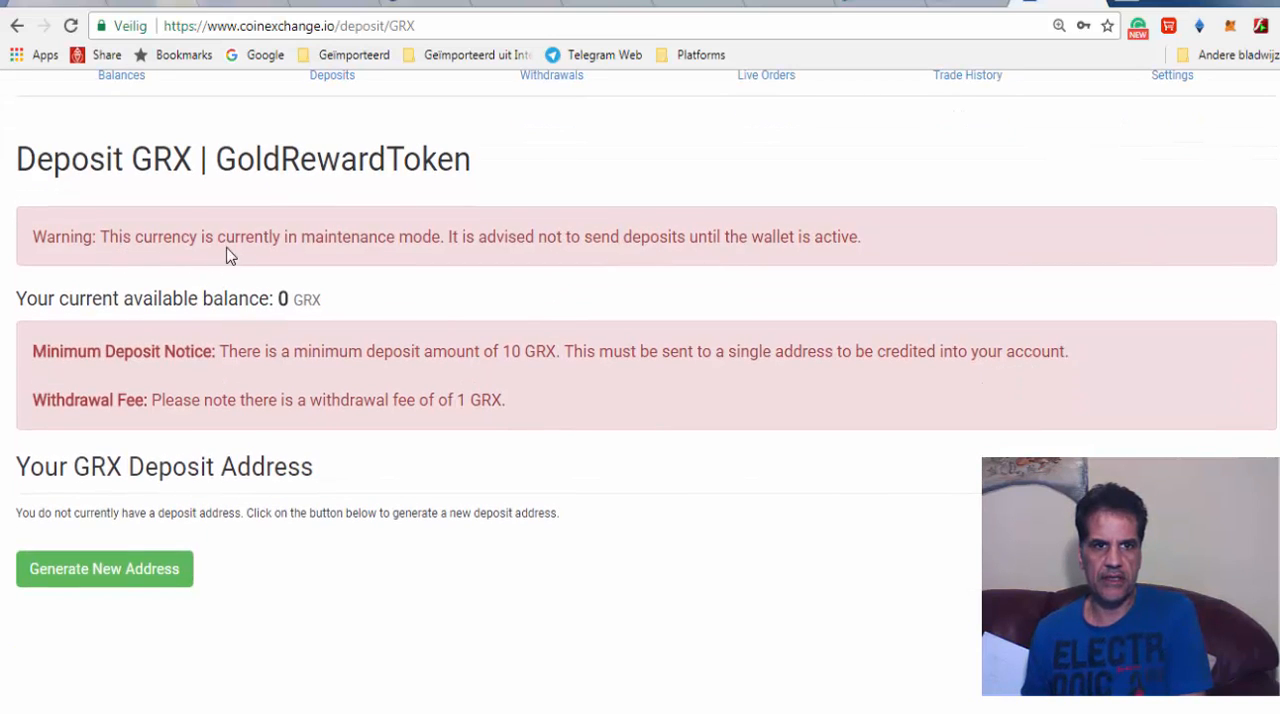
pyautogui.moveTo(500, 260)
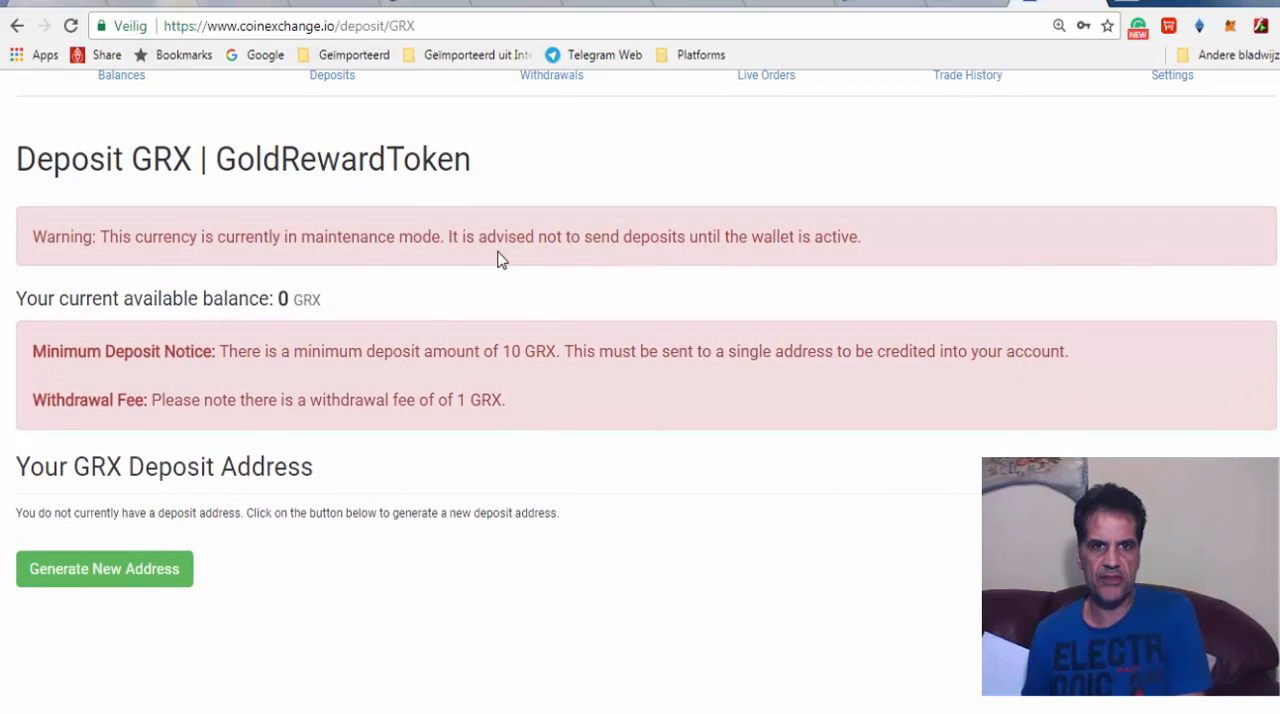
pyautogui.moveTo(780, 262)
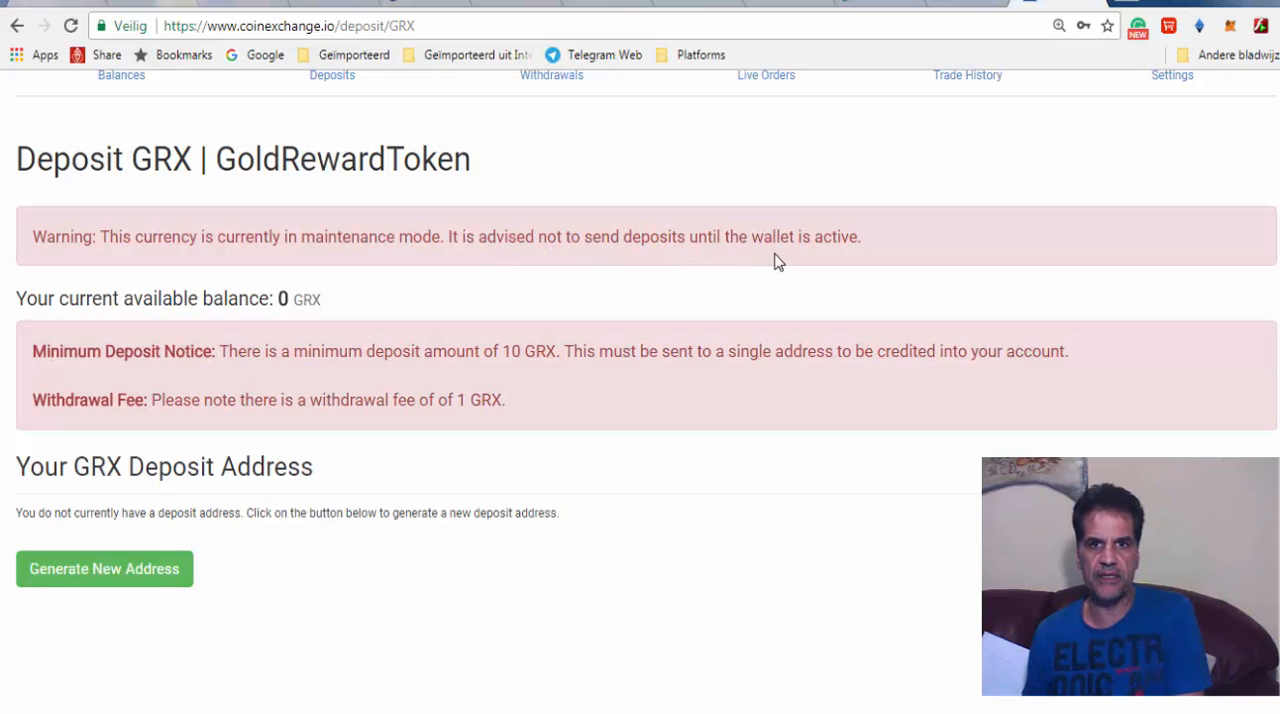
pyautogui.moveTo(338, 408)
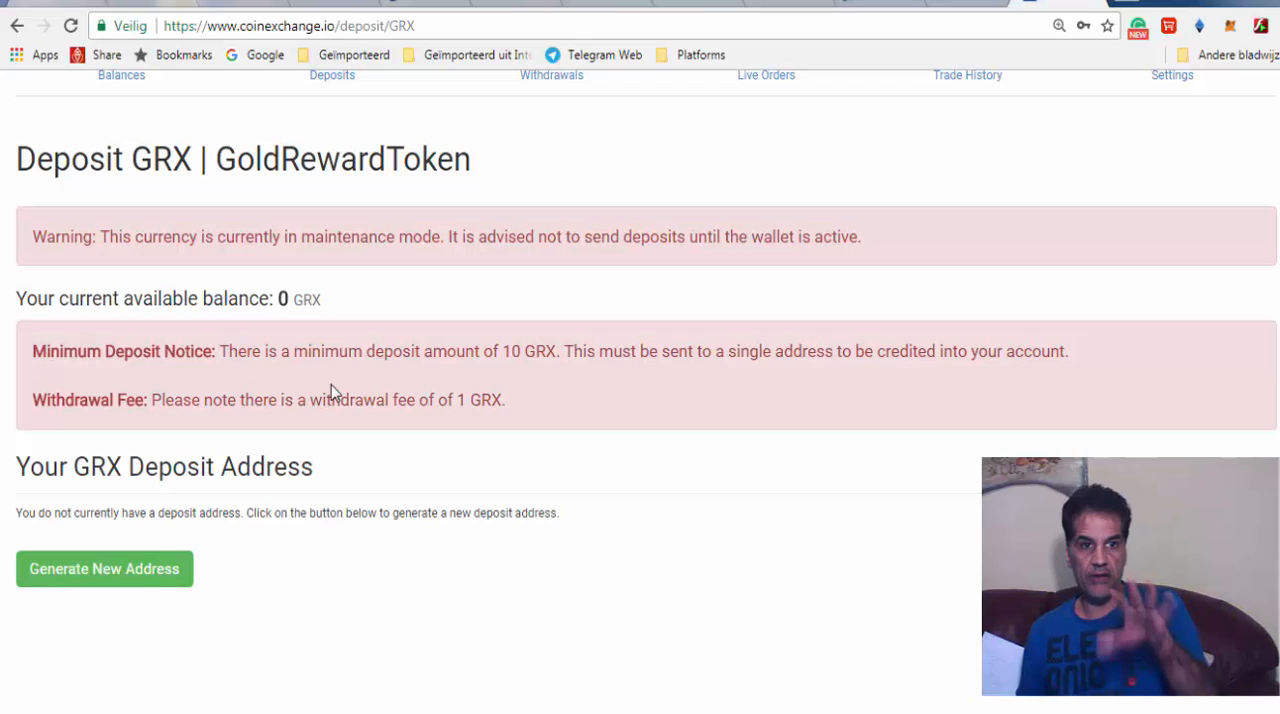
pyautogui.moveTo(1068, 316)
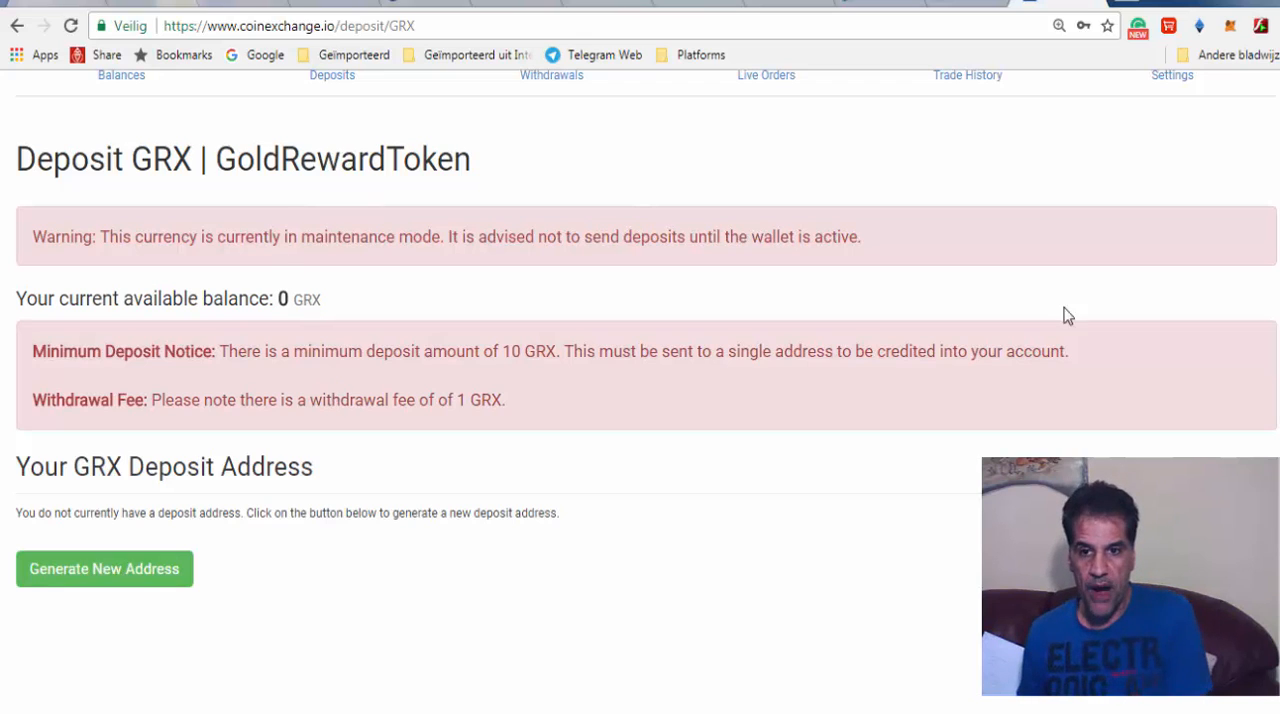
pyautogui.moveTo(724, 276)
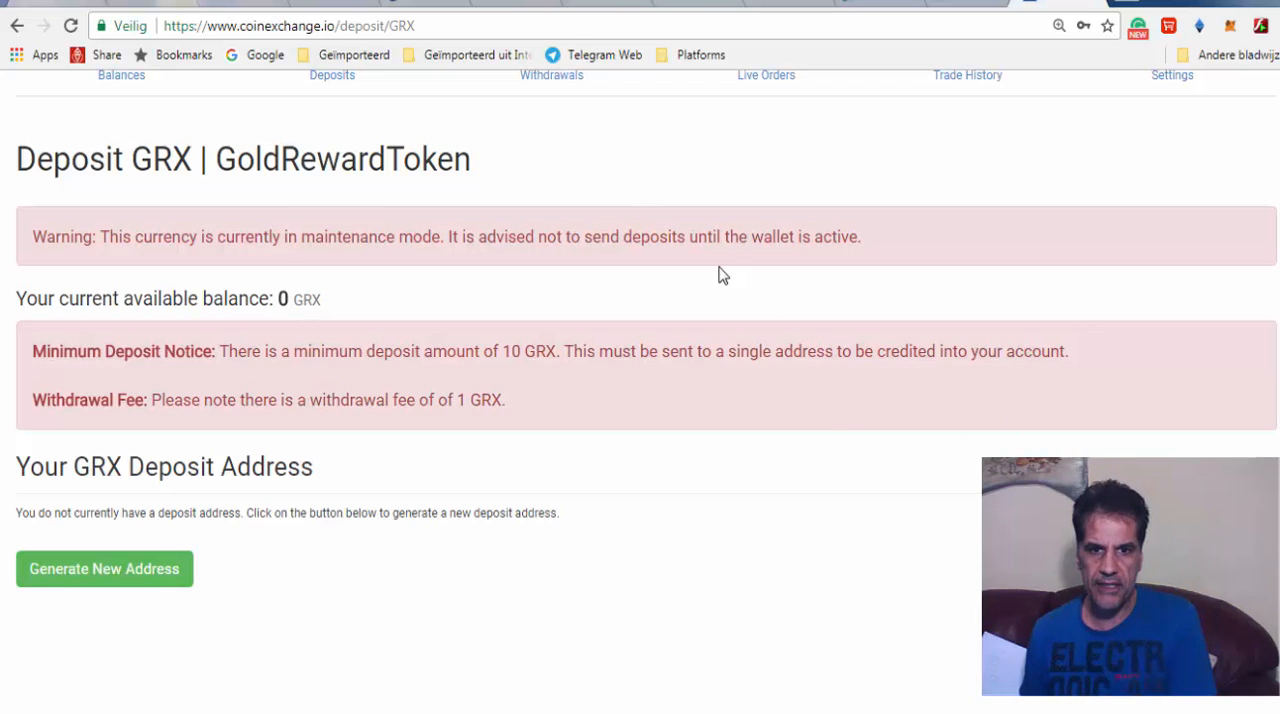
pyautogui.moveTo(644, 684)
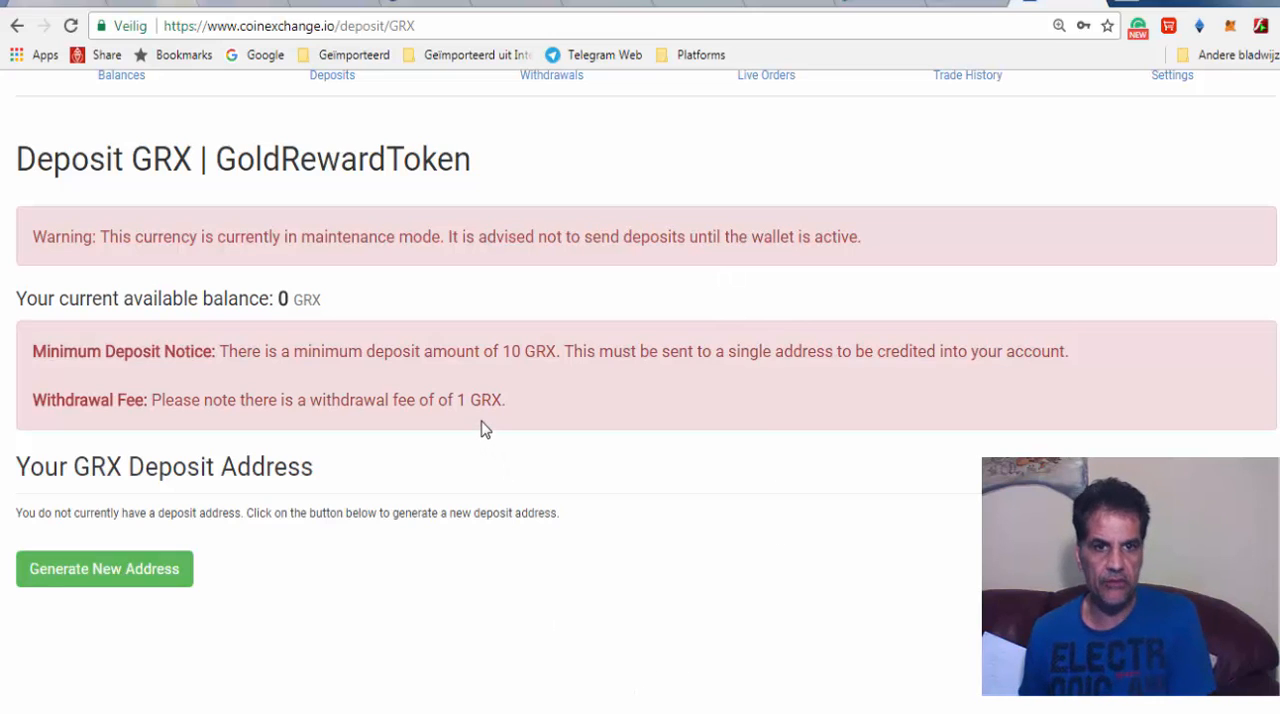
pyautogui.moveTo(636, 216)
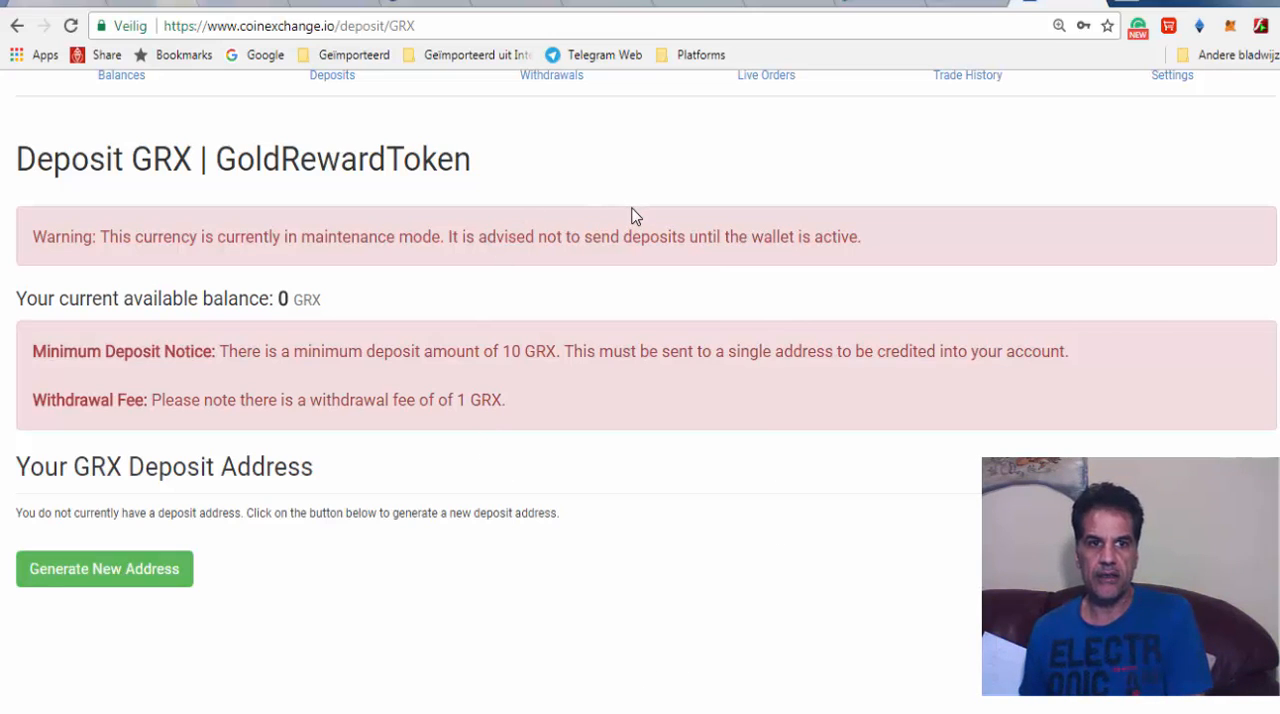
pyautogui.moveTo(940, 64)
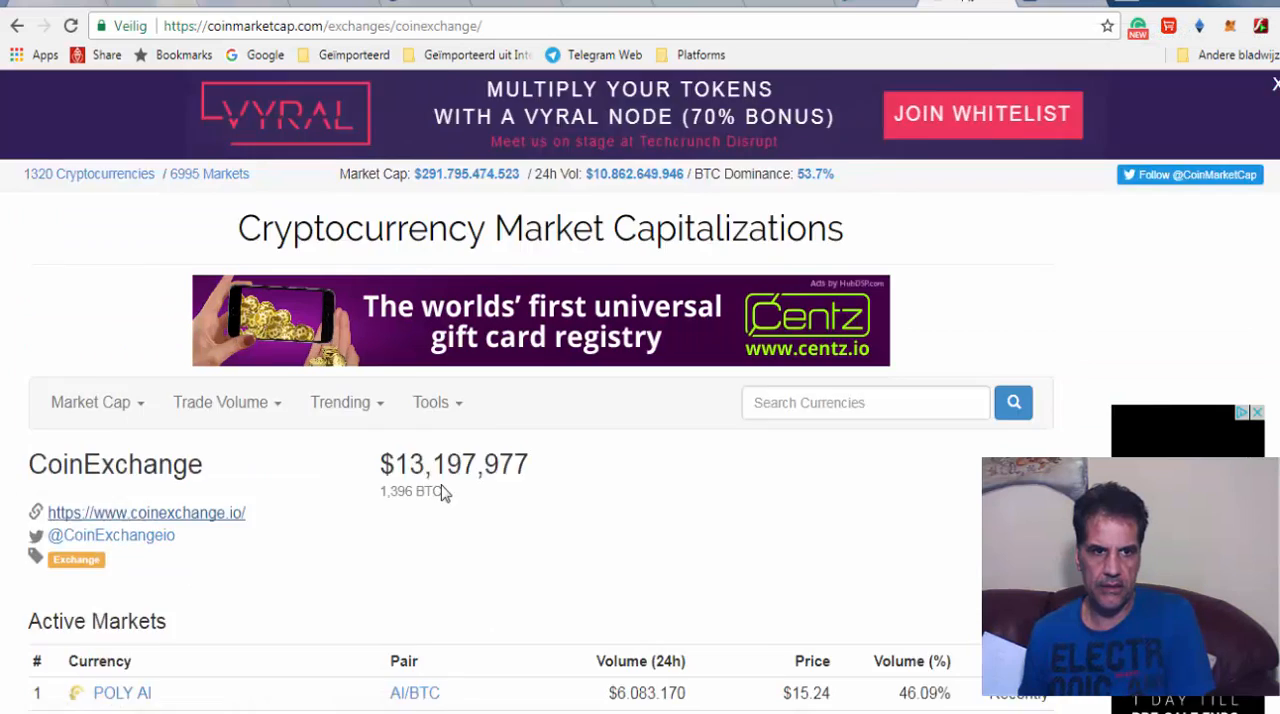
# - Scroll to the GRX markets table and dismiss the Gold Gate advertisement below it
pyautogui.scroll(-3)
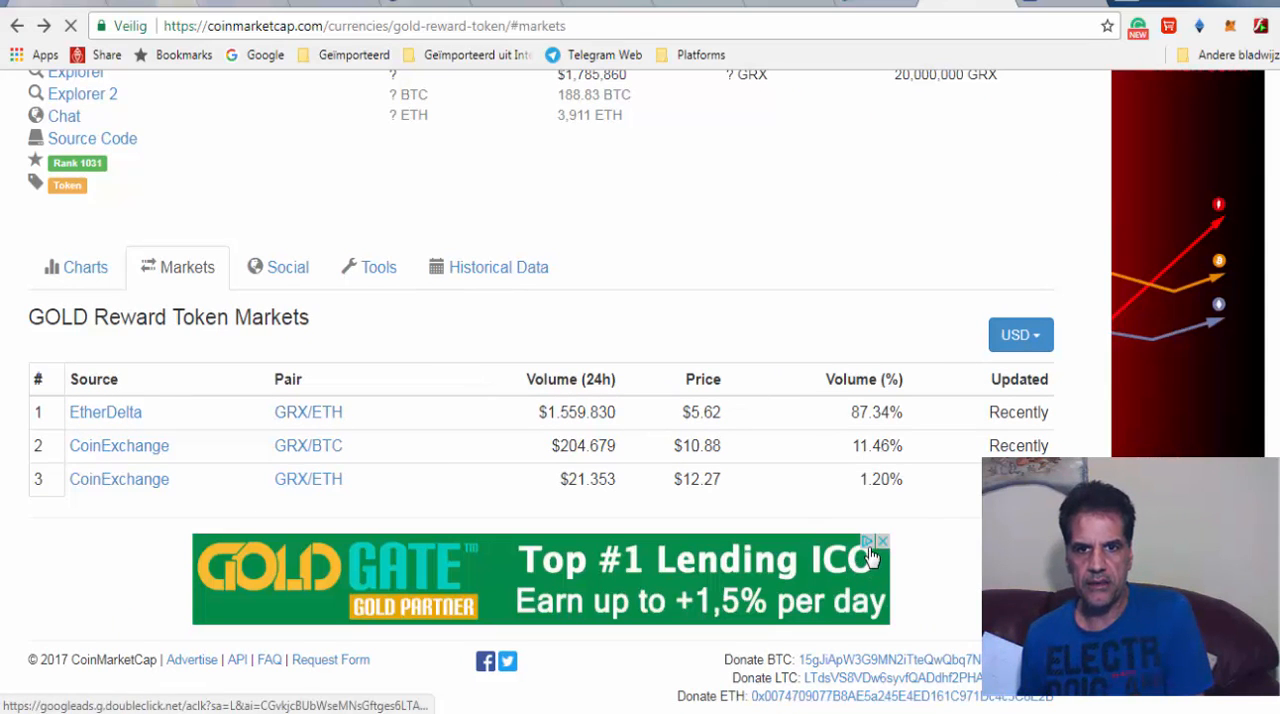
pyautogui.click(878, 540)
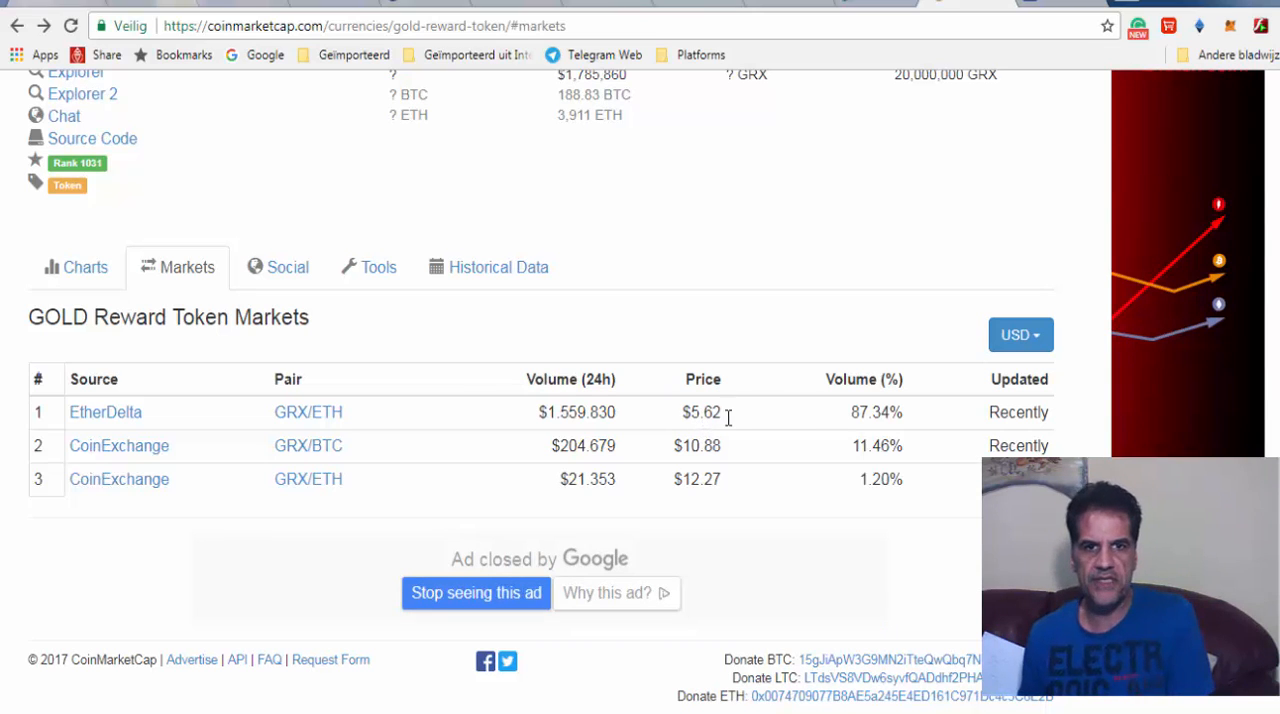
pyautogui.moveTo(690, 508)
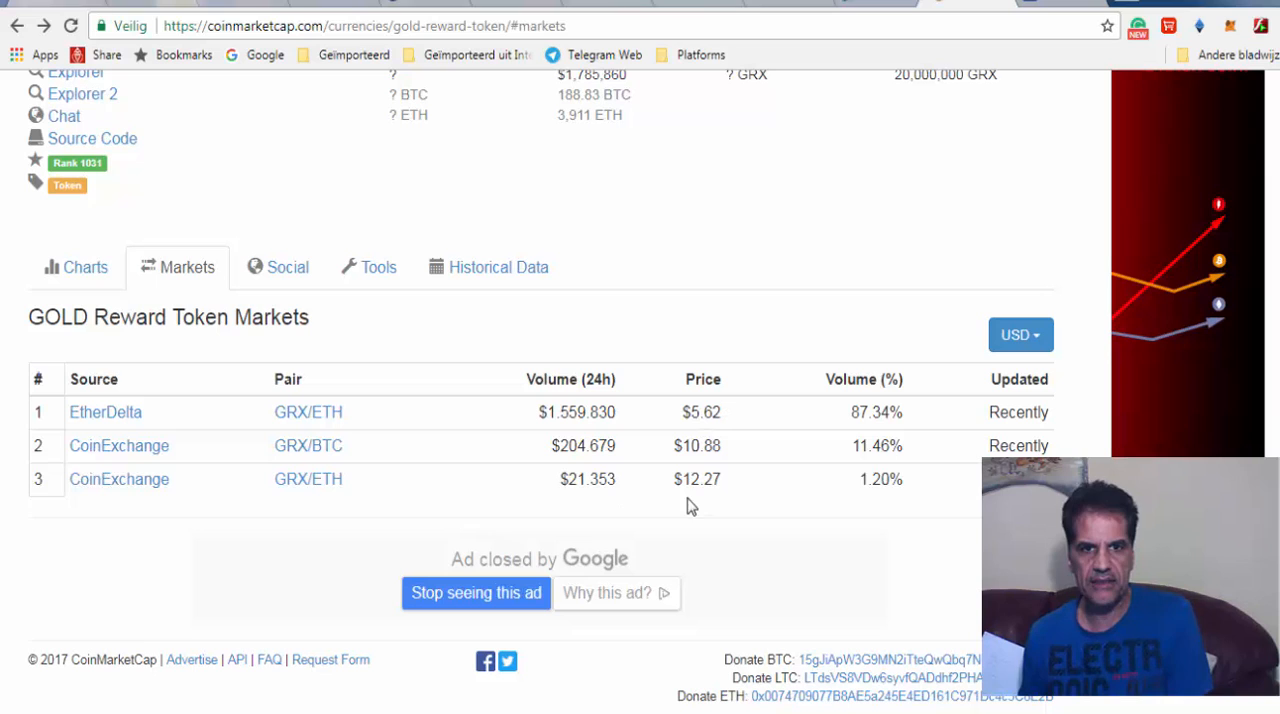
pyautogui.moveTo(696, 512)
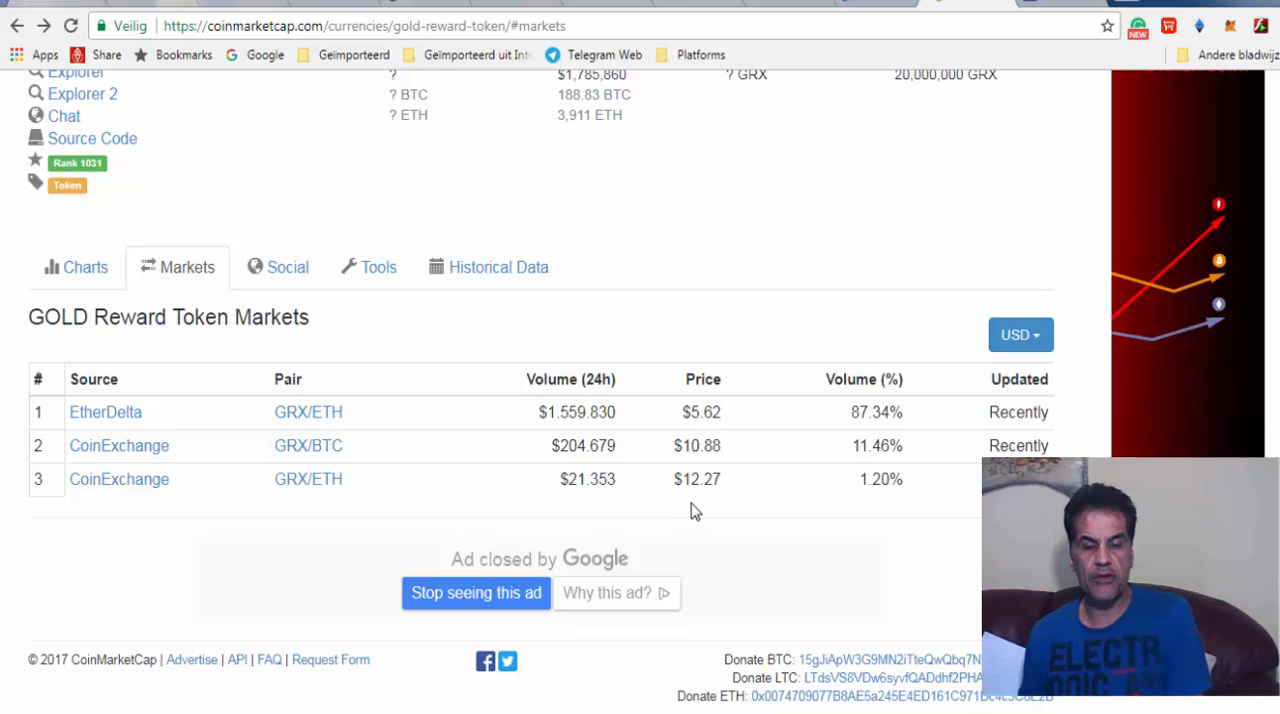
pyautogui.moveTo(724, 450)
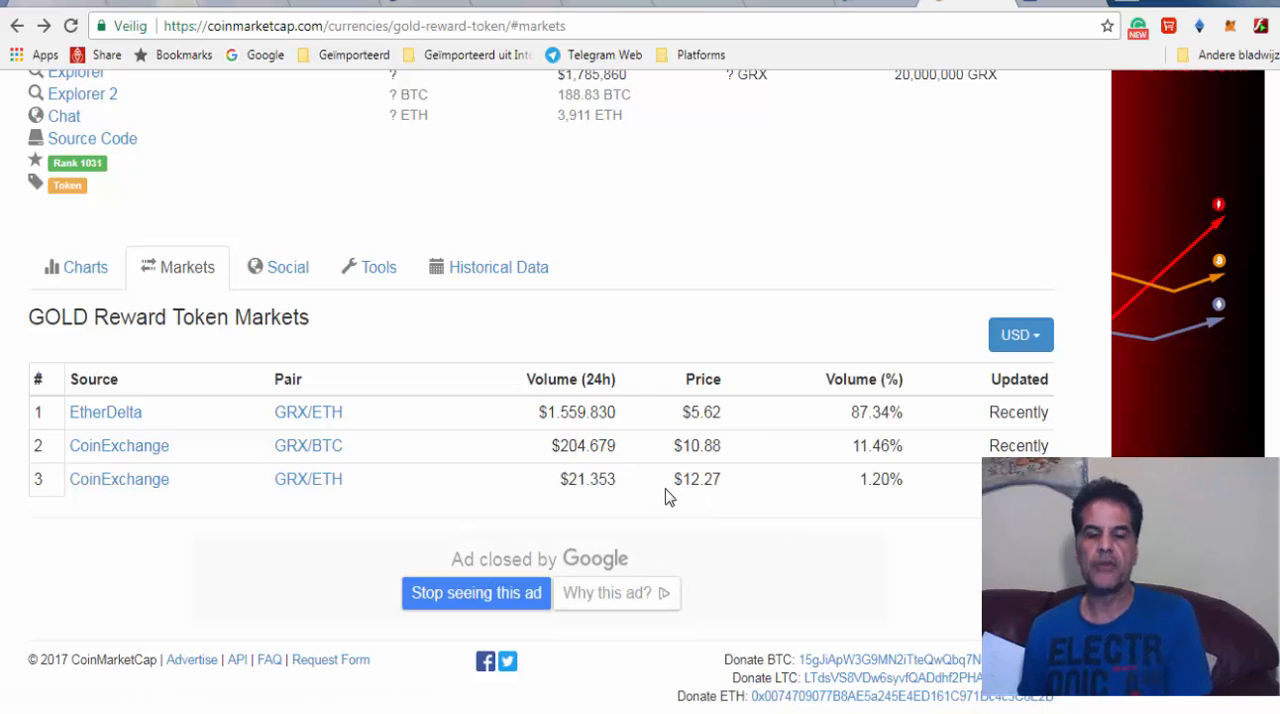
pyautogui.moveTo(740, 436)
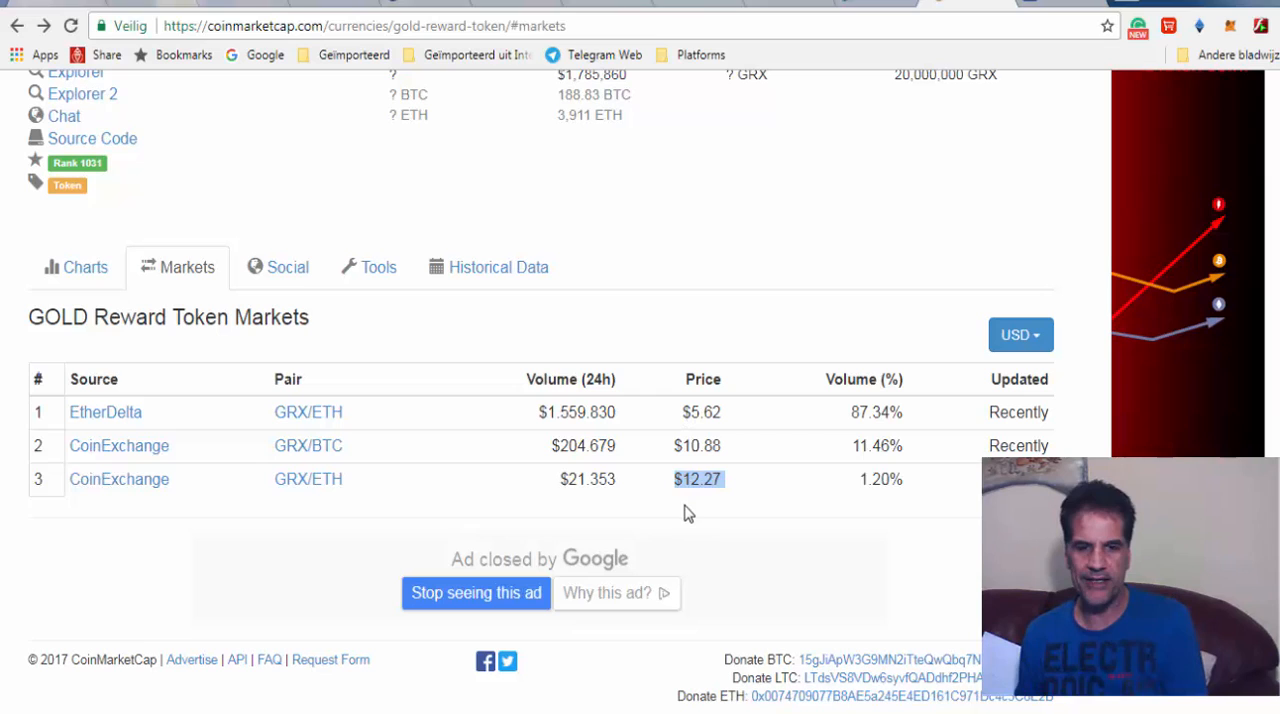
pyautogui.moveTo(740, 528)
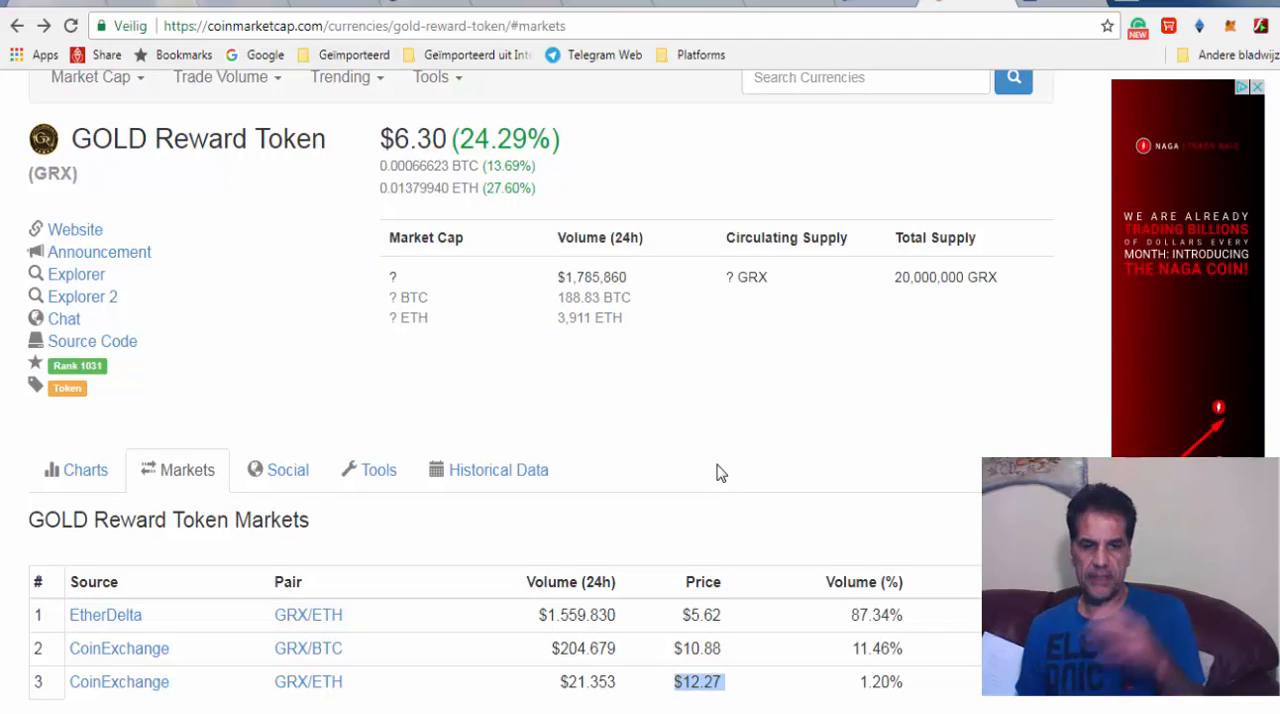
pyautogui.moveTo(712, 490)
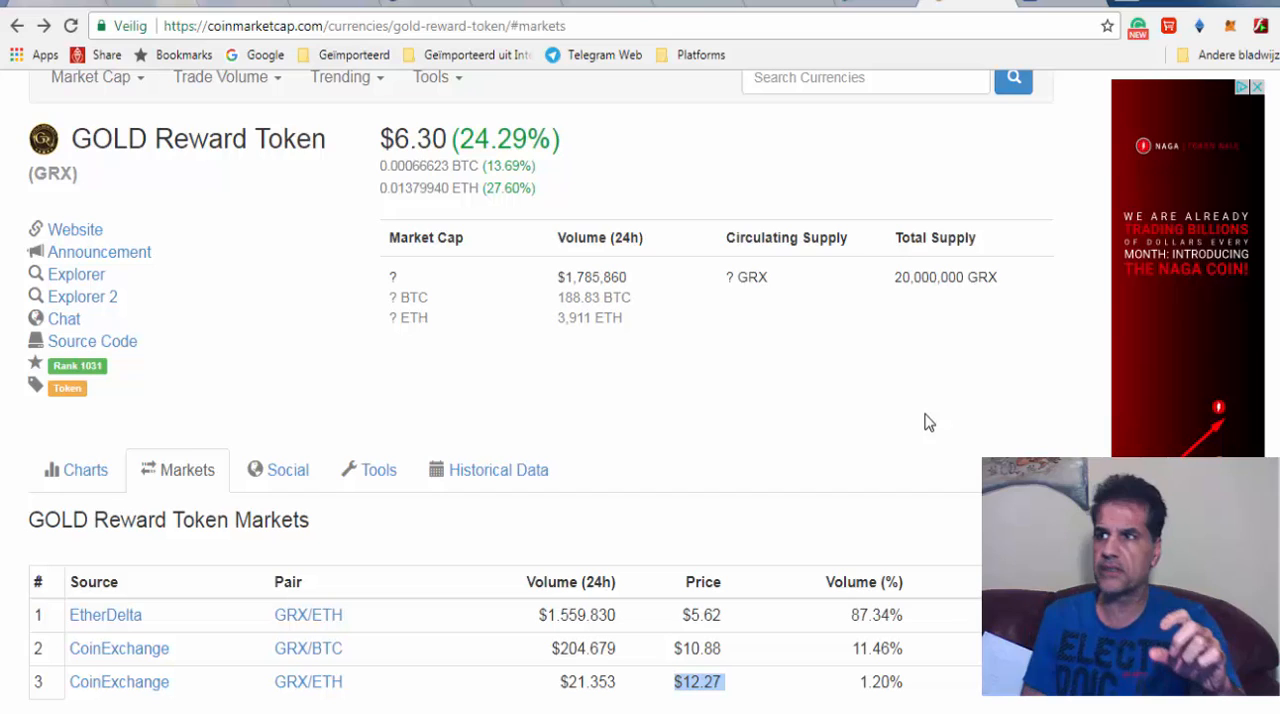
pyautogui.moveTo(1224, 354)
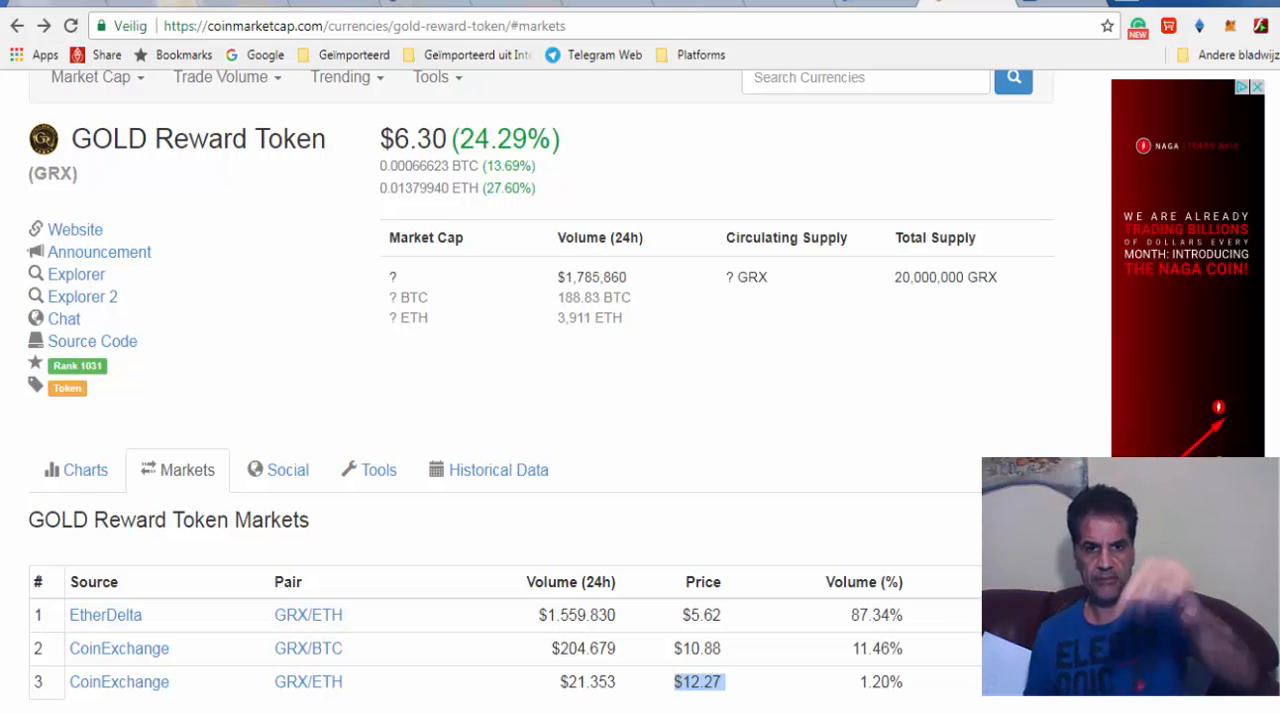
pyautogui.moveTo(976, 590)
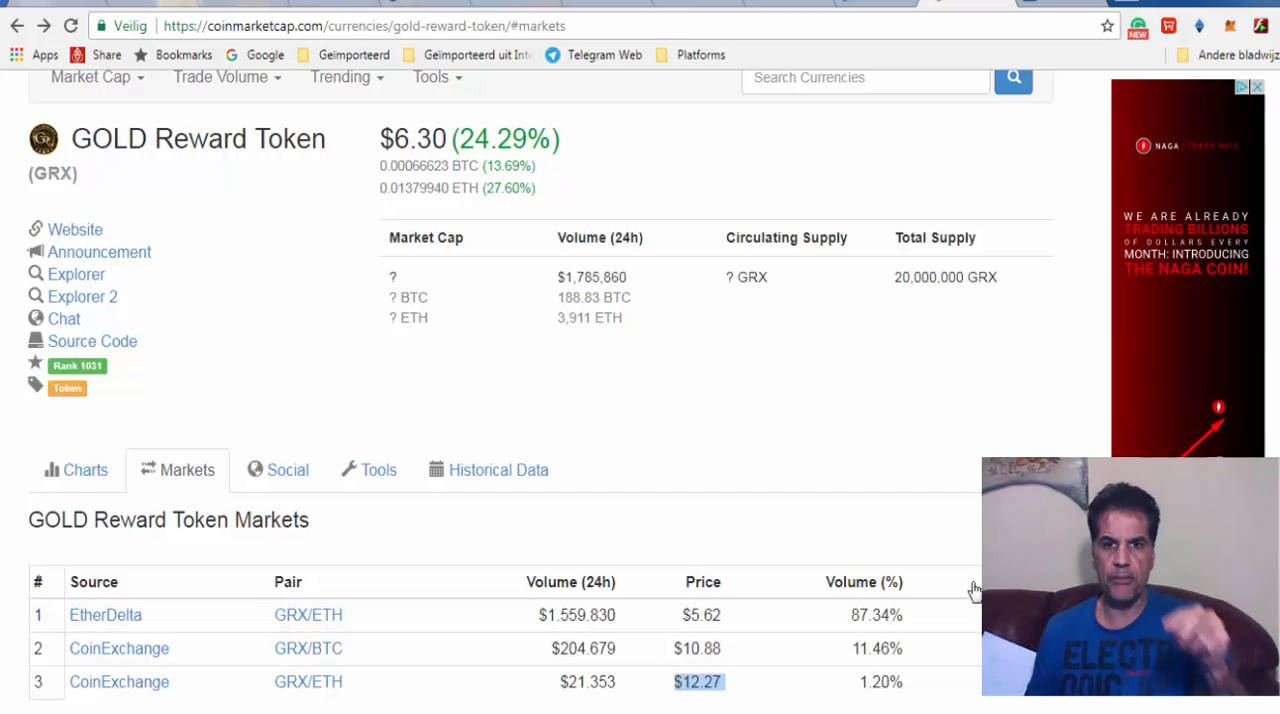
pyautogui.moveTo(948, 528)
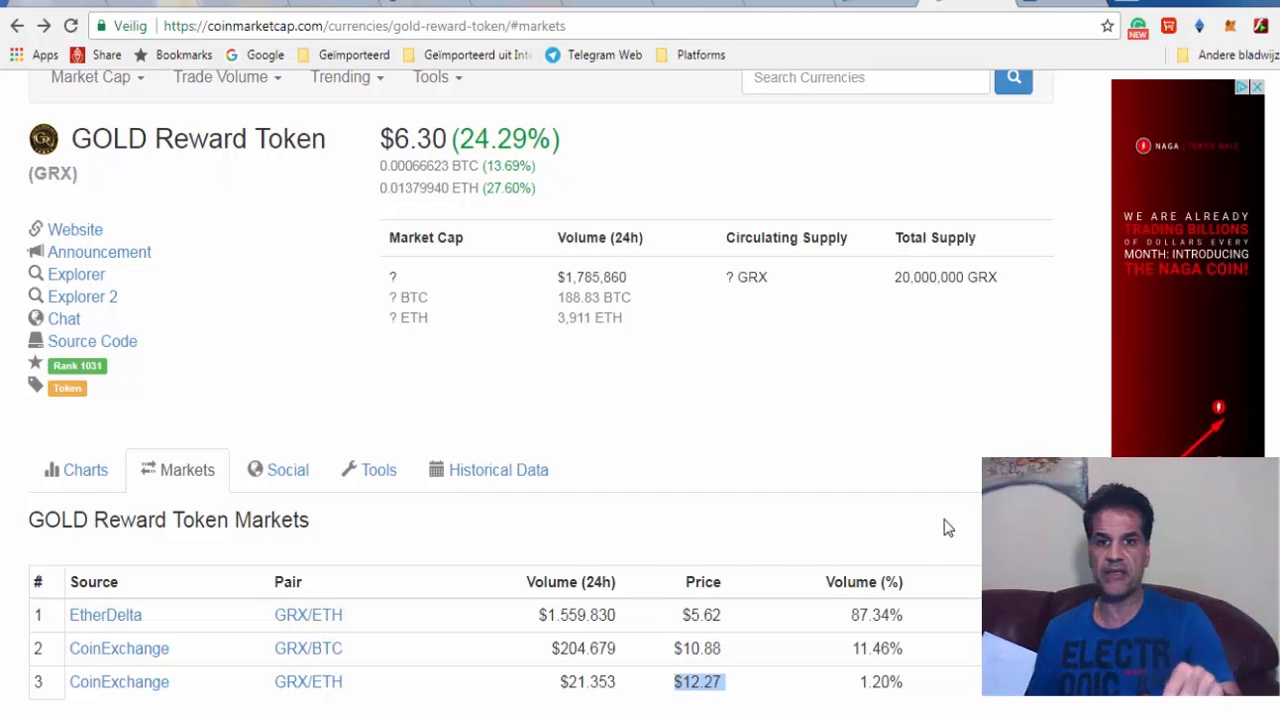
pyautogui.moveTo(780, 438)
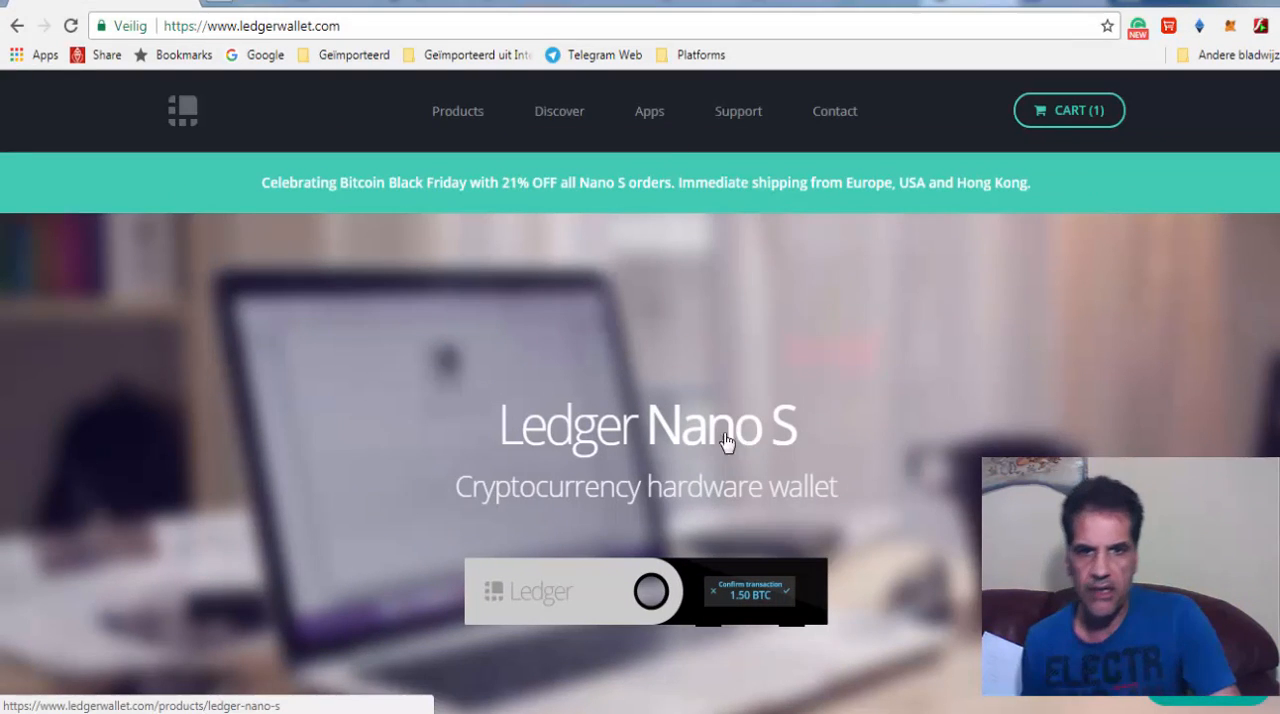
# - Scroll the ledgerwallet.com homepage to its footer and go to the support FAQ
pyautogui.scroll(-3)
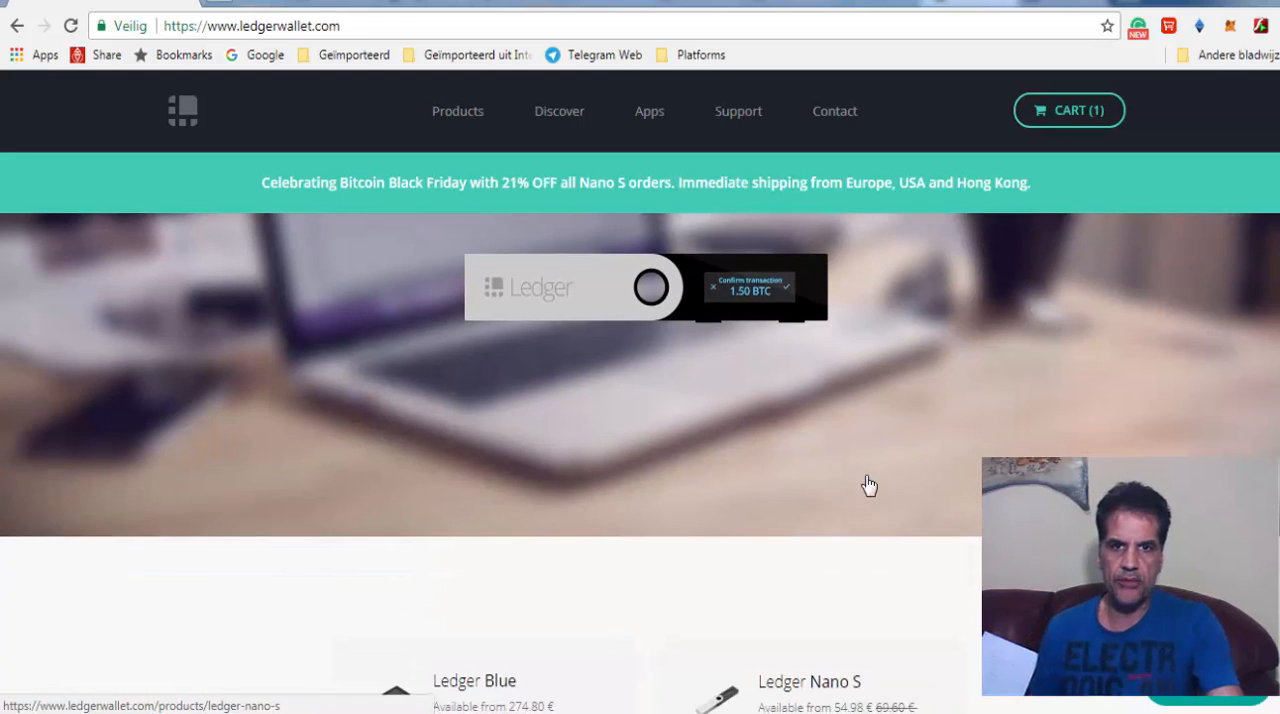
pyautogui.scroll(-3)
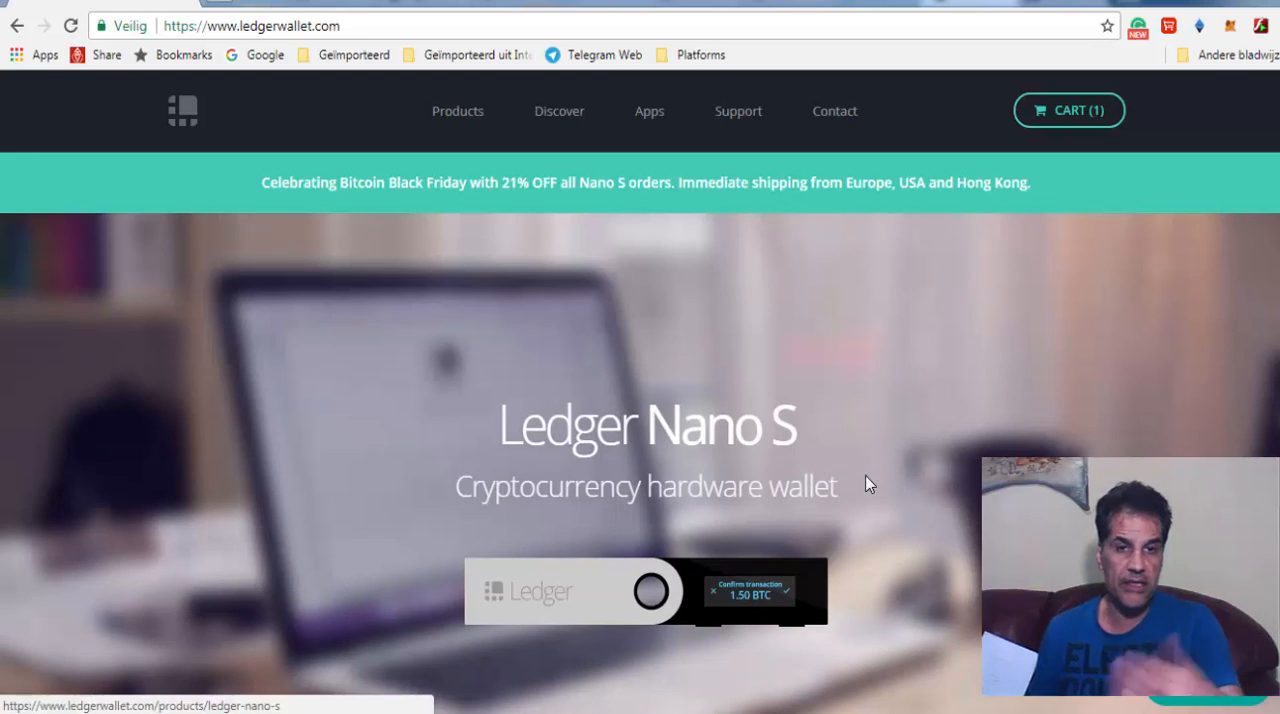
pyautogui.scroll(-3)
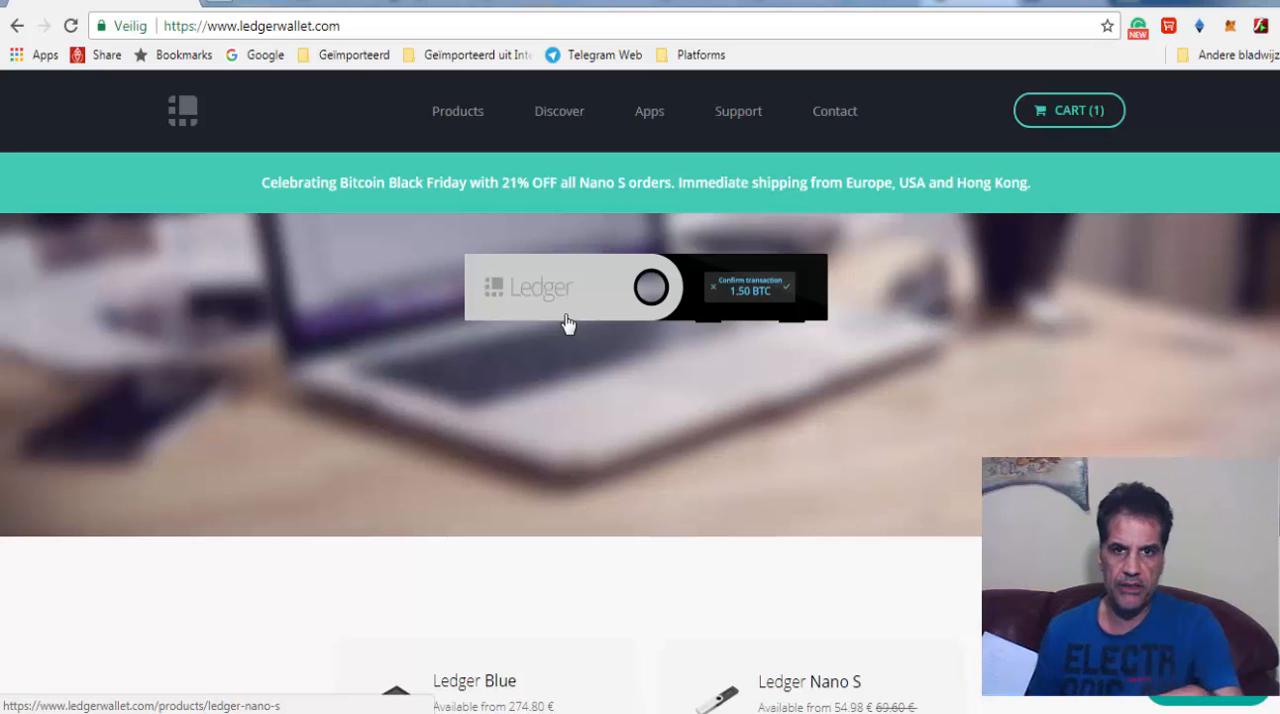
pyautogui.scroll(-3)
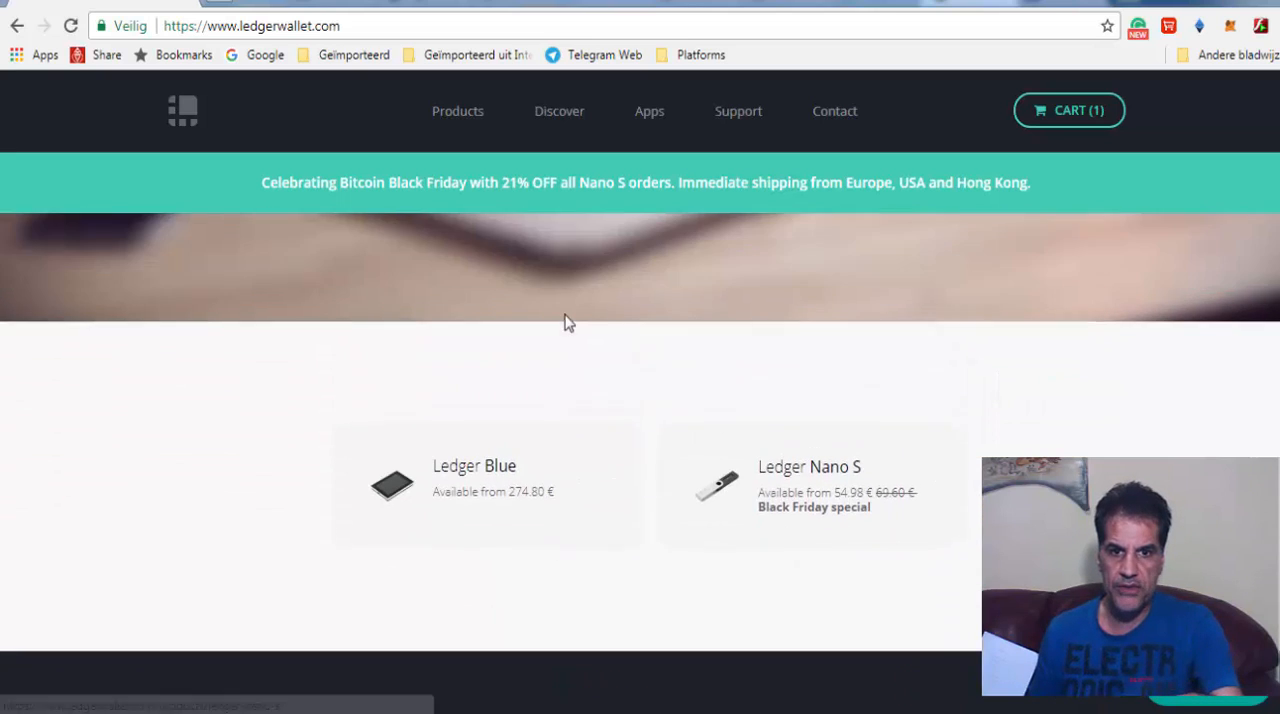
pyautogui.scroll(-3)
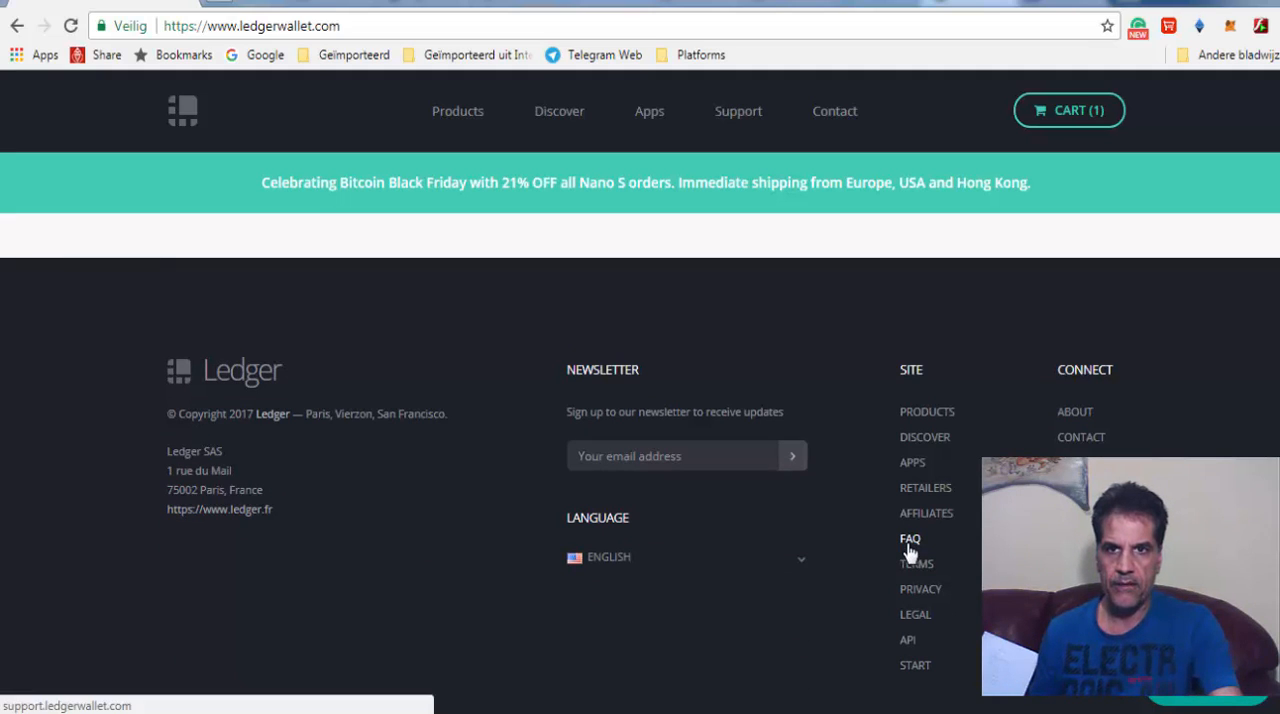
pyautogui.moveTo(928, 540)
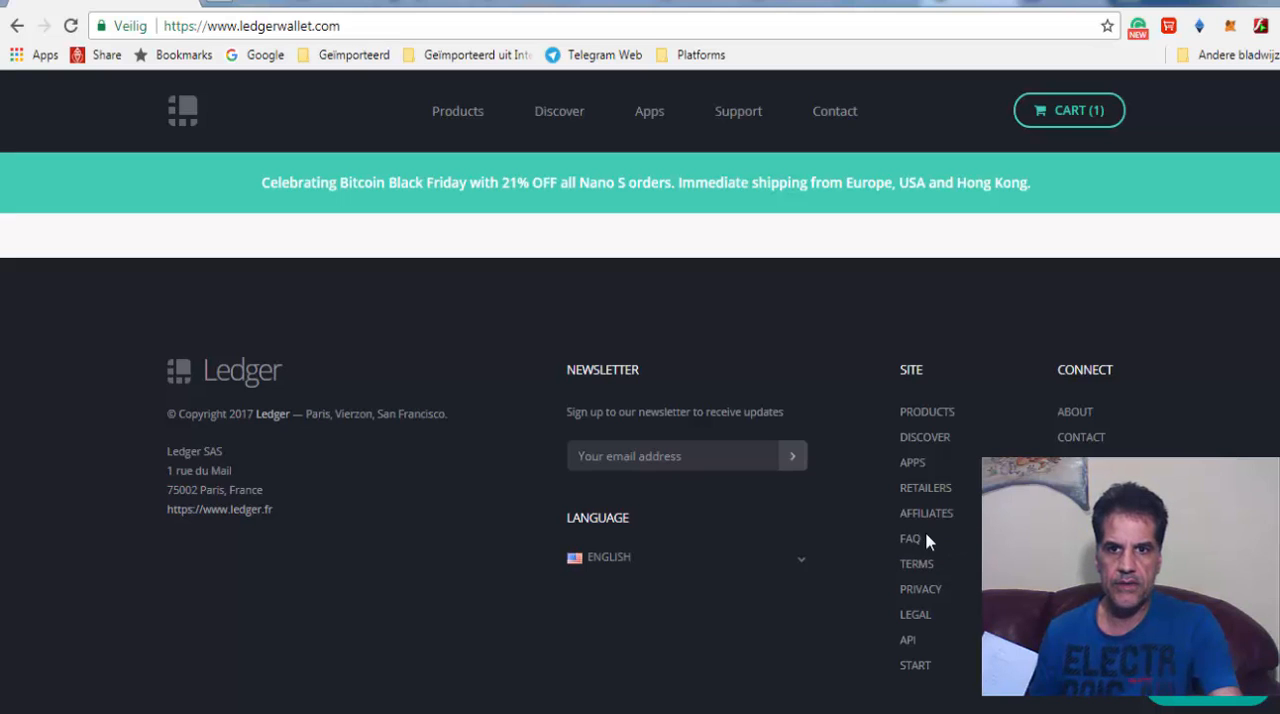
pyautogui.click(910, 538)
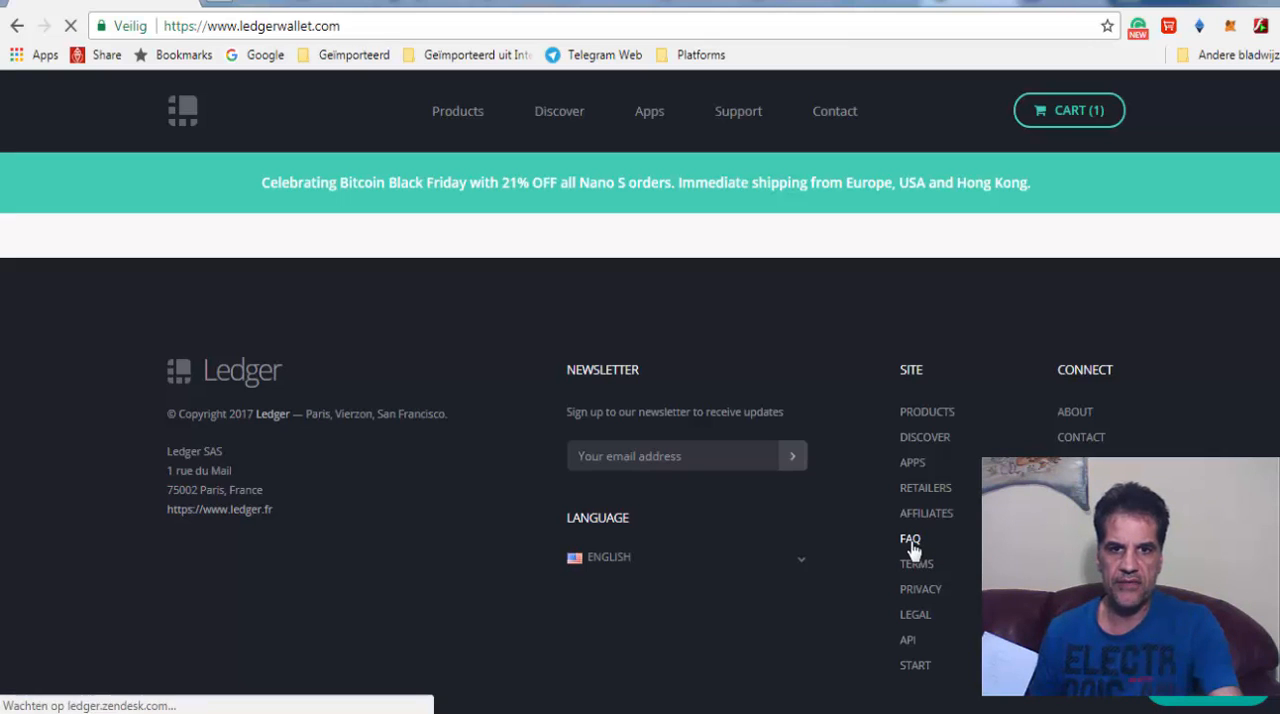
# - Load the ledger.zendesk.com help center and scroll through Promoted articles and Recent activity
pyautogui.click(910, 540)
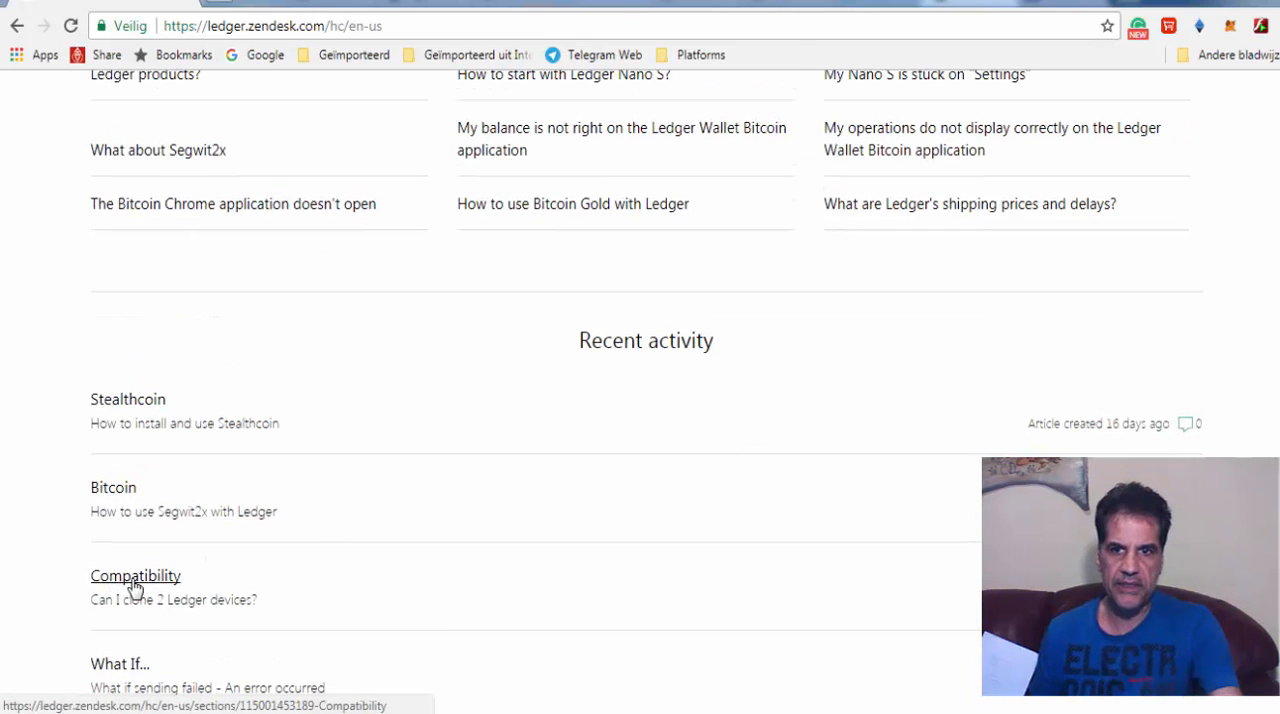
pyautogui.click(136, 576)
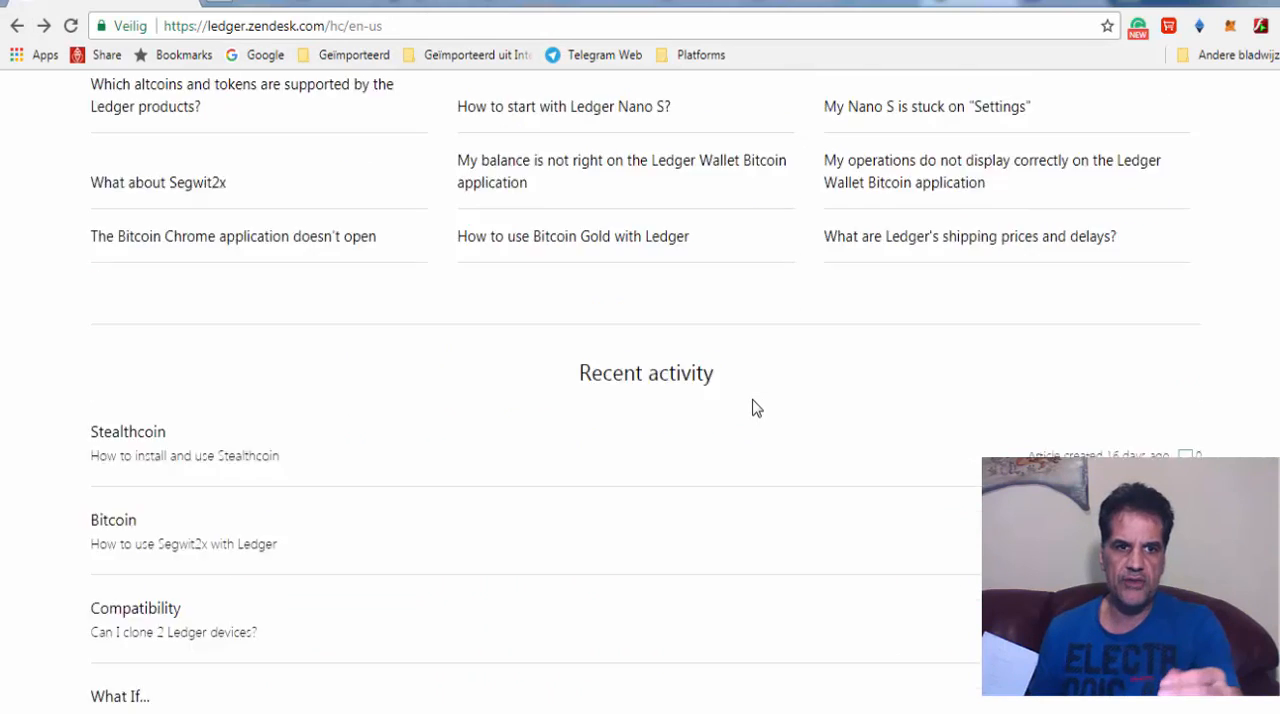
pyautogui.scroll(-3)
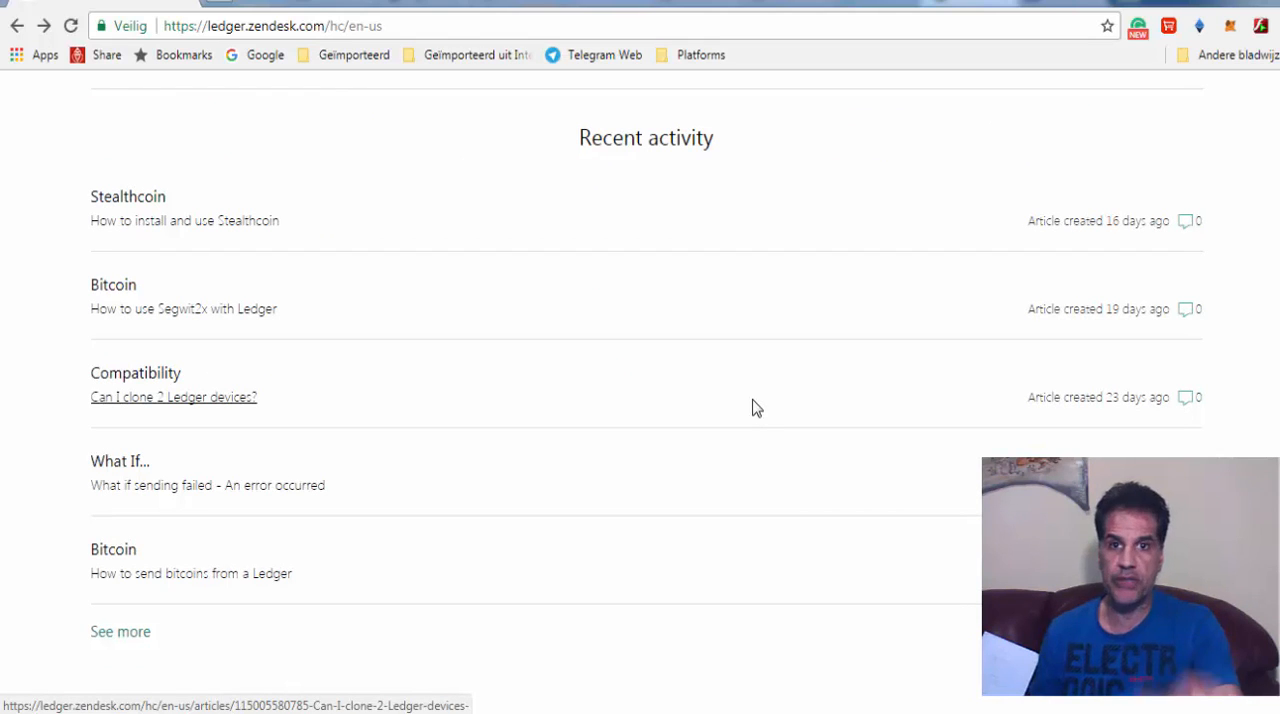
pyautogui.scroll(-3)
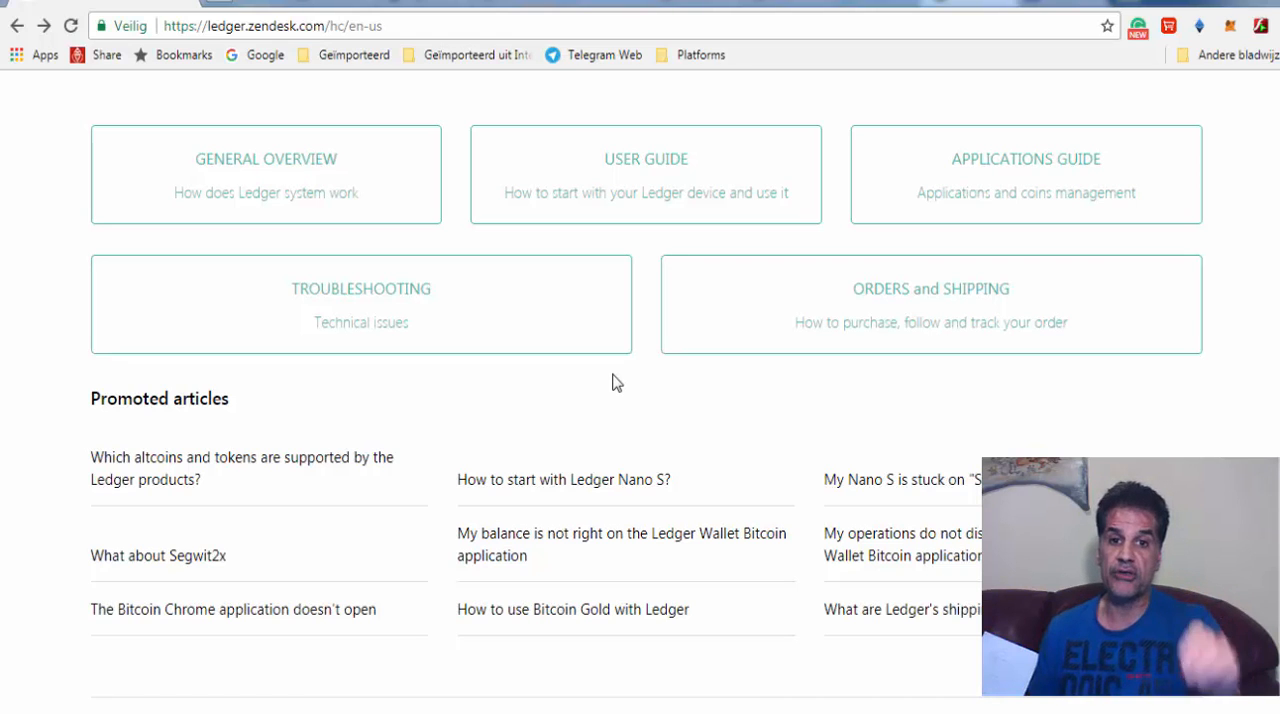
pyautogui.moveTo(644, 452)
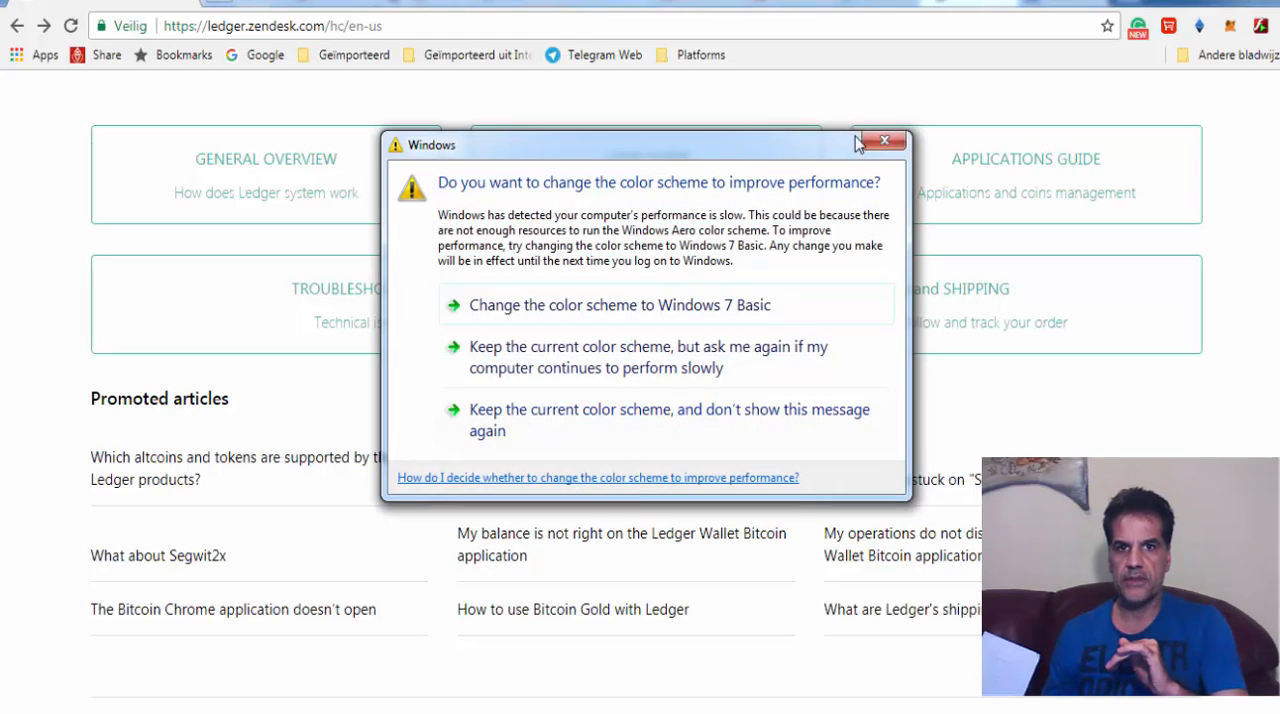
pyautogui.click(884, 140)
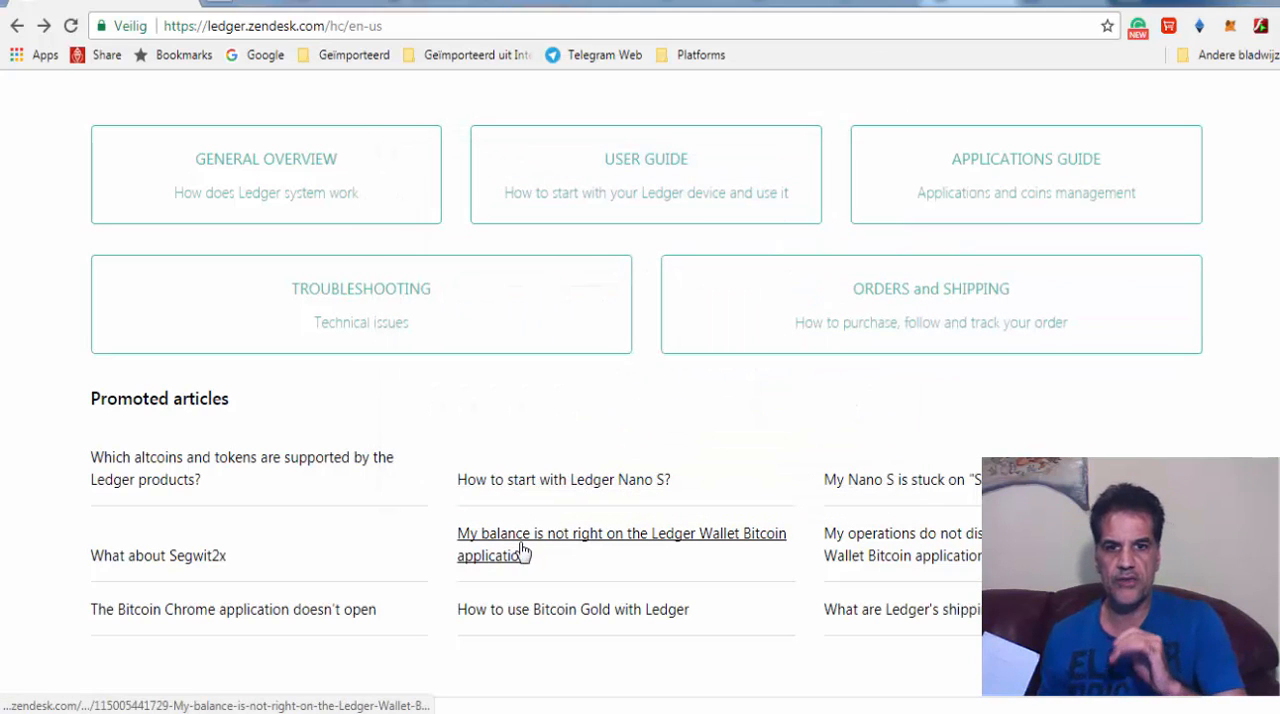